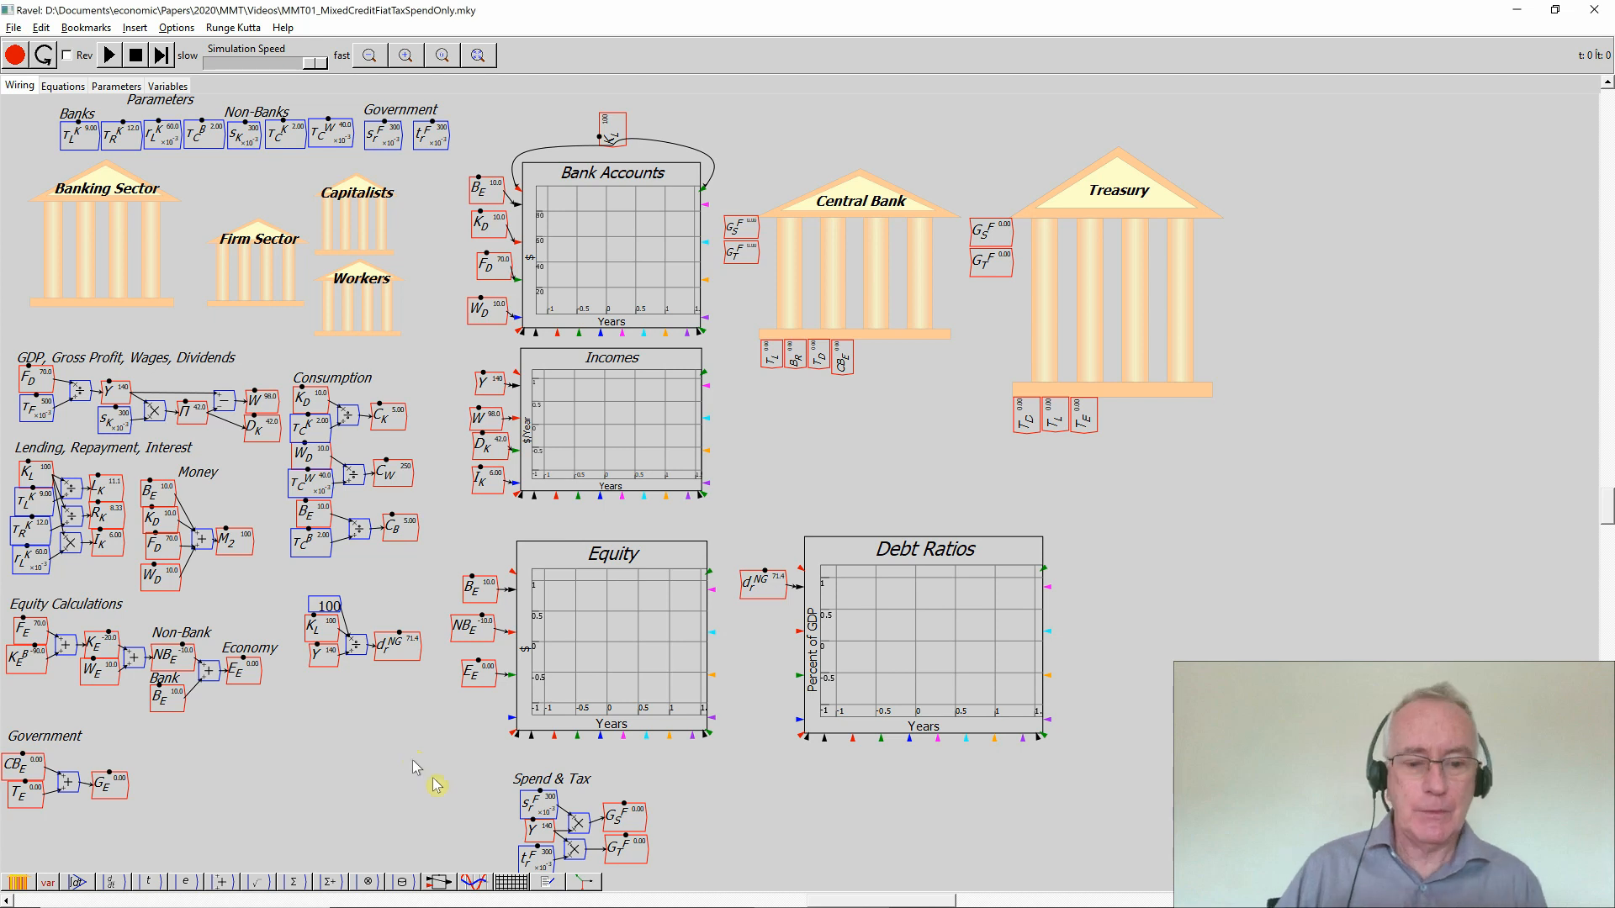
mouse_move(685, 835)
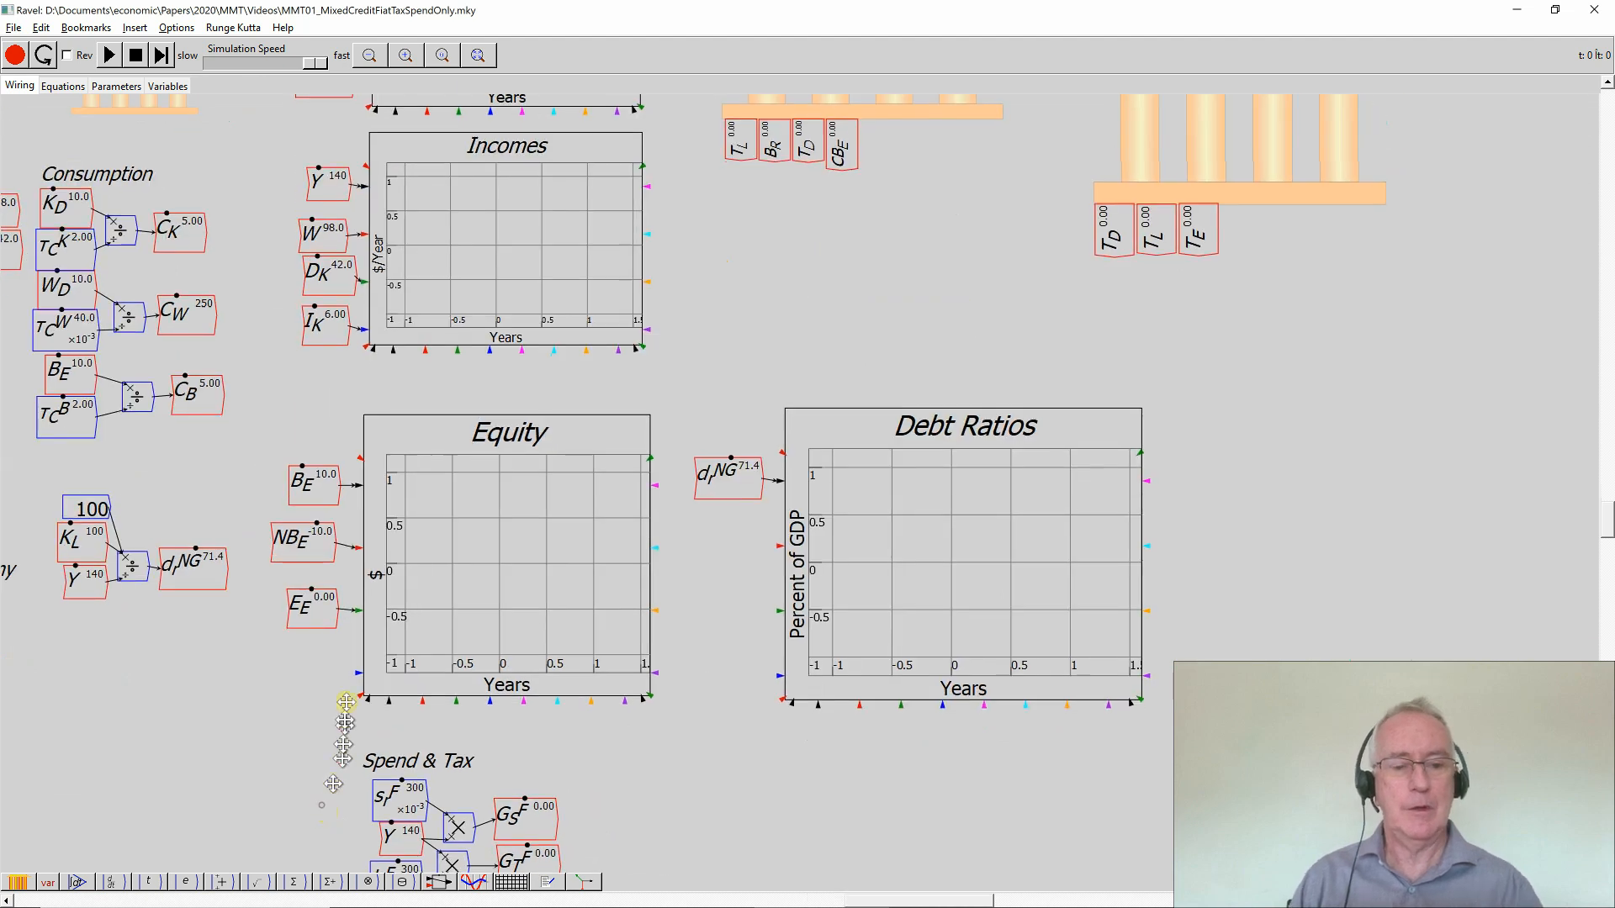
Zoom the canvas in around the Equity plot and its feeding variables
scroll(down, 3)
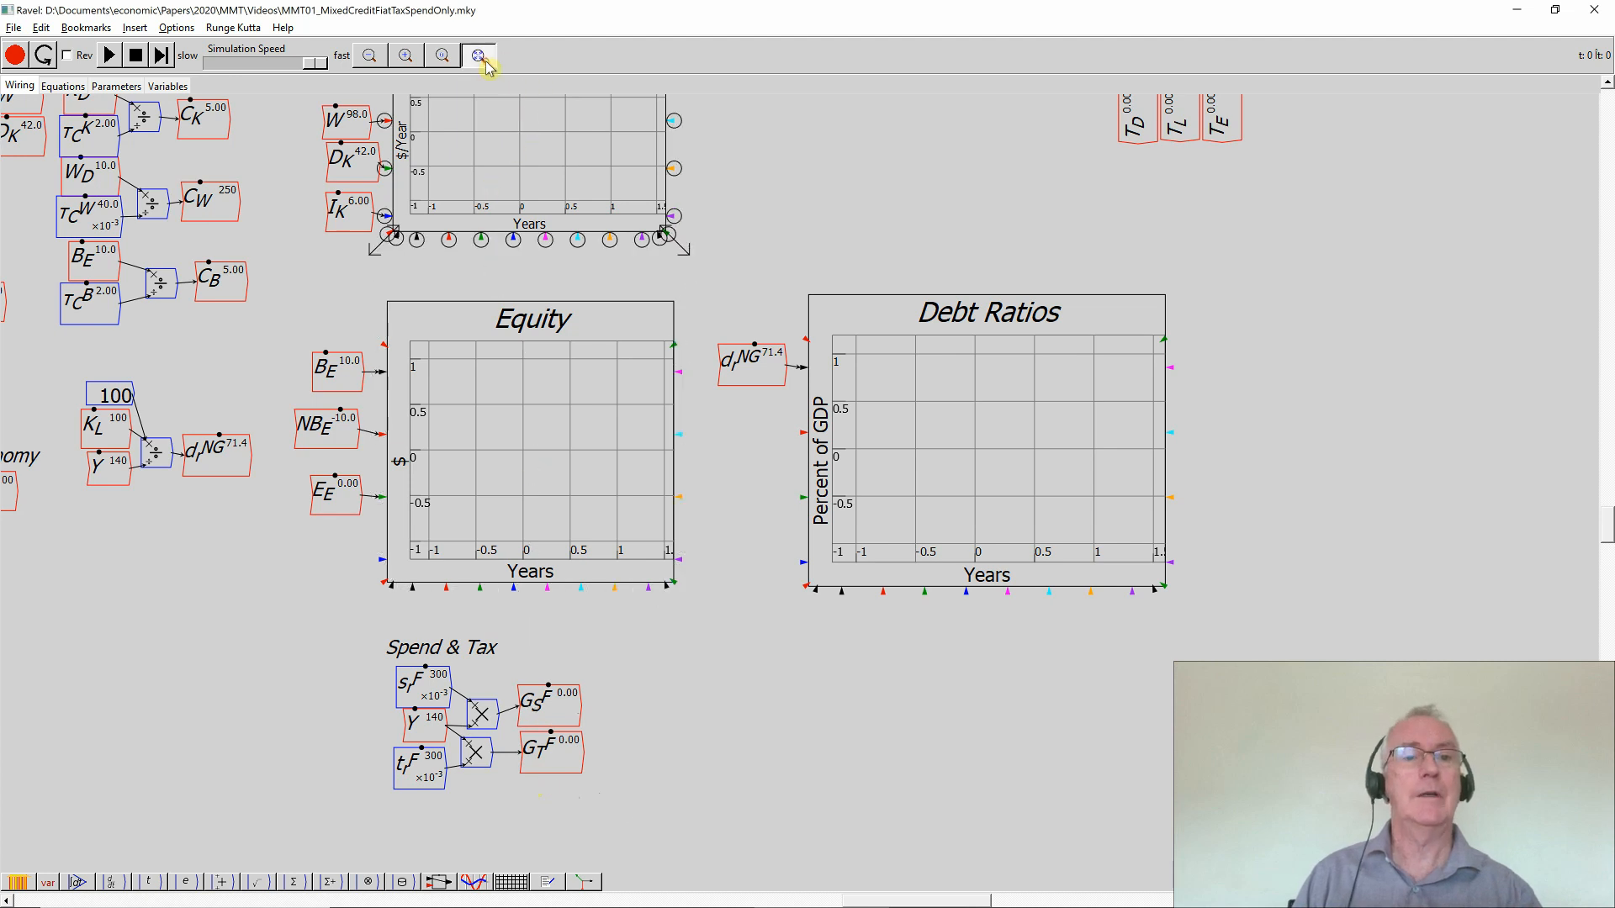
Fit the entire monetary model back into view
click(476, 54)
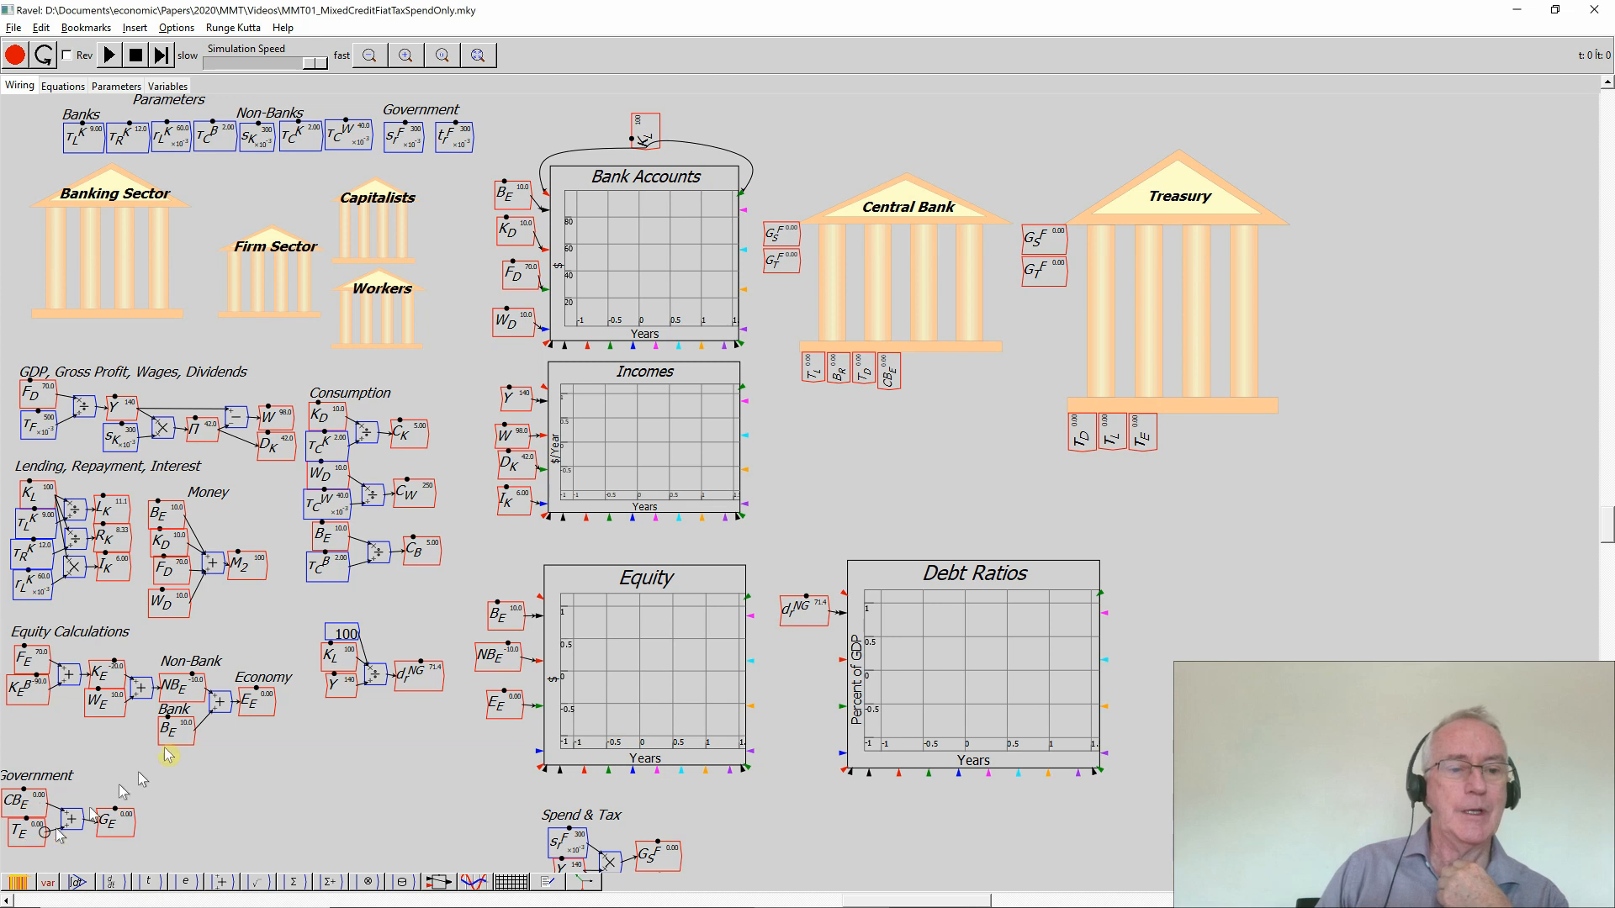
mouse_move(252, 710)
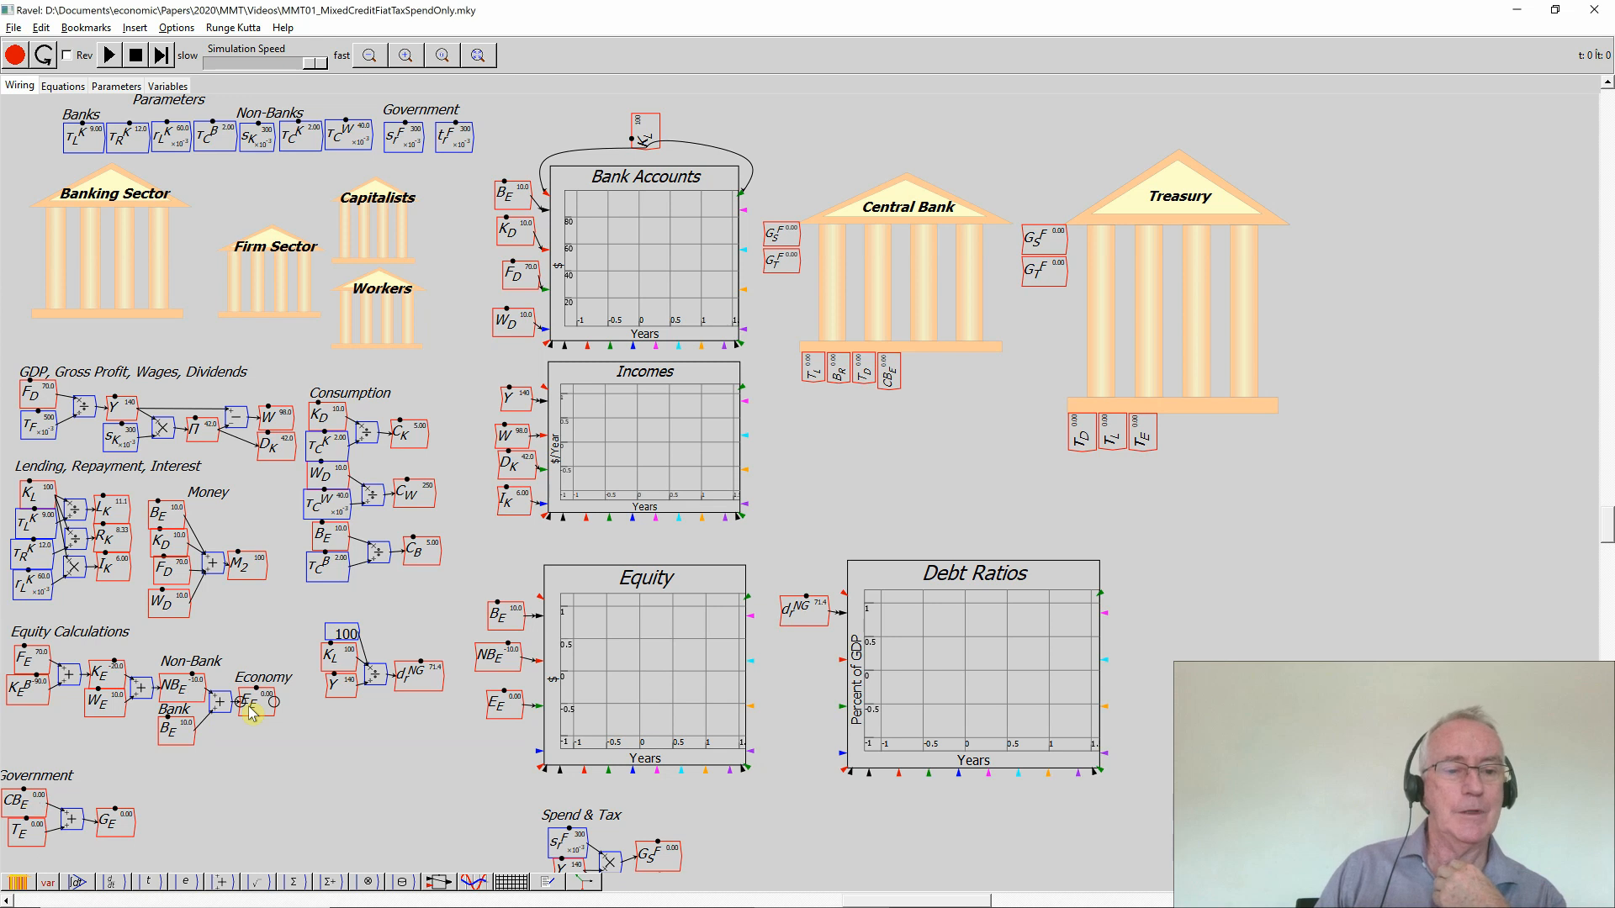
Rename all instances of the economy equity variable E_E to NG_E
right_click(247, 710)
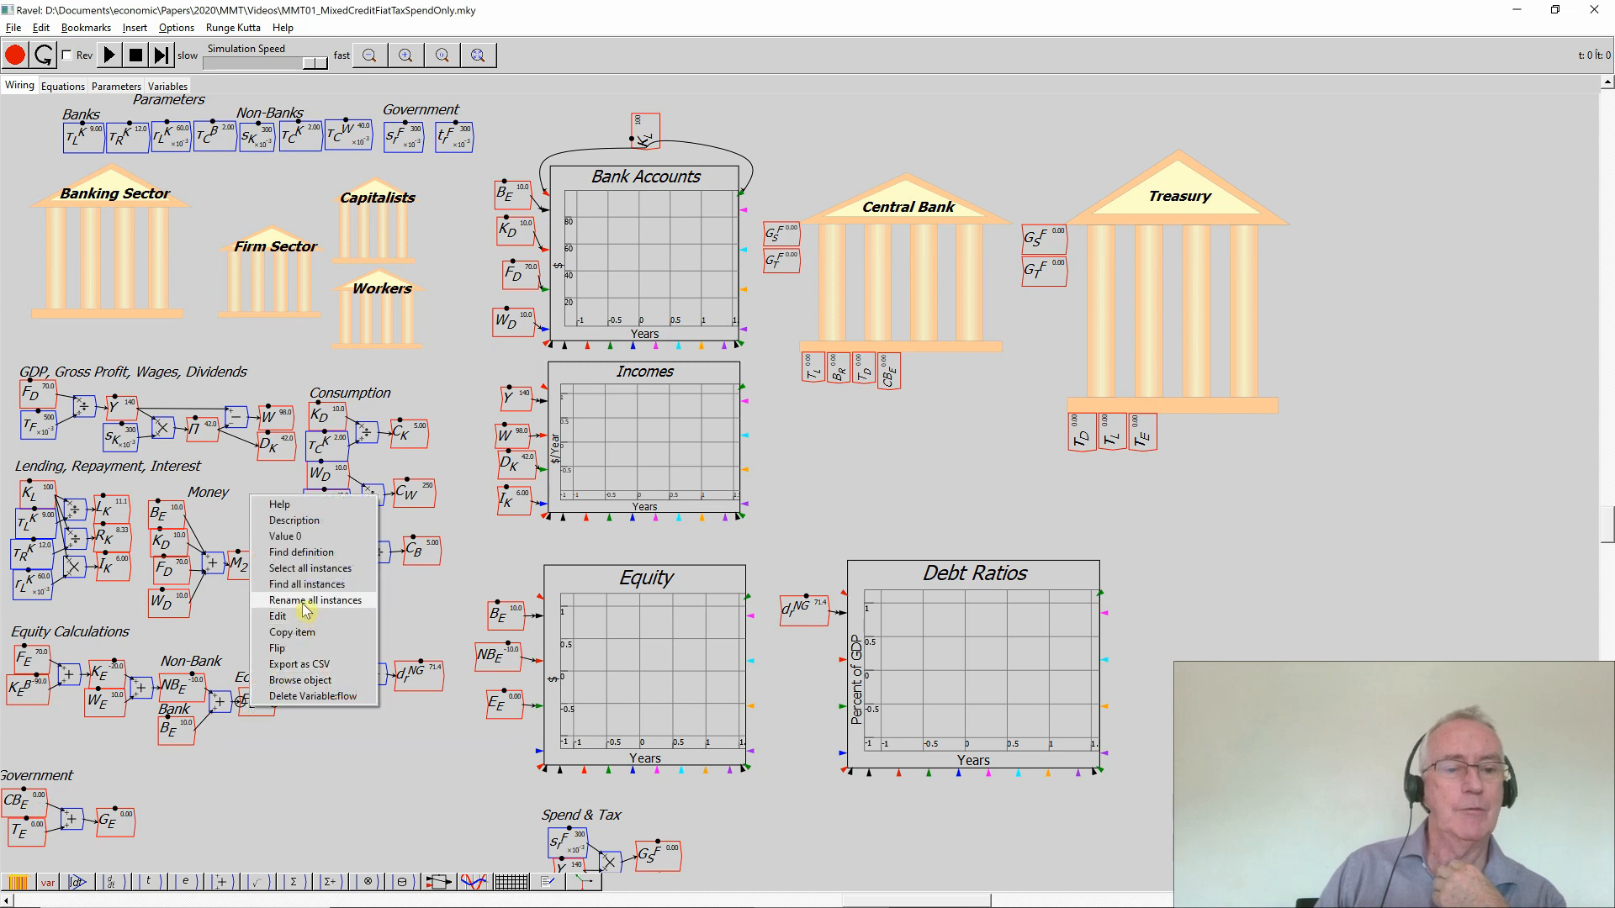
click(313, 599)
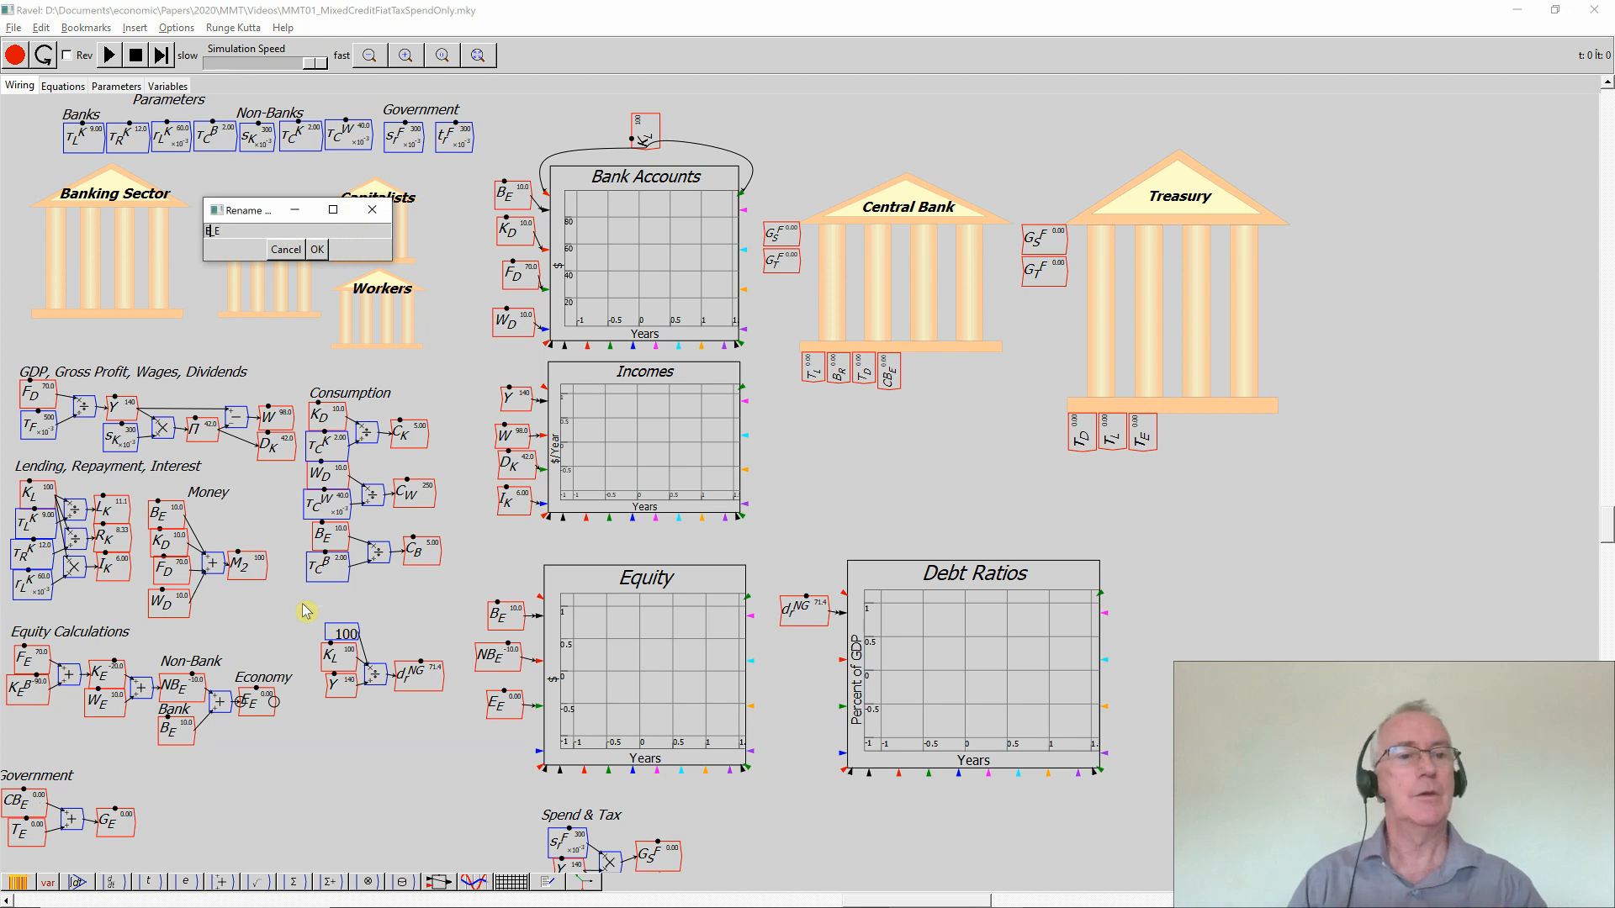
text(NG)
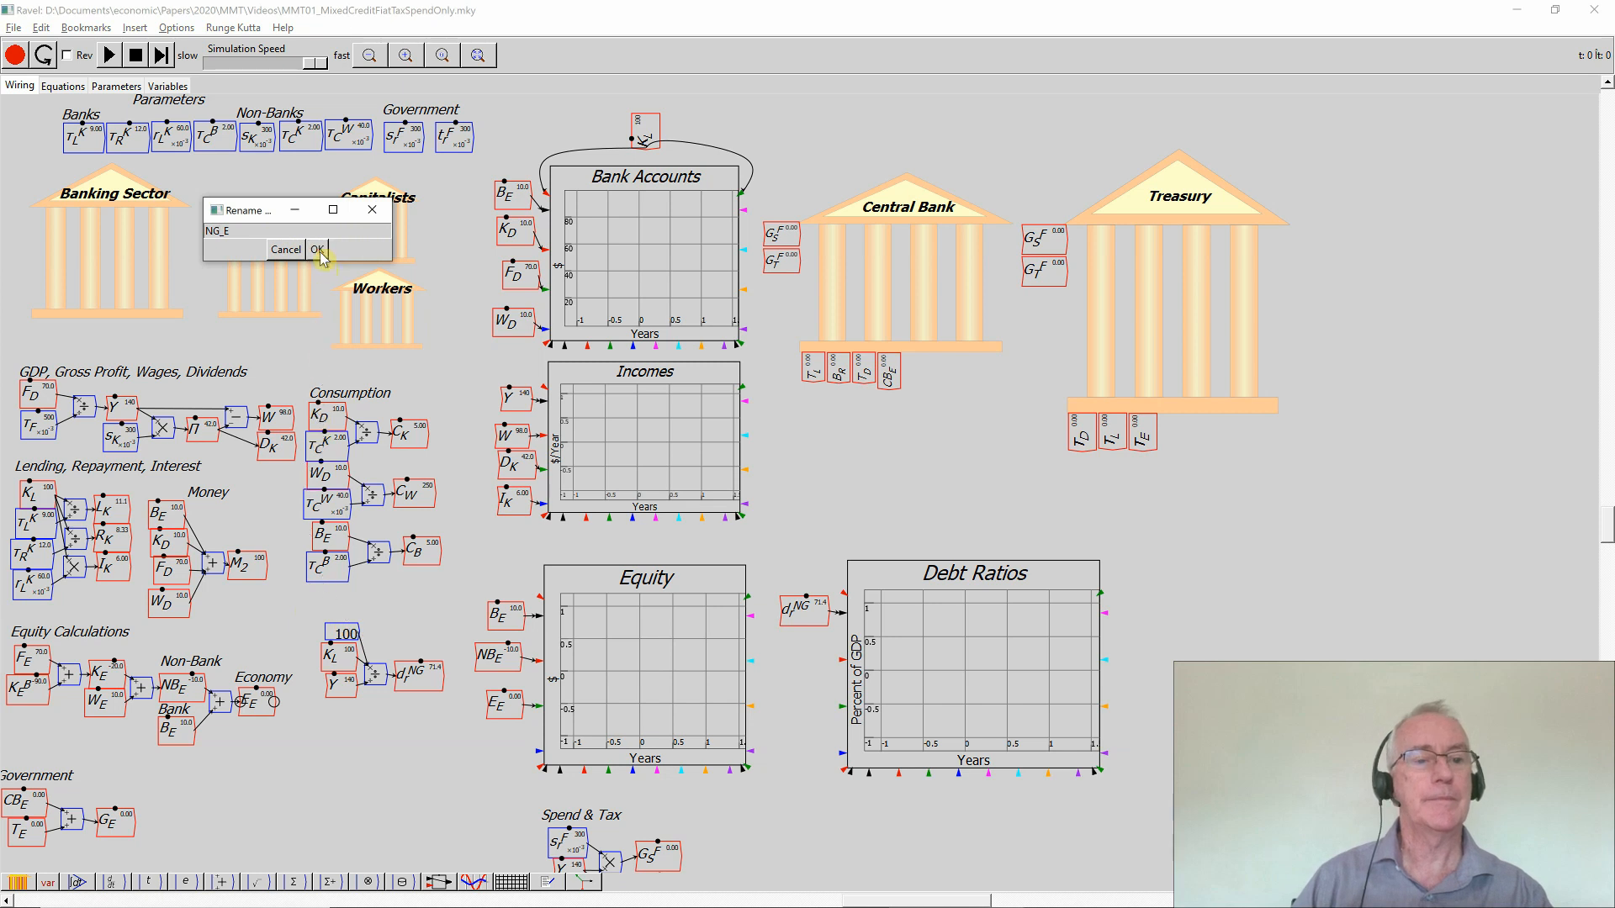
click(316, 249)
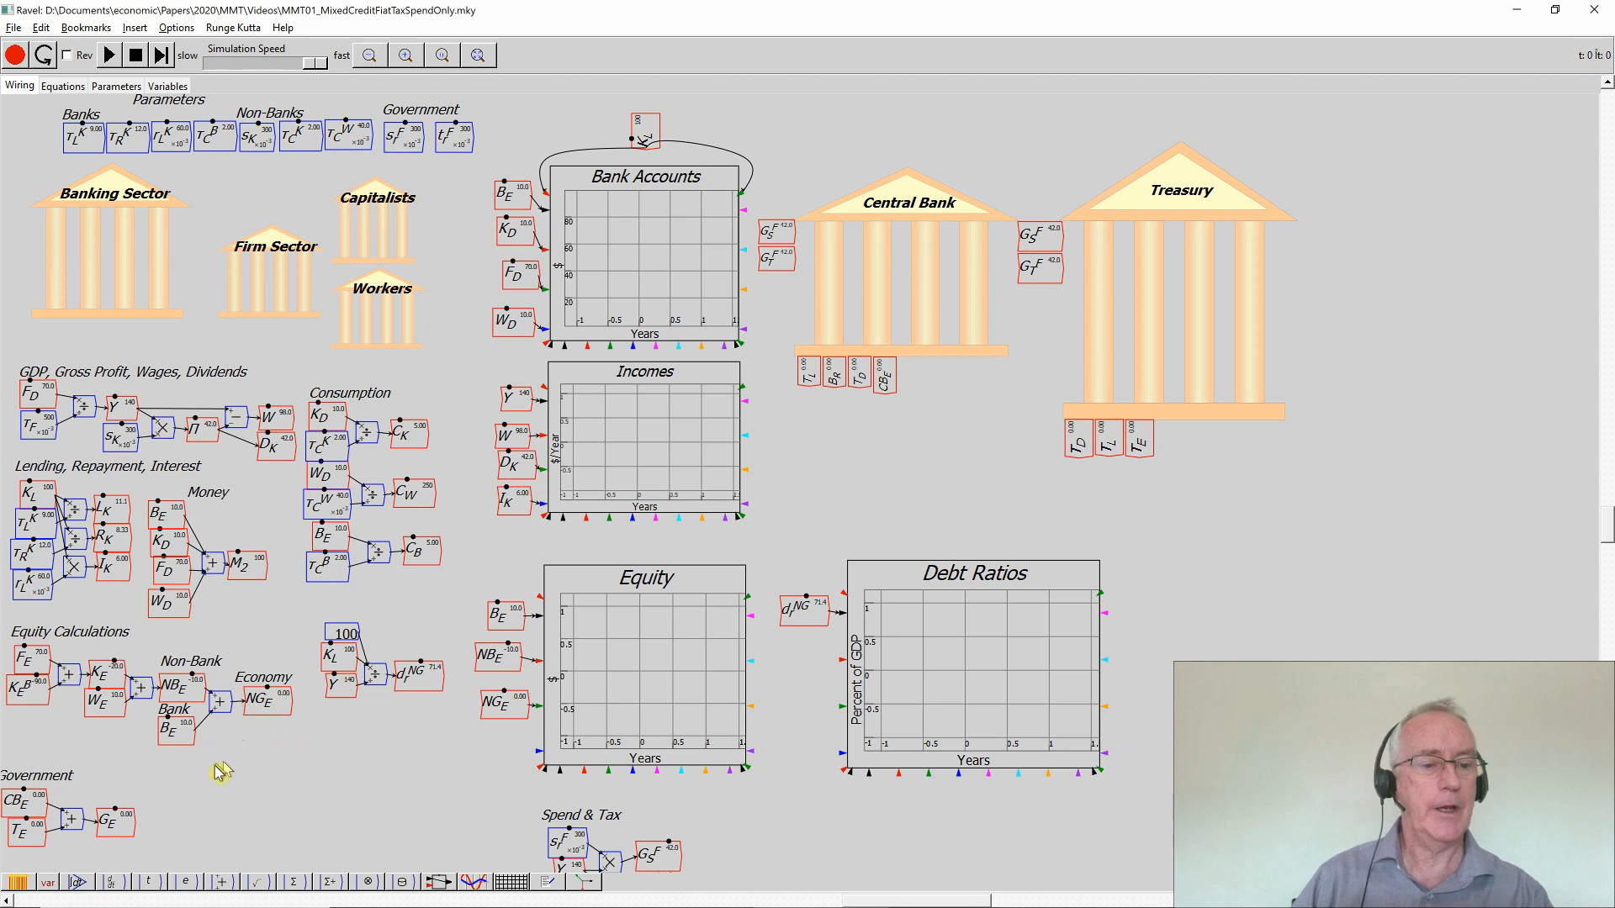
mouse_move(212, 741)
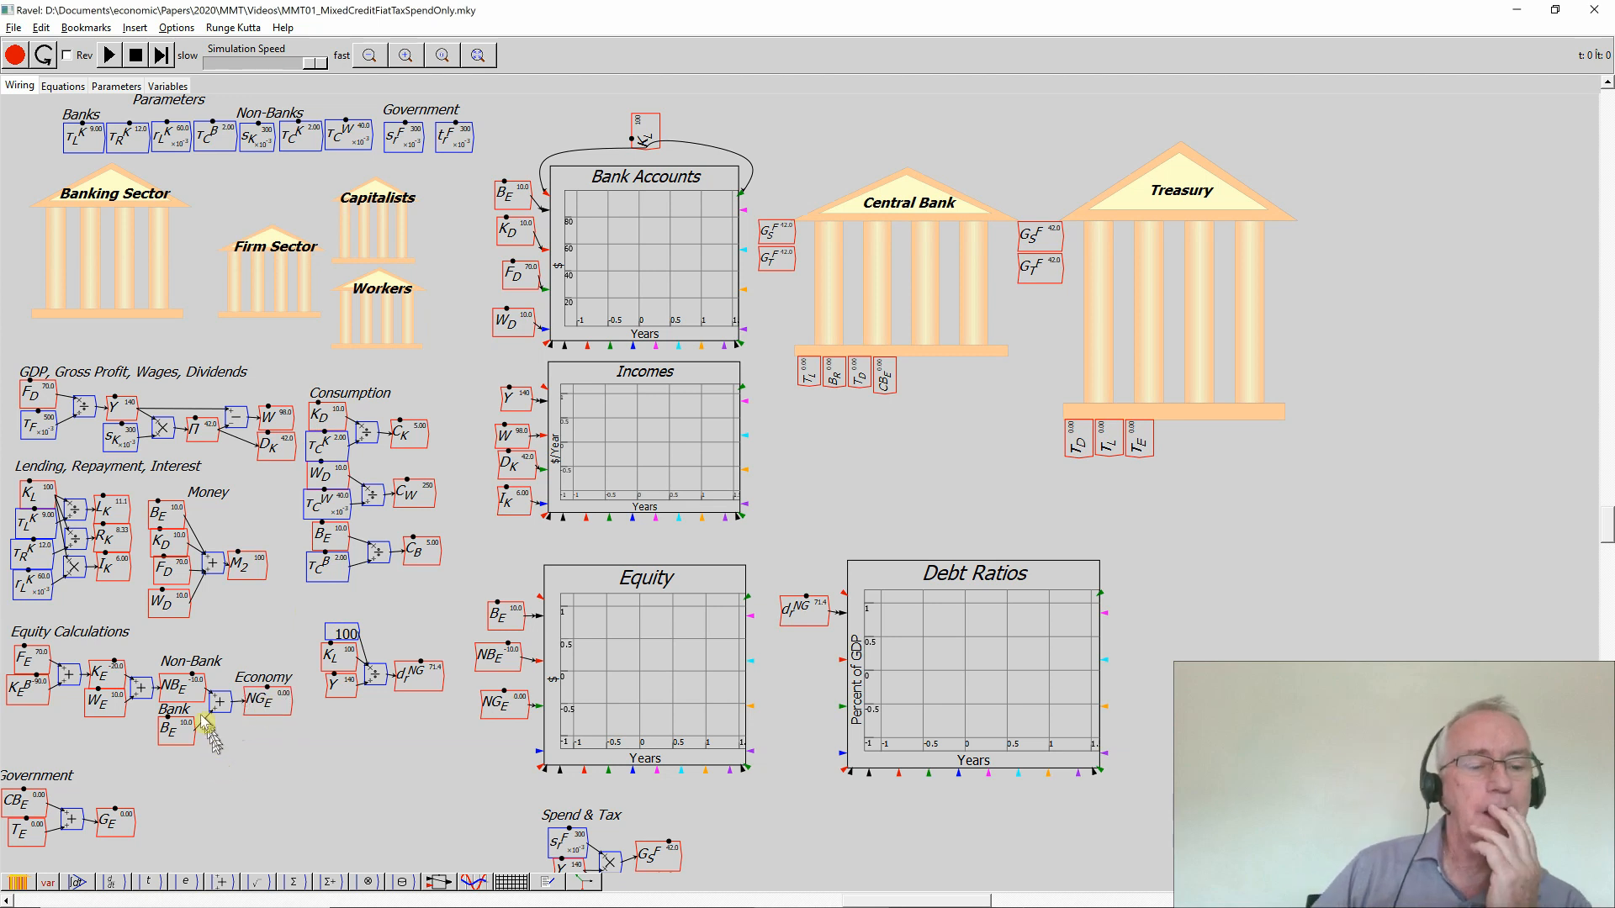
mouse_move(200, 705)
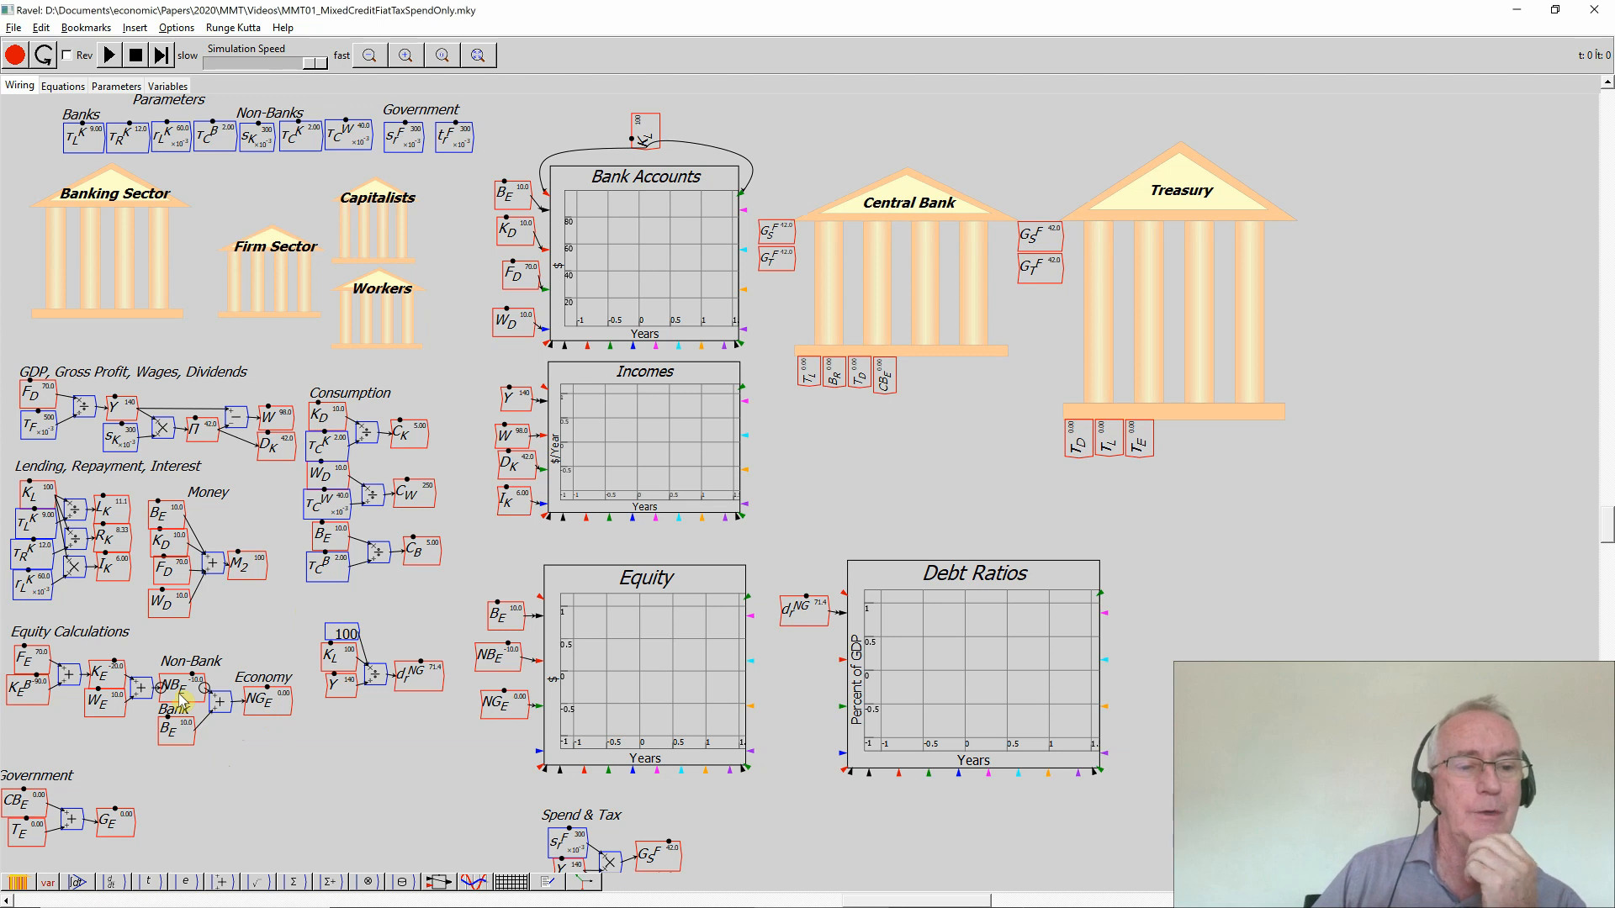
Rename all instances of the non-bank equity variable NB_E to NBG_E
right_click(180, 700)
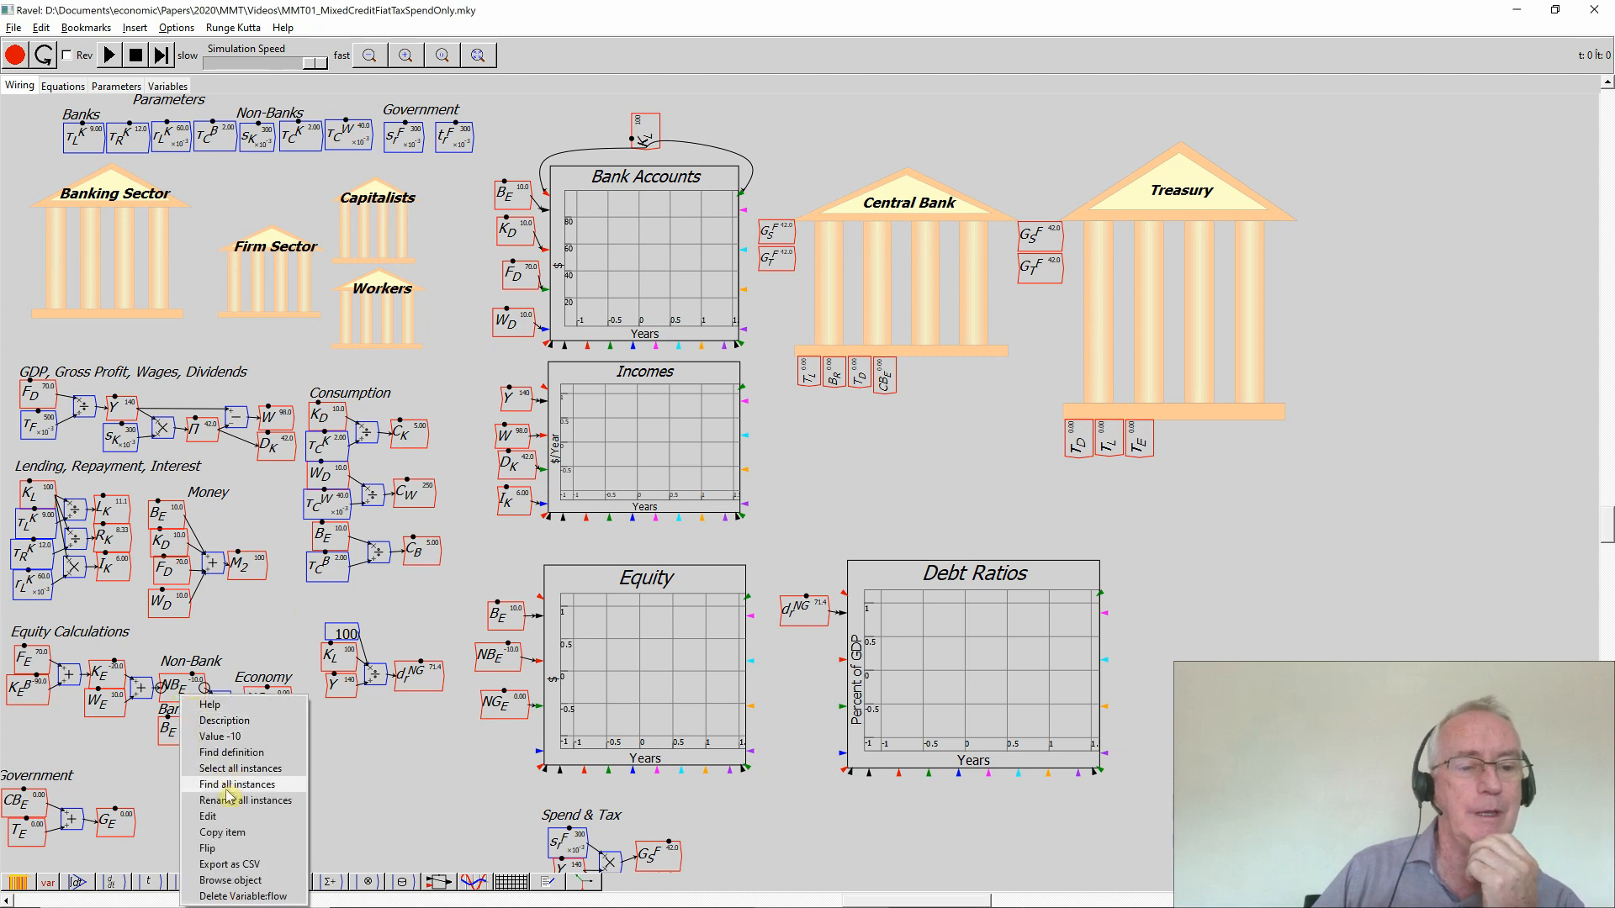
click(246, 801)
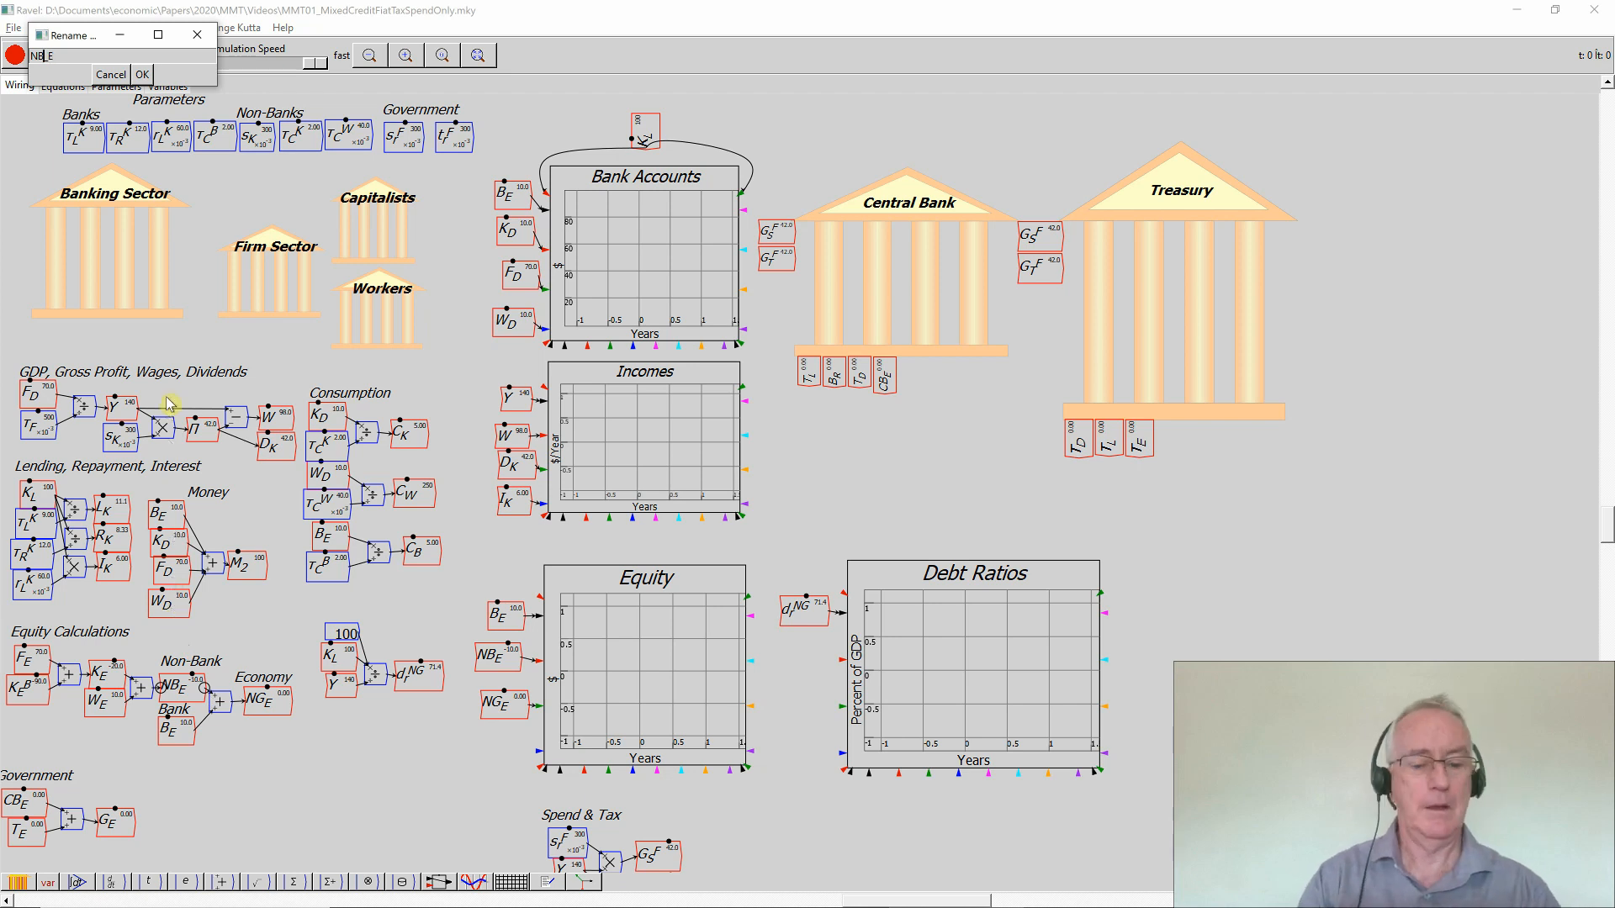
text(G_)
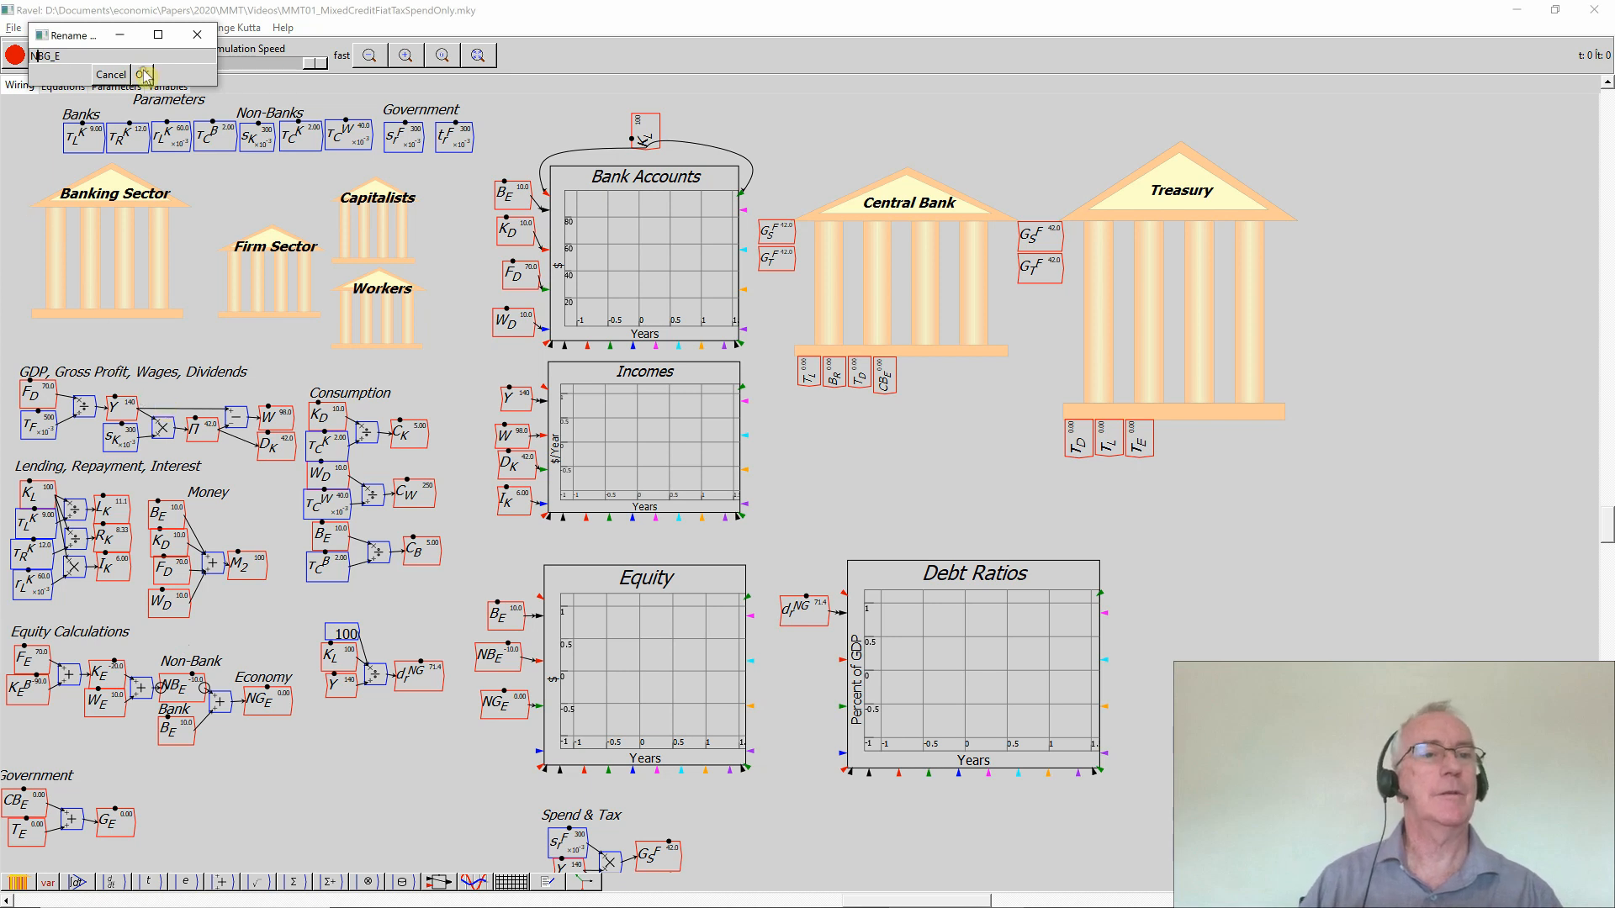
click(144, 74)
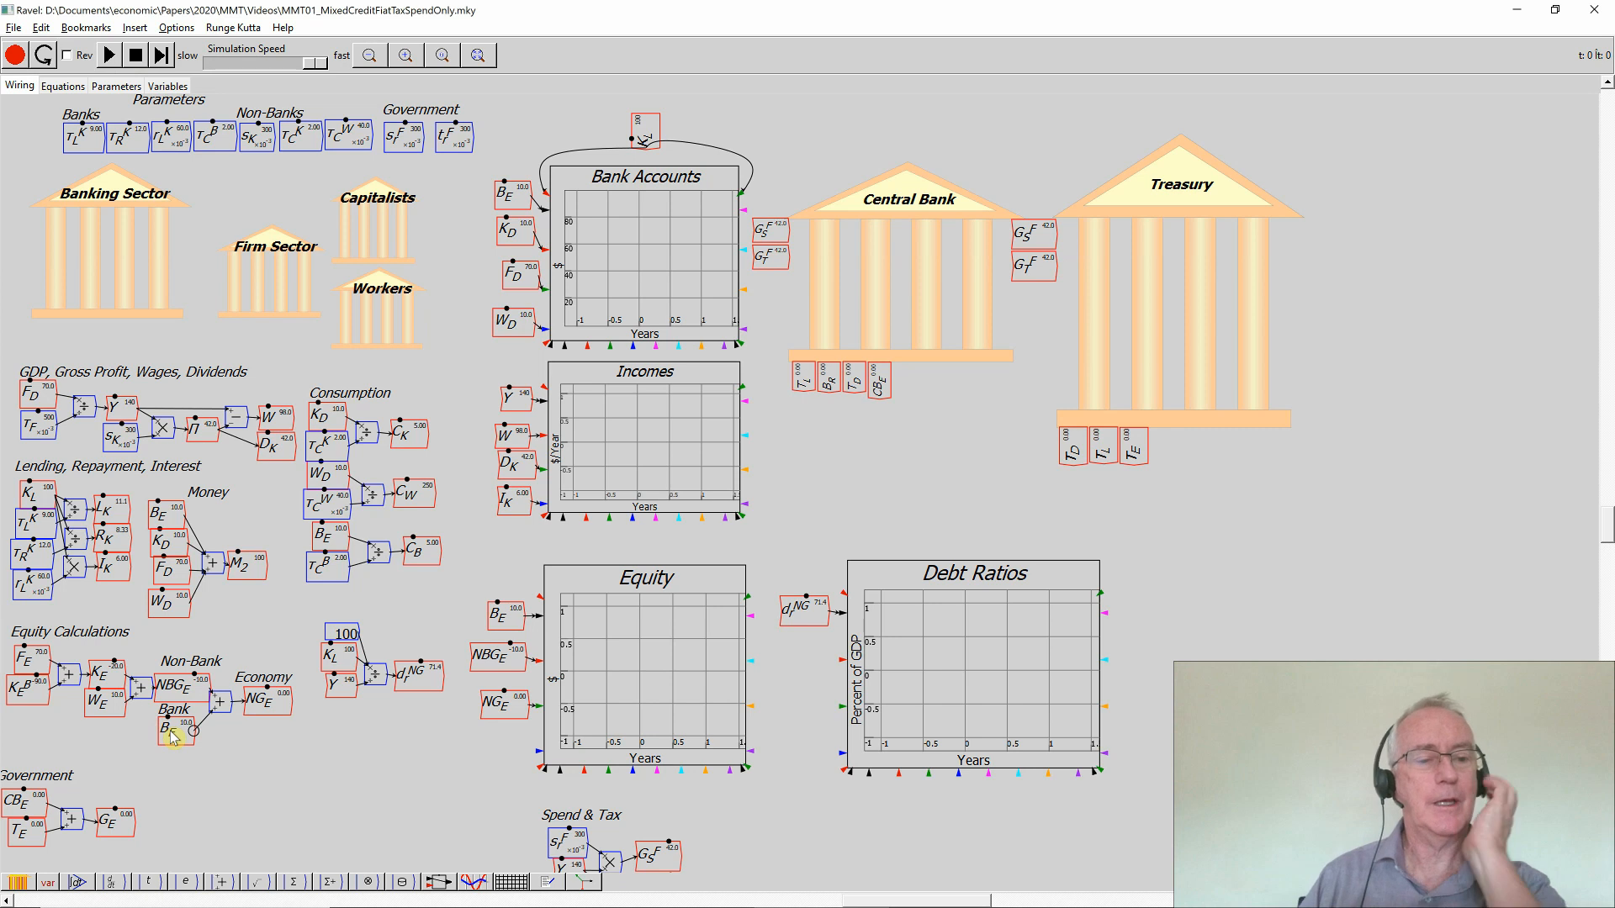
mouse_move(205, 786)
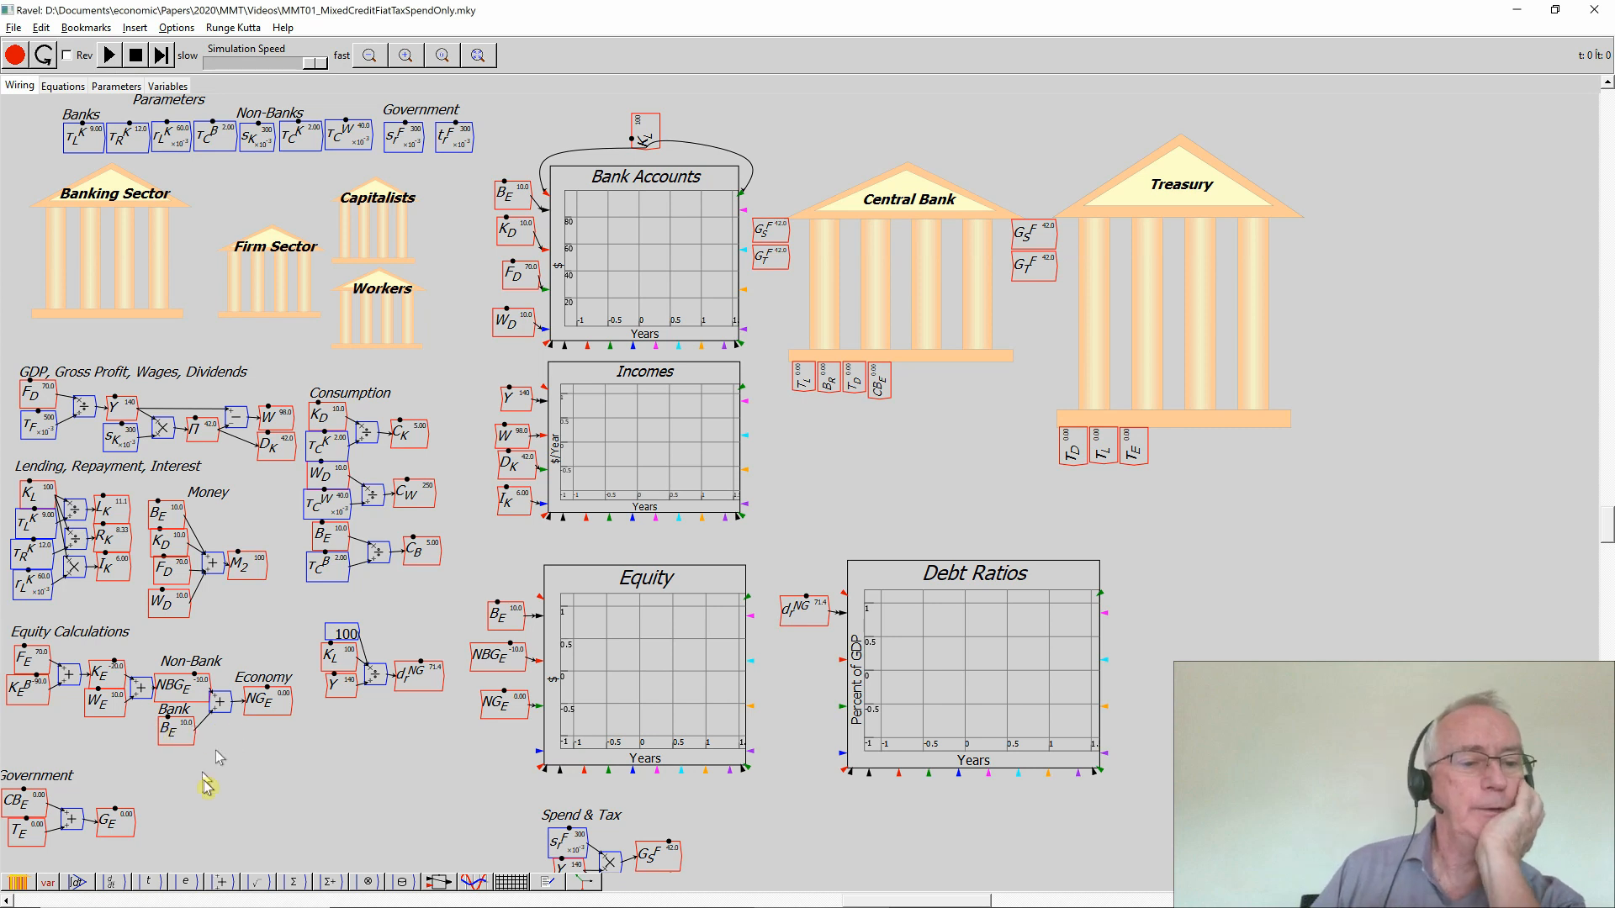
mouse_move(190, 768)
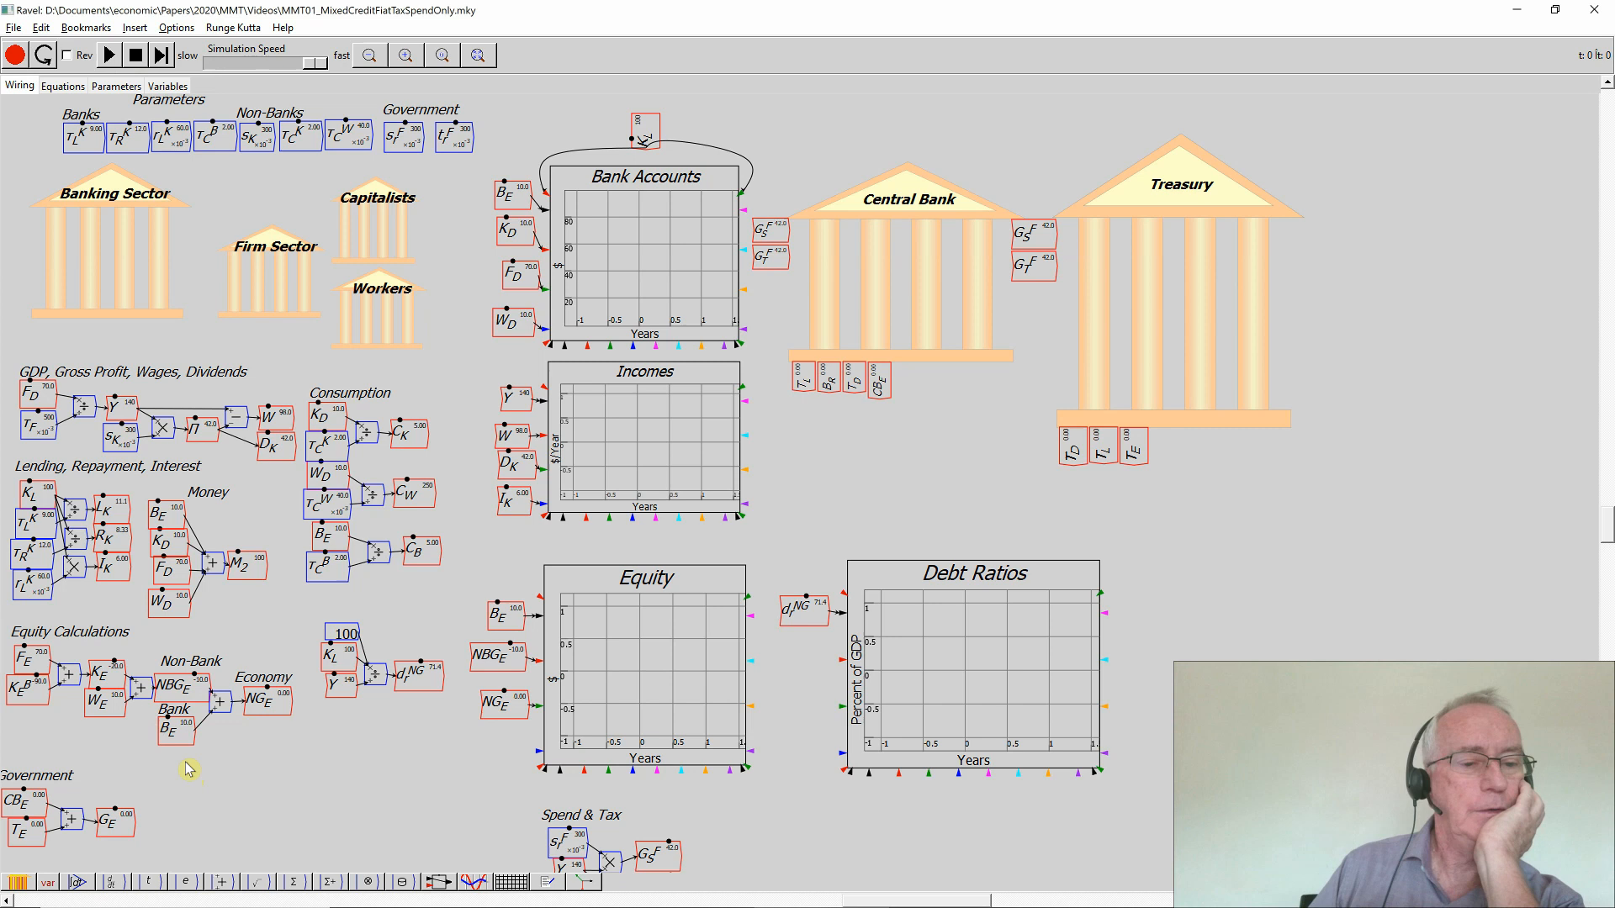
mouse_move(175, 665)
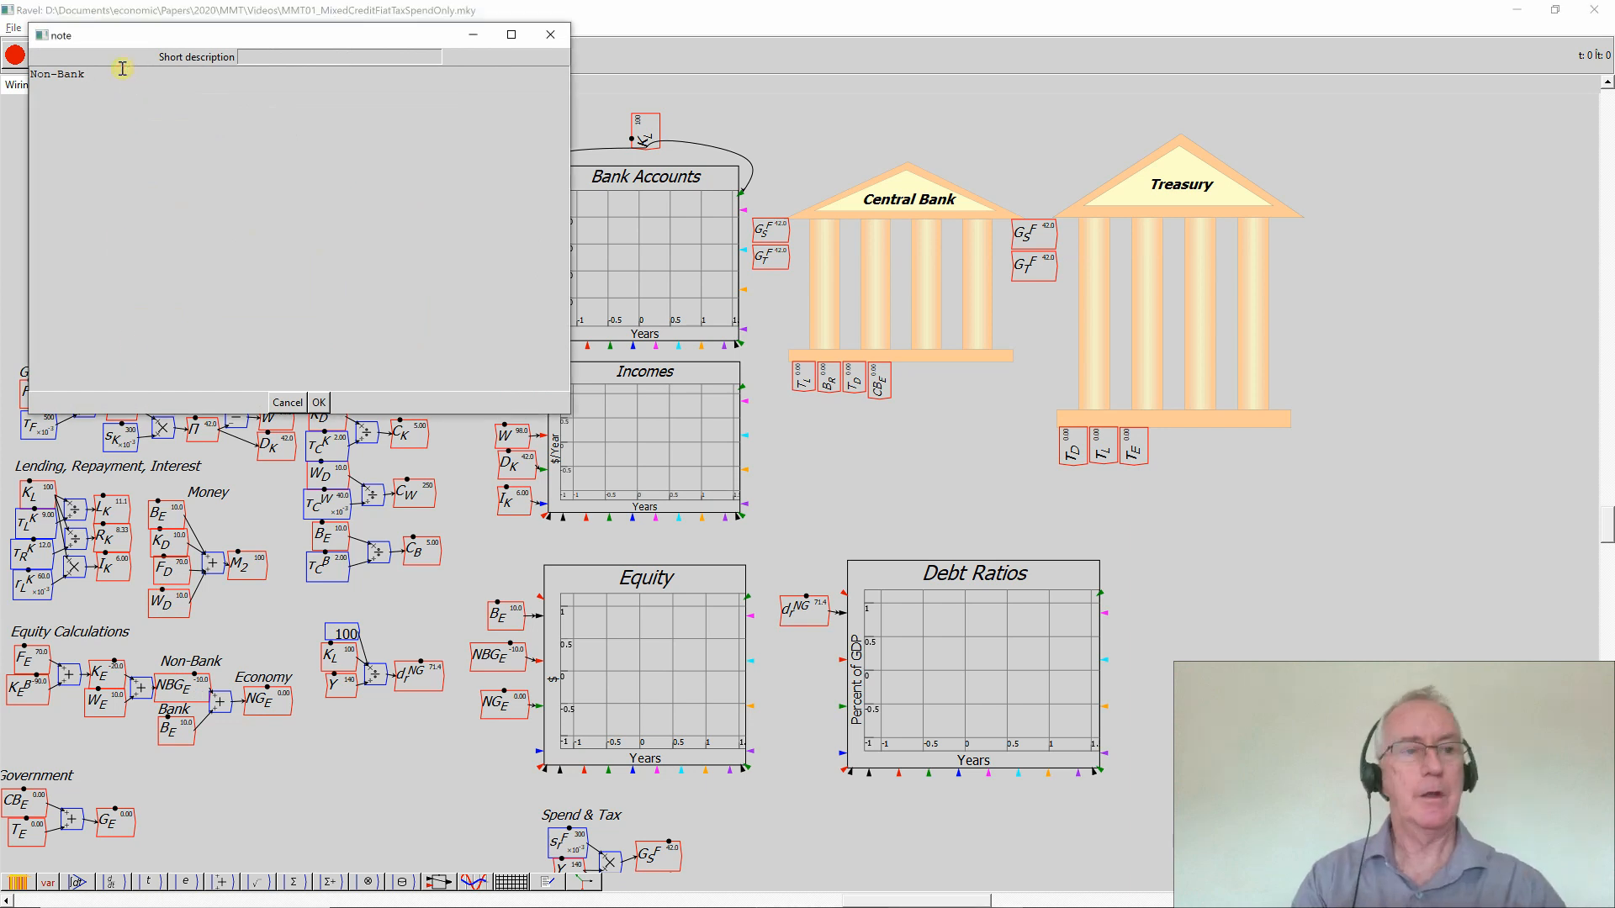
Change the Non-Bank group label to 'Non-Bank/Government'
text(/)
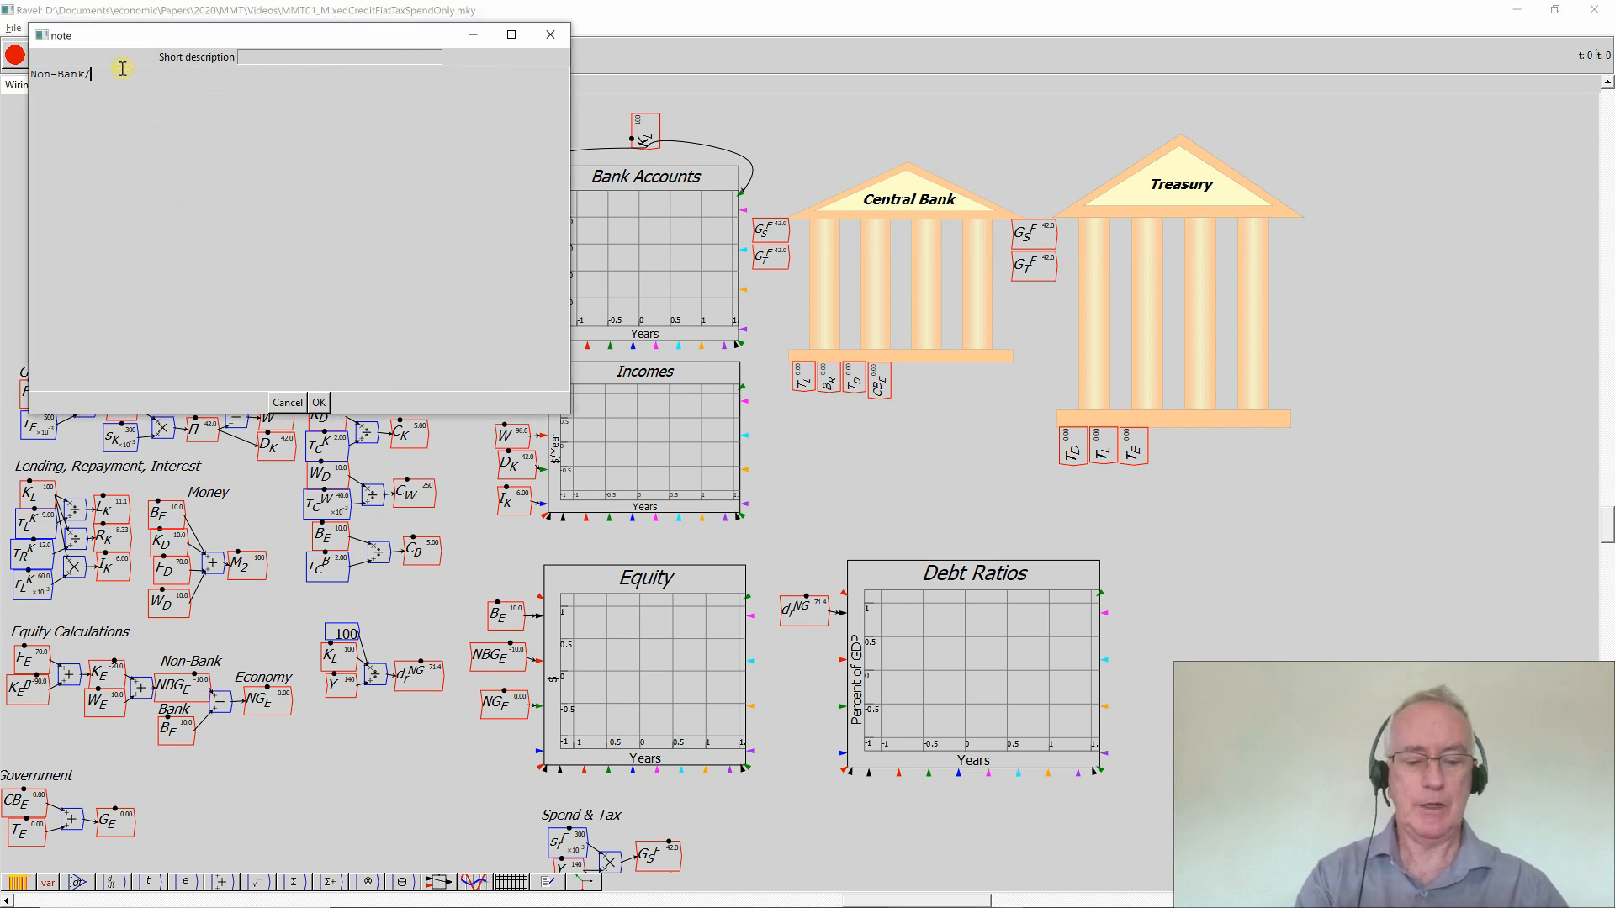
text(Gov)
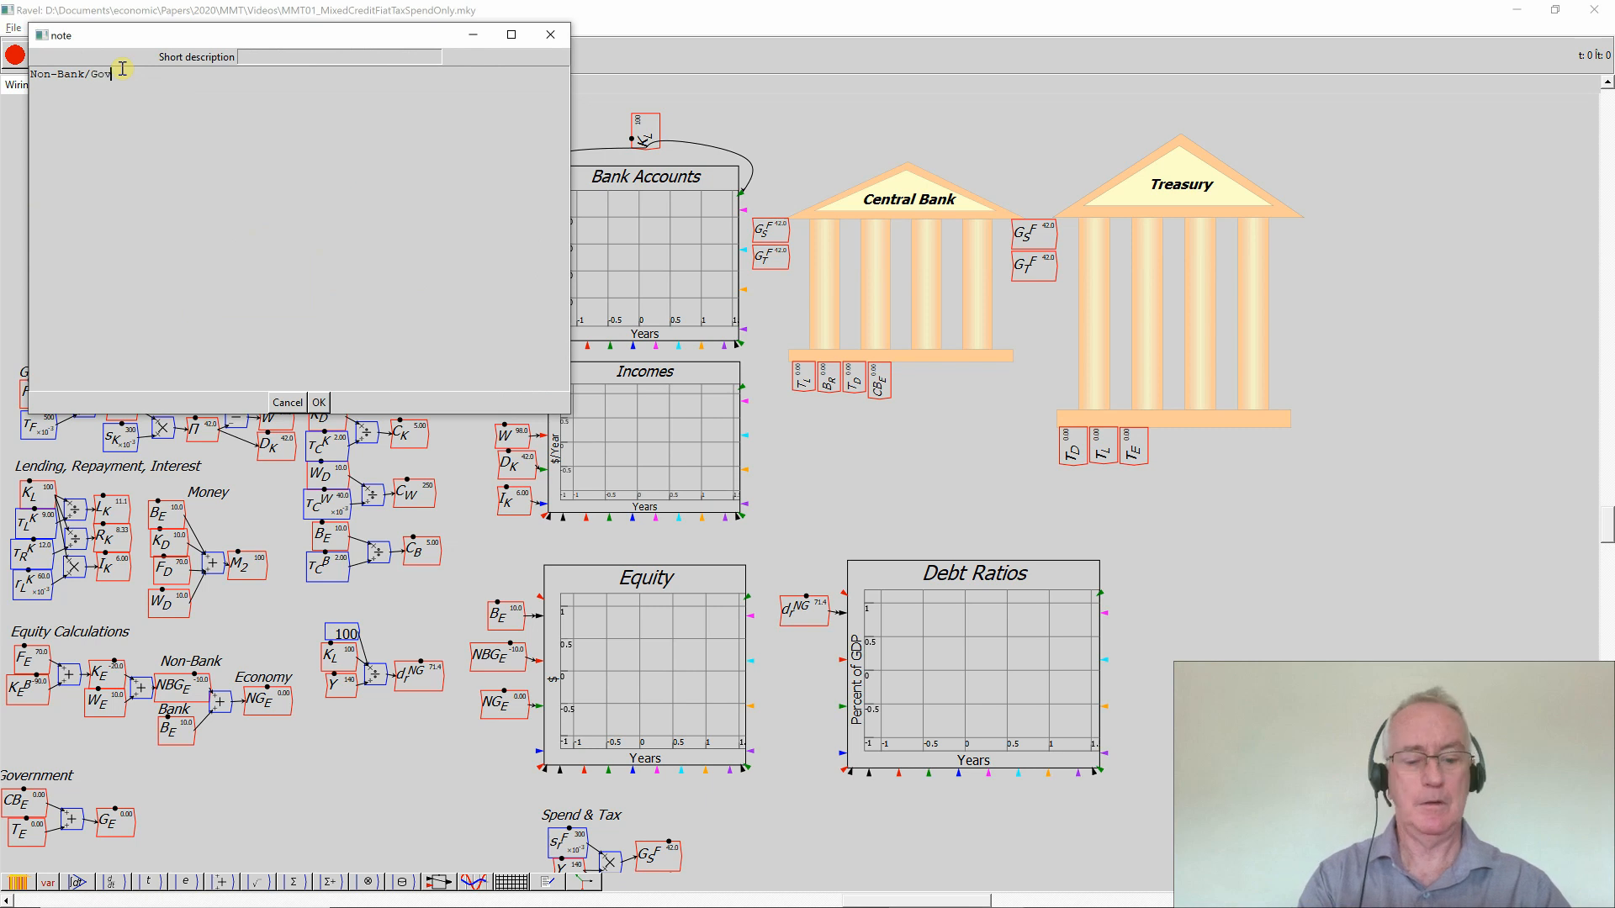
text(ernment)
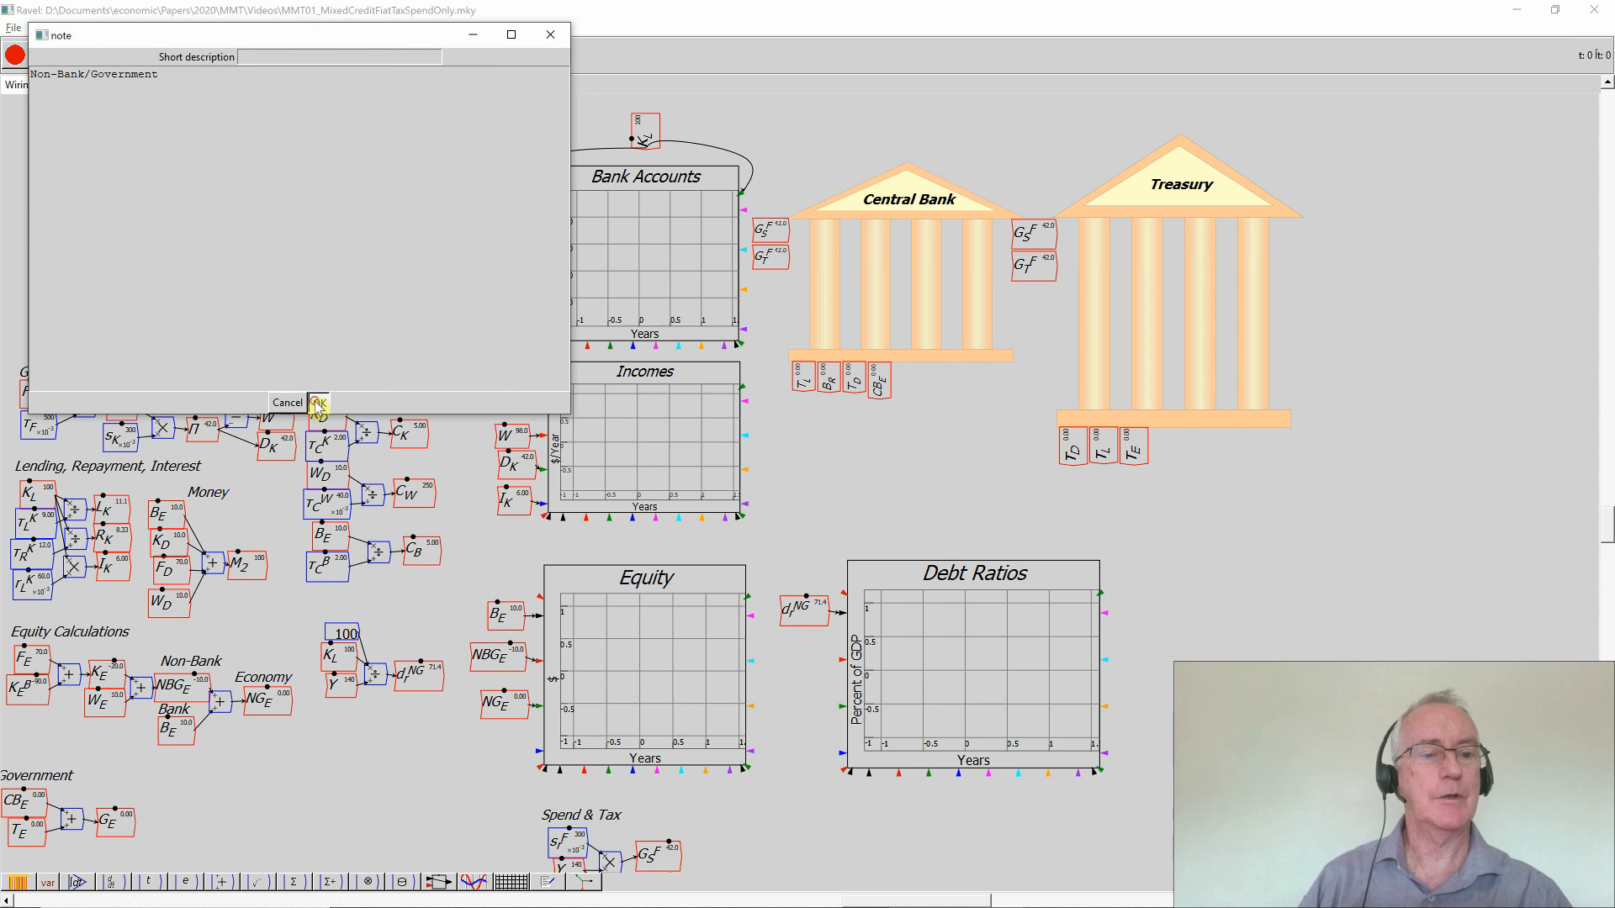
click(317, 402)
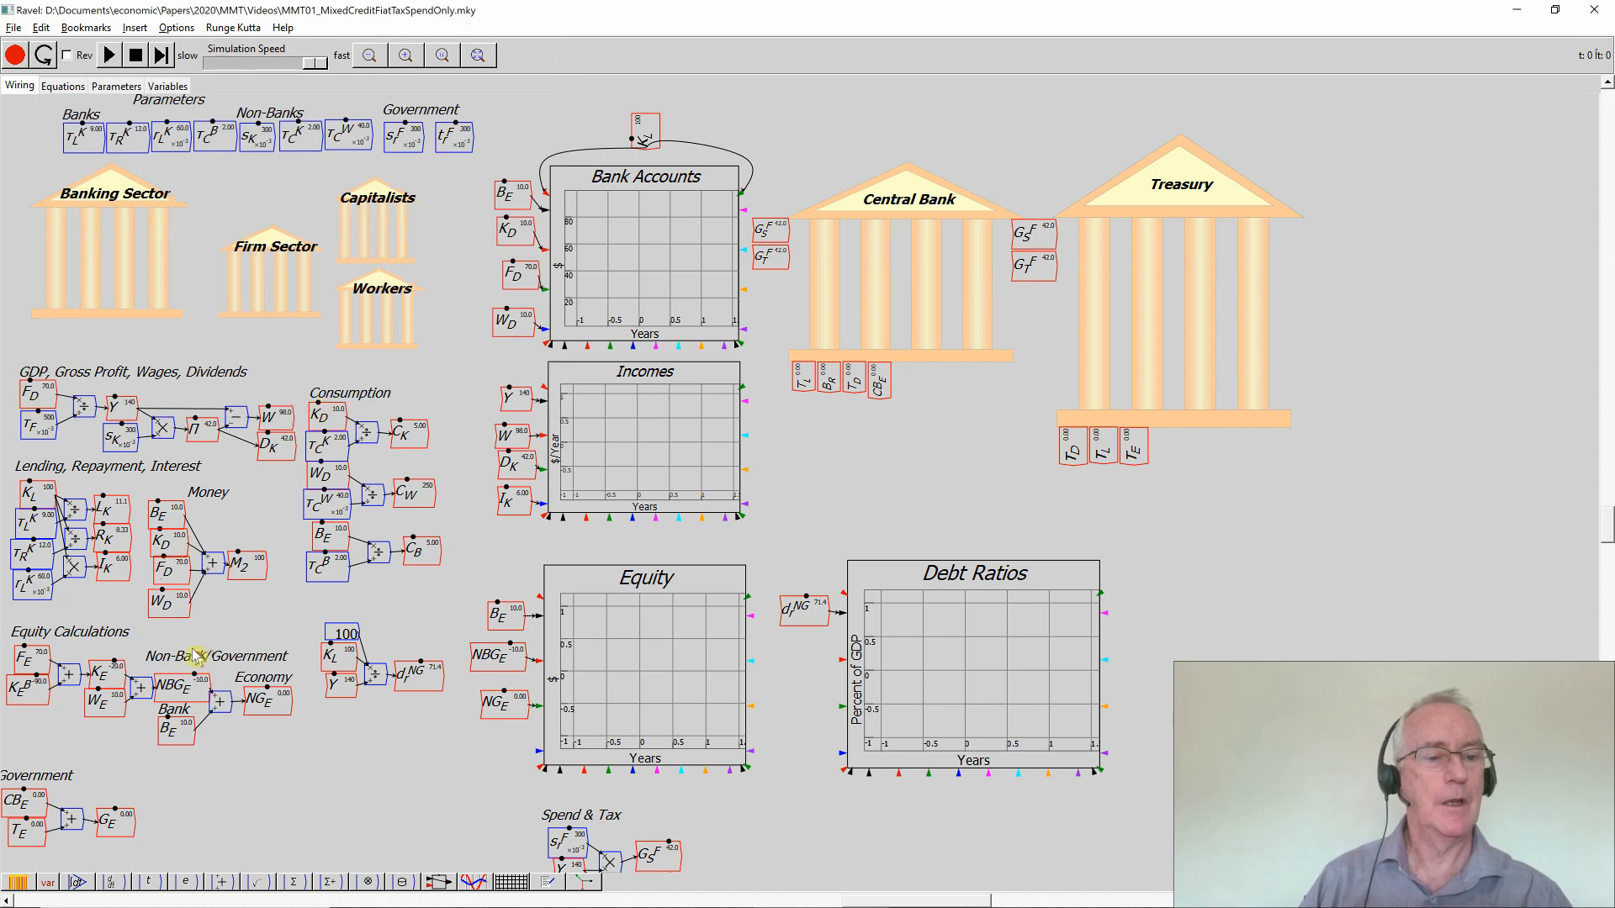
Change the Economy group label to 'Non-Government'
double_click(252, 685)
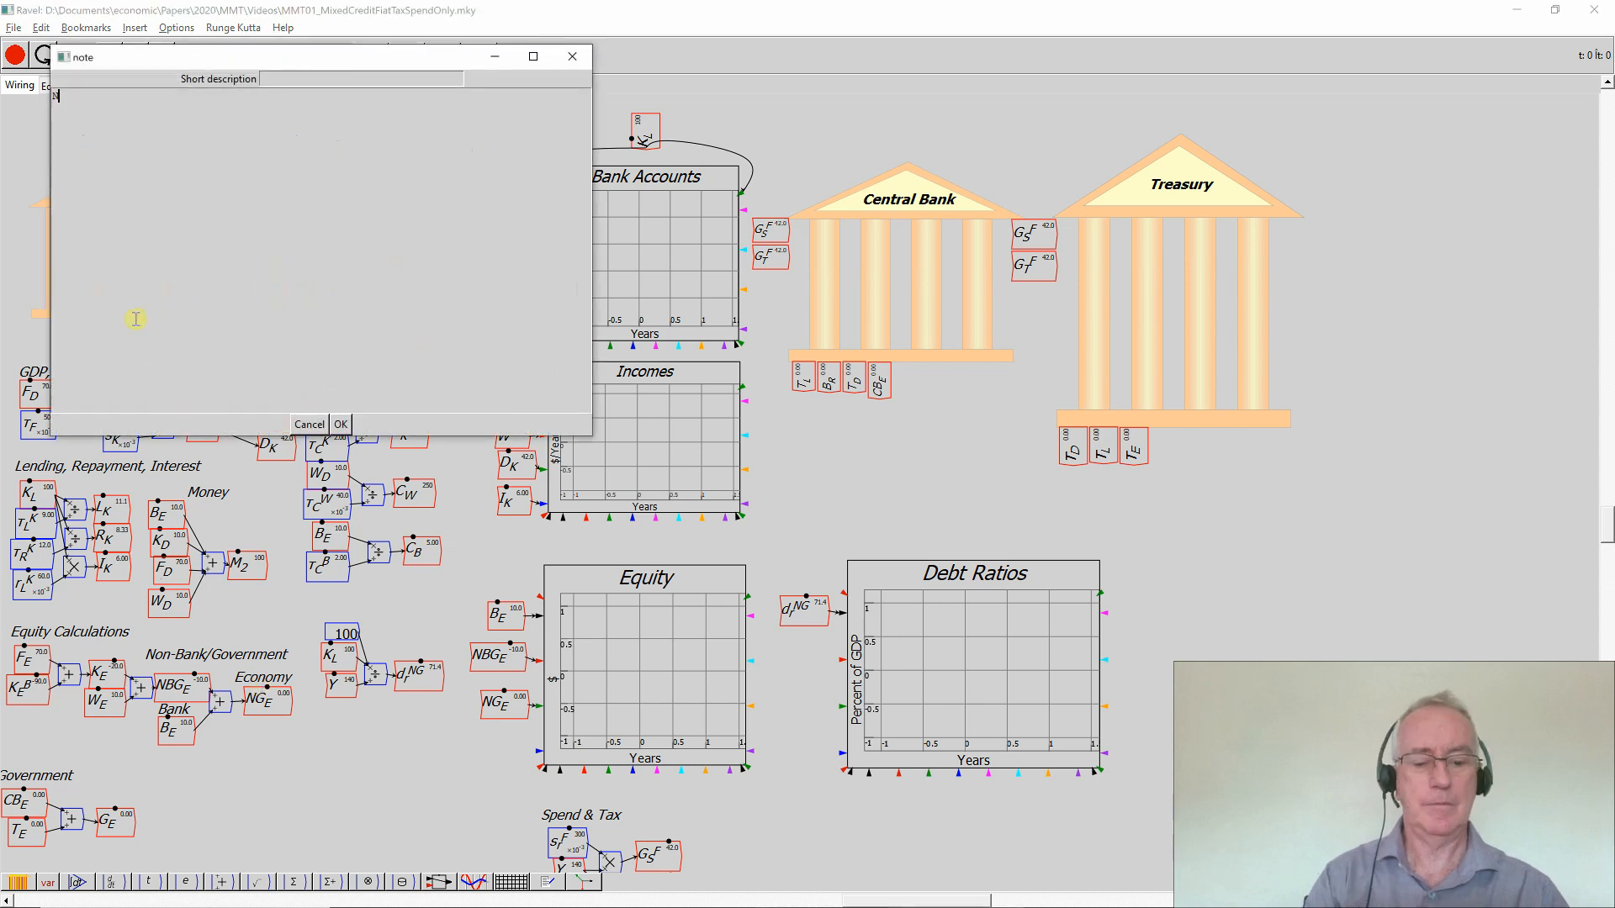
text(Non-G)
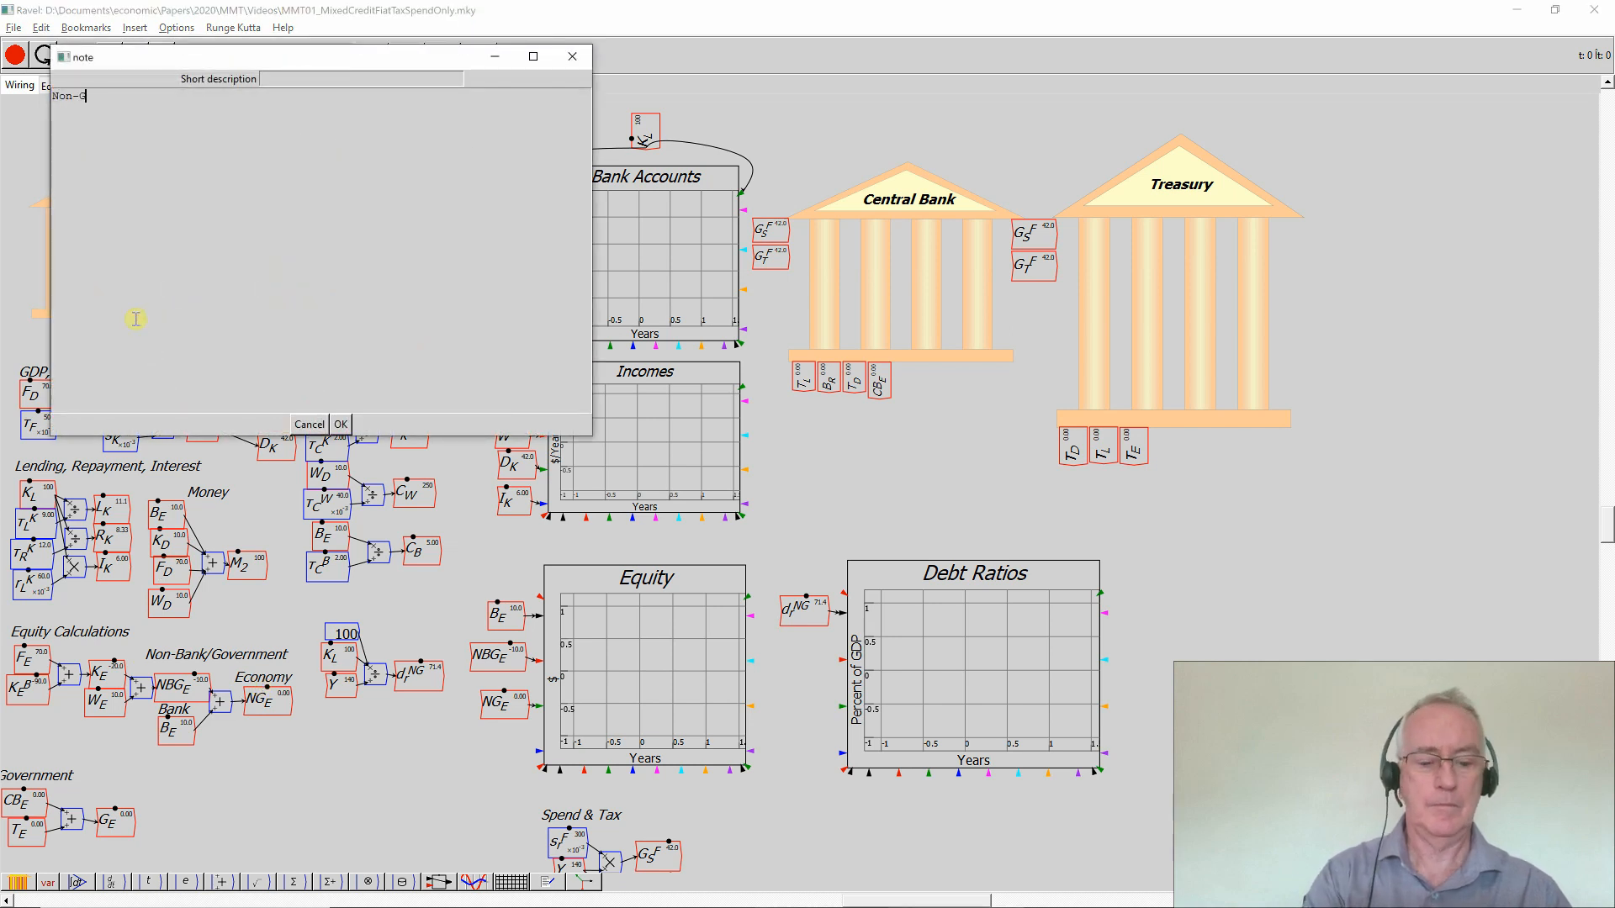
text(overnment)
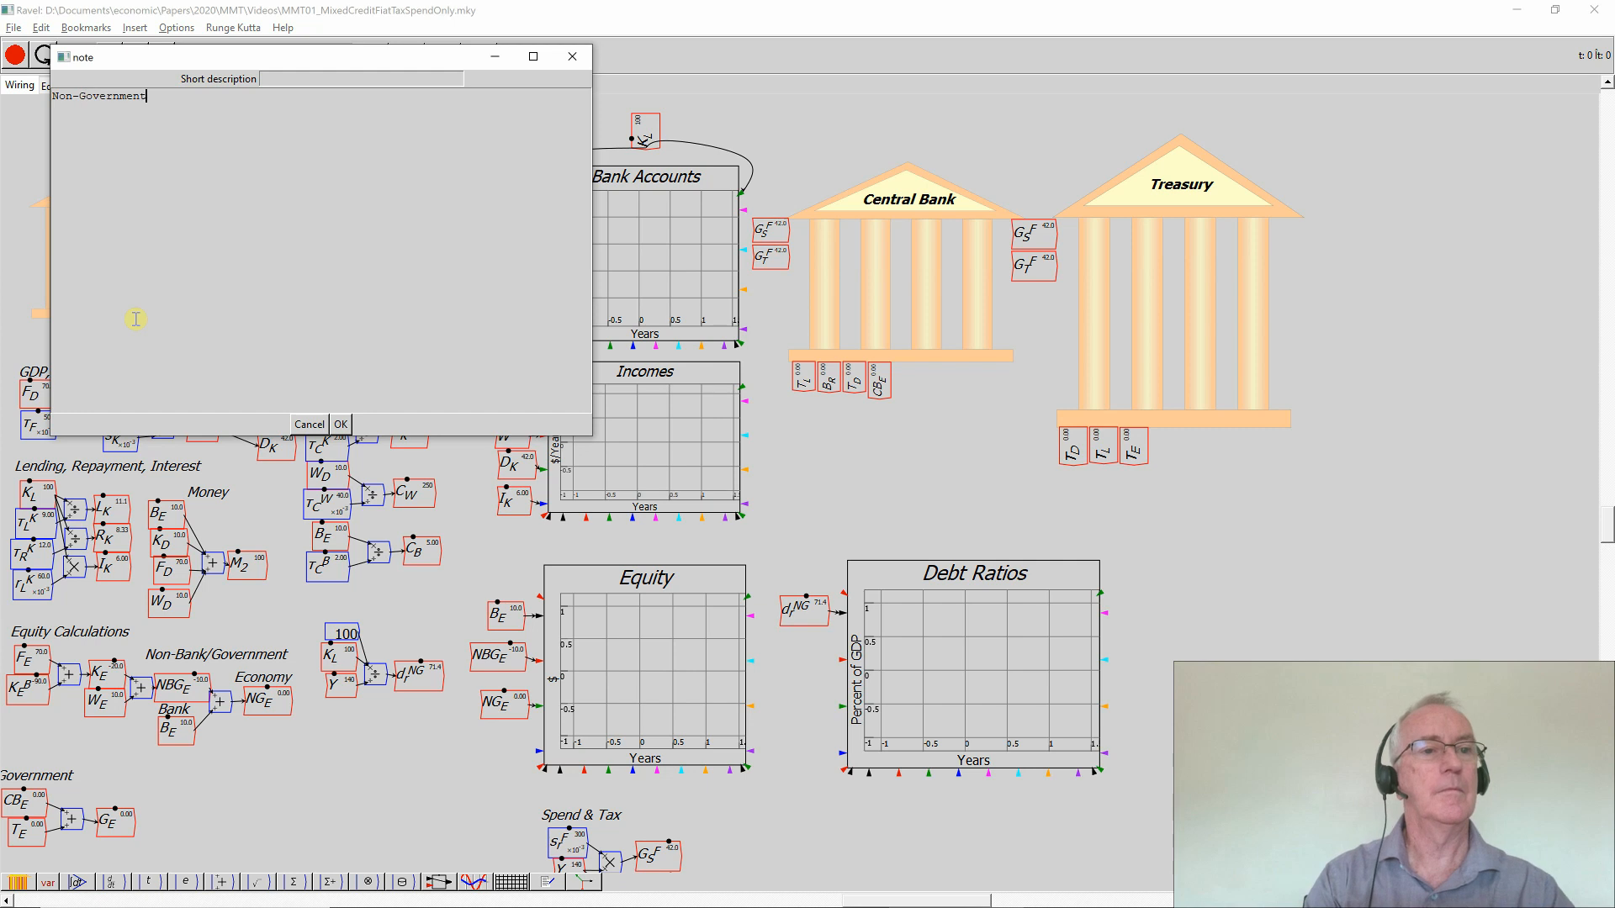
click(340, 424)
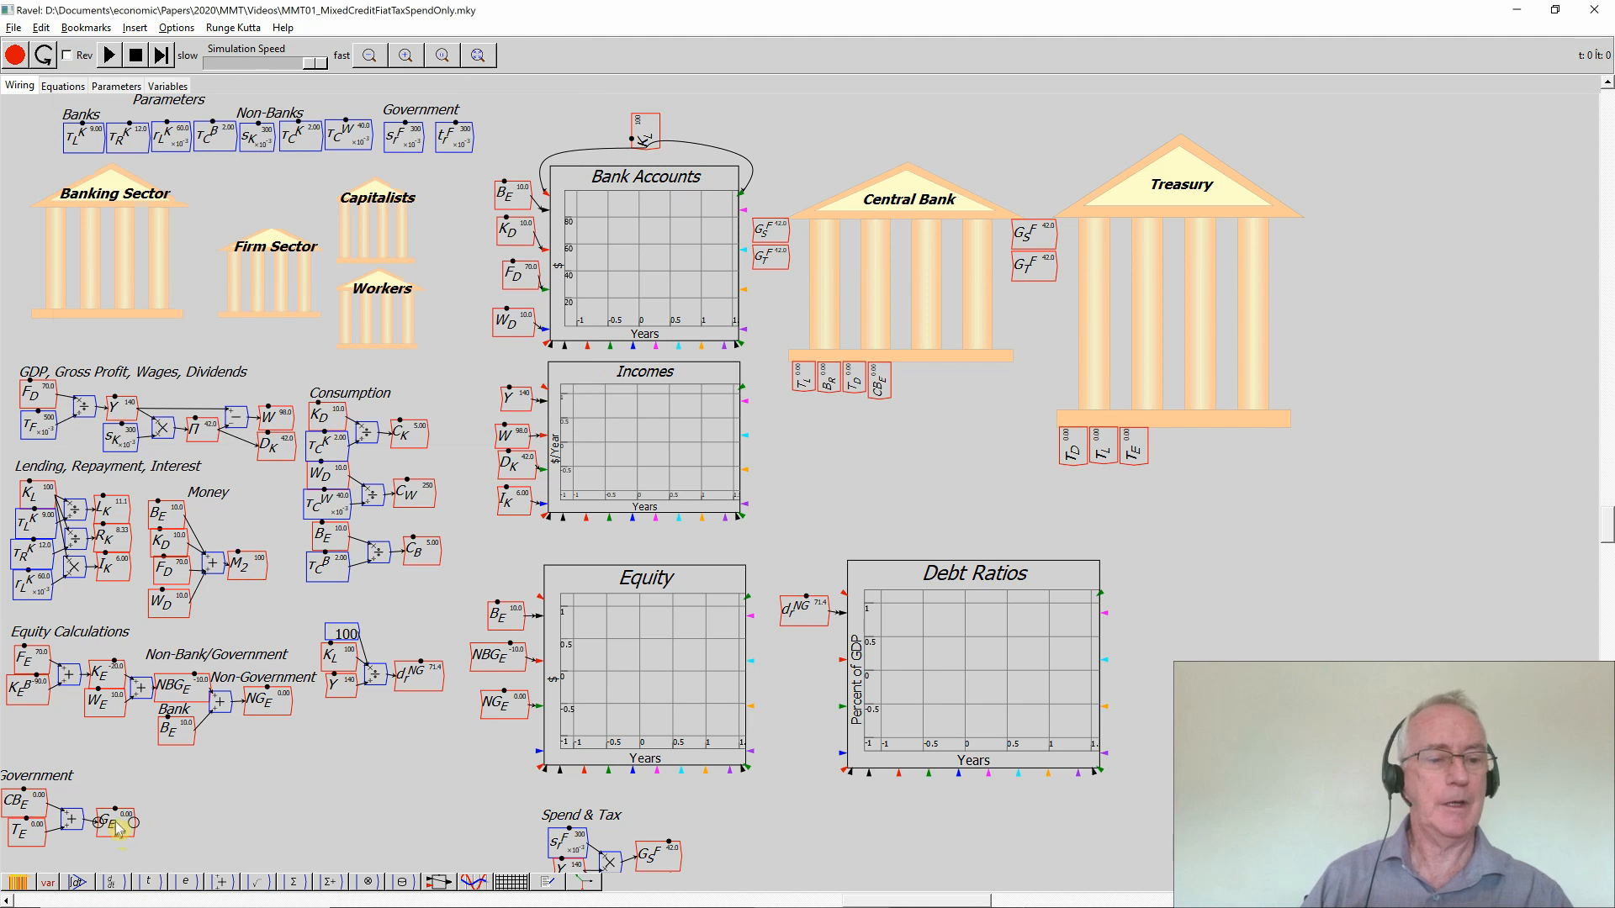
mouse_move(190, 788)
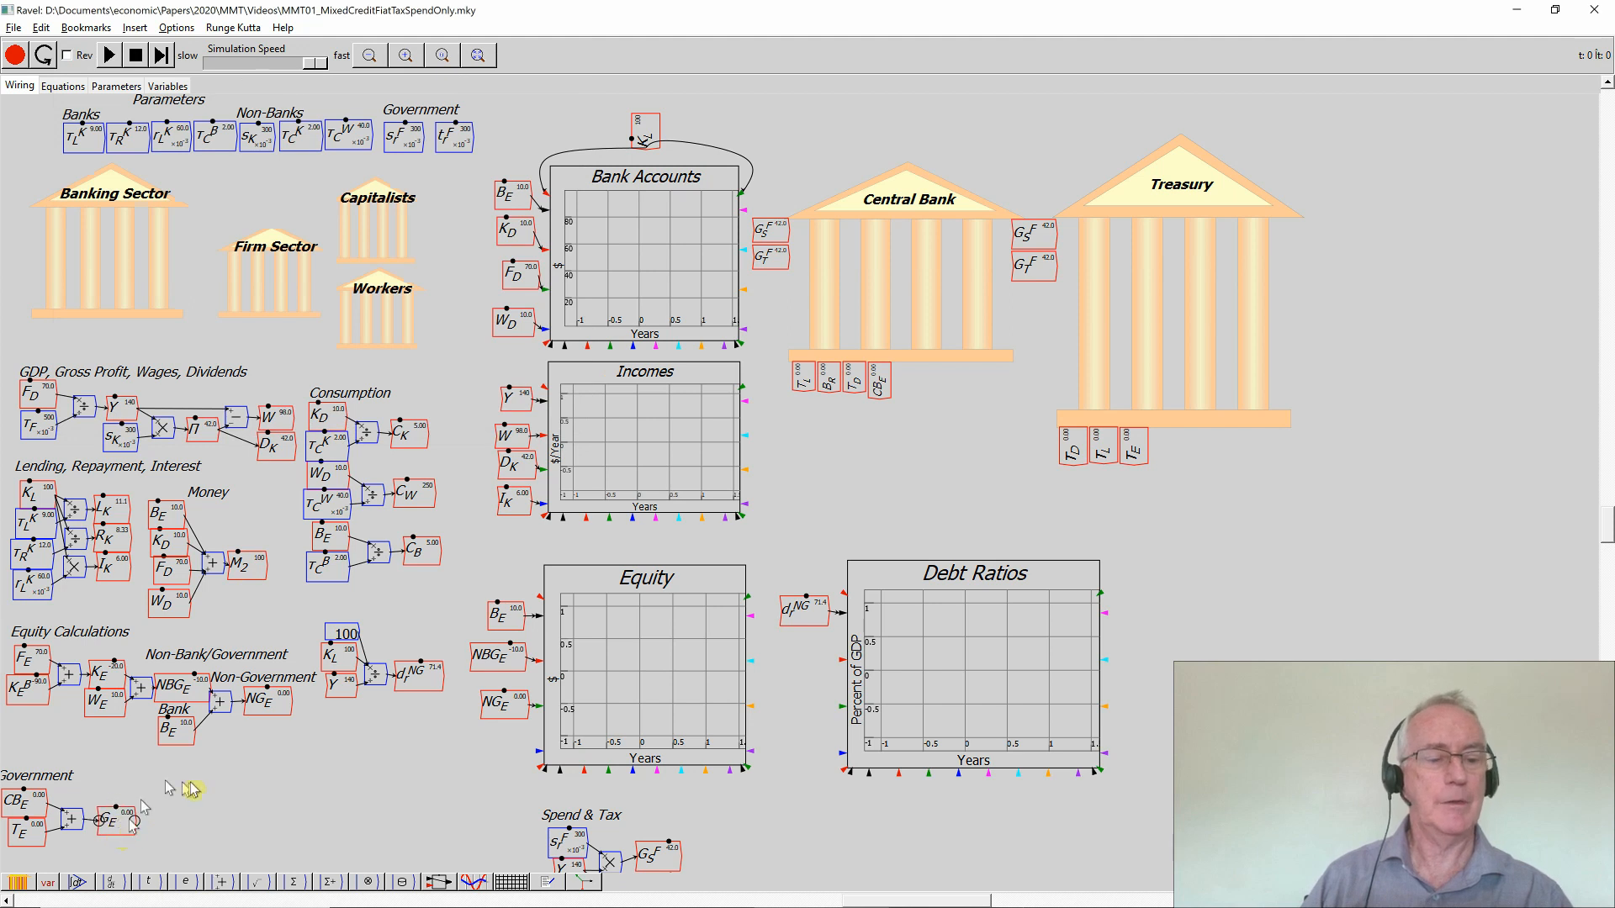
mouse_move(283, 719)
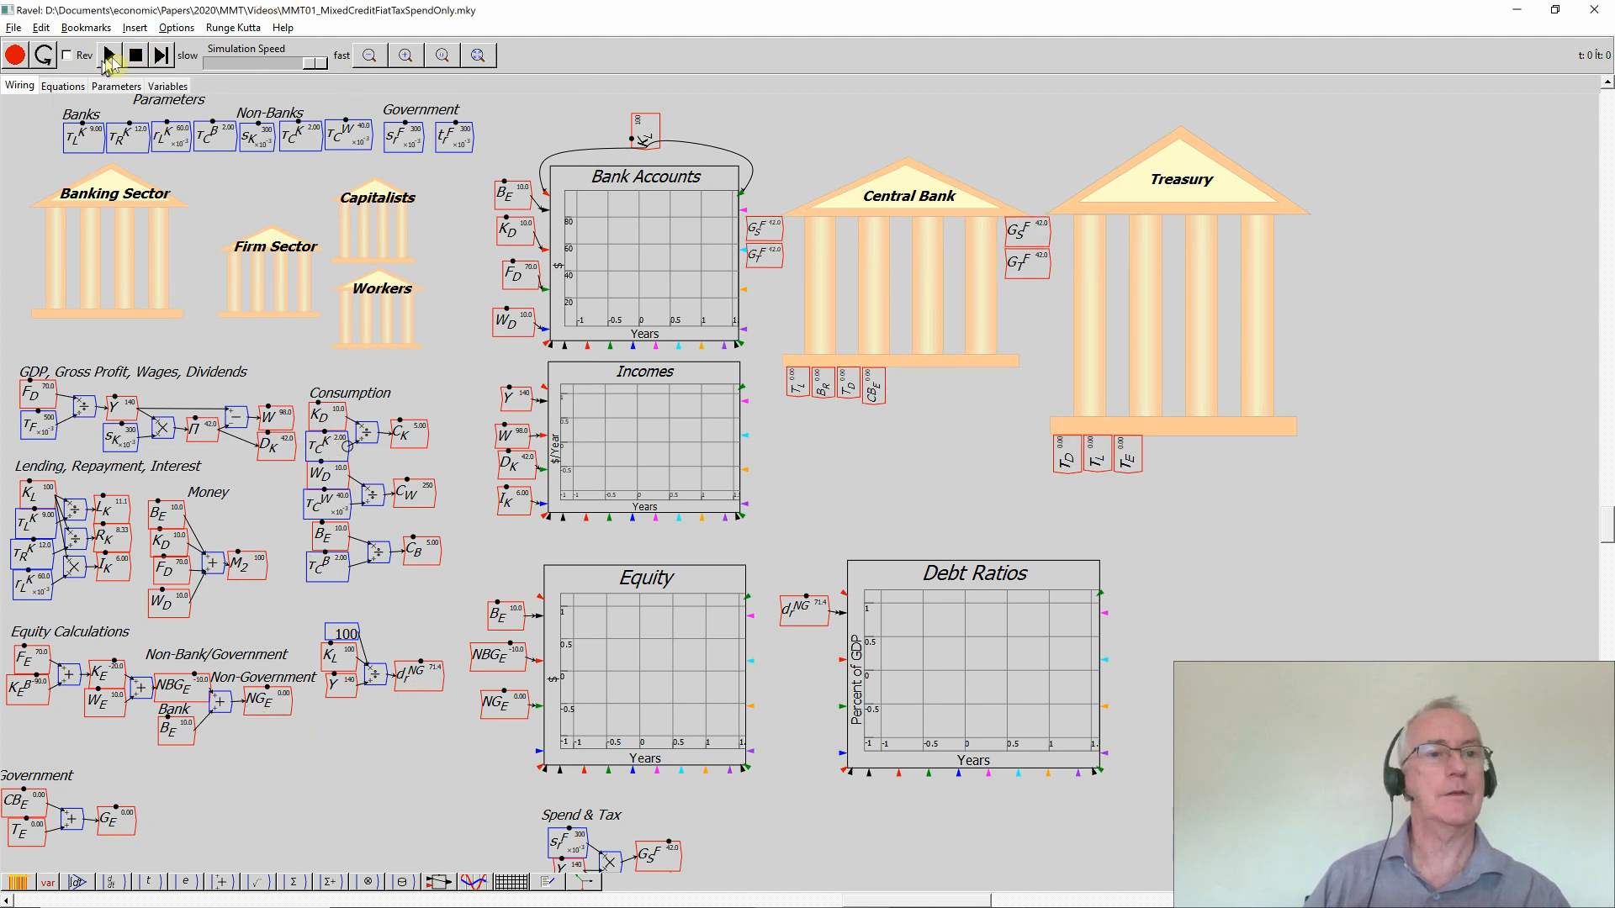
mouse_move(109, 62)
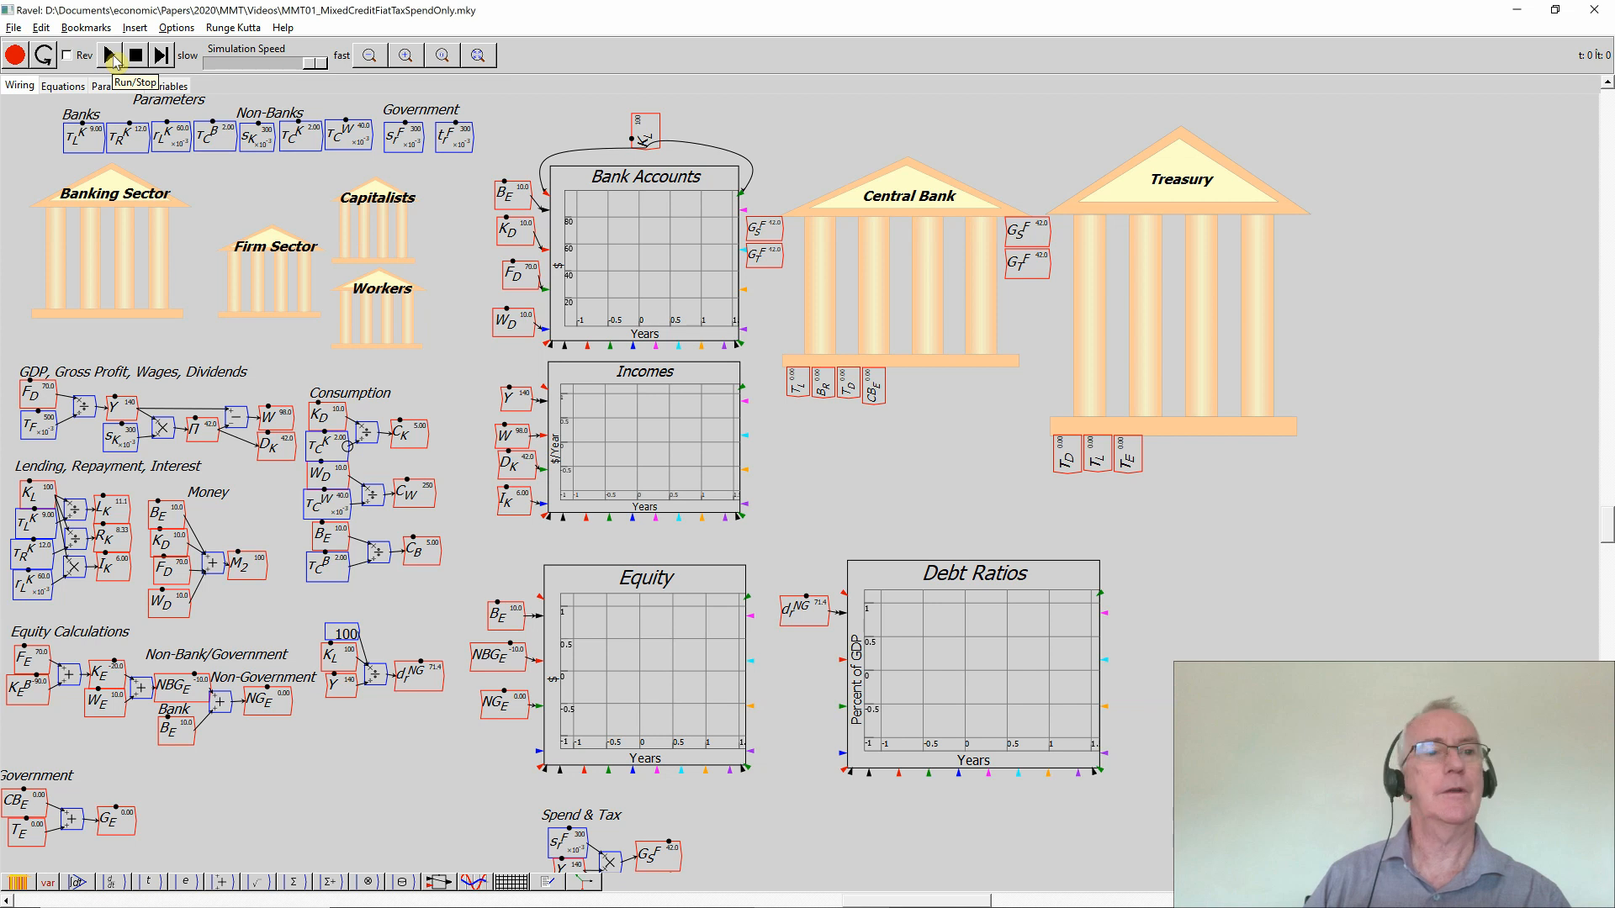
Run the simulation so the Bank Accounts, Incomes, Equity and Debt Ratios charts fill with curves
click(112, 53)
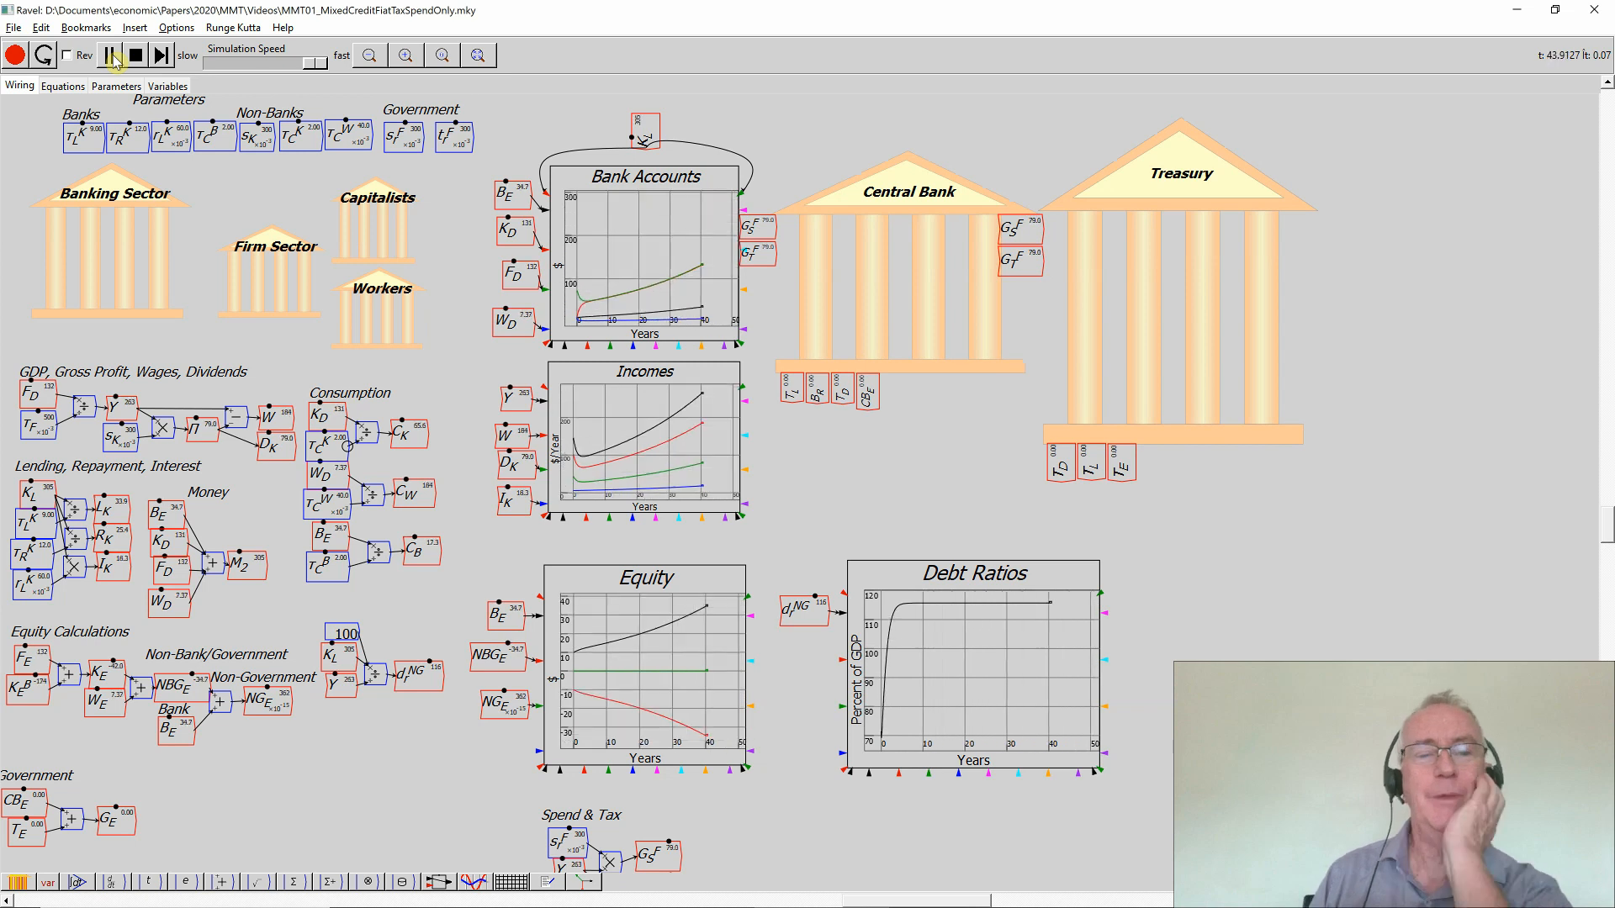
Pause the run and wire a copy of government equity G_E into the Equity chart
click(110, 53)
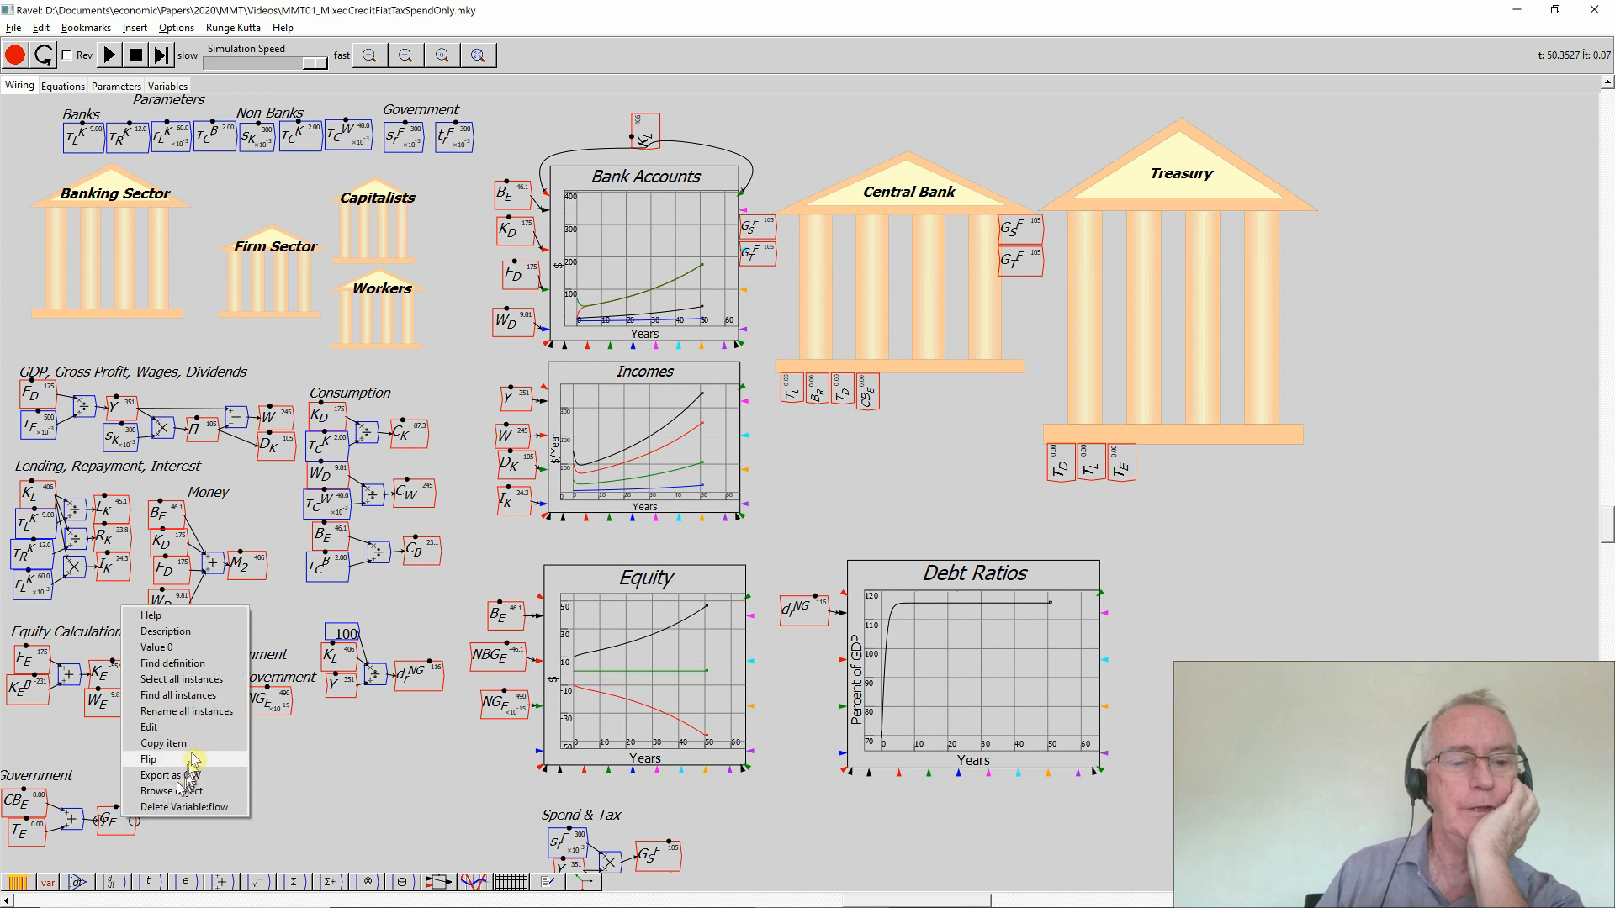
click(148, 759)
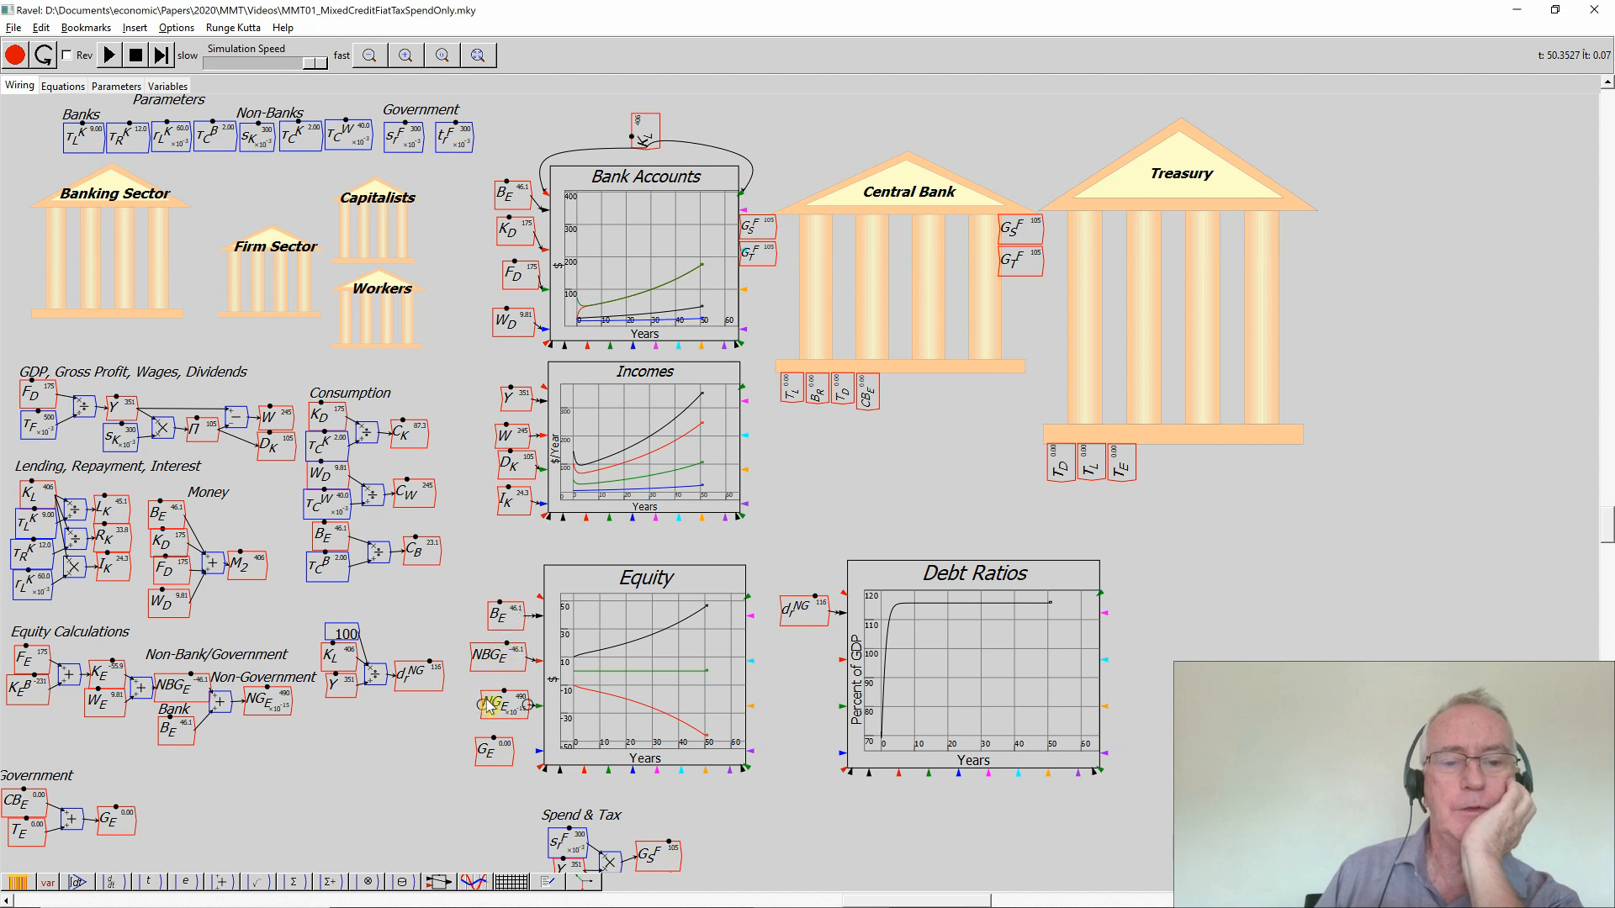
mouse_move(499, 726)
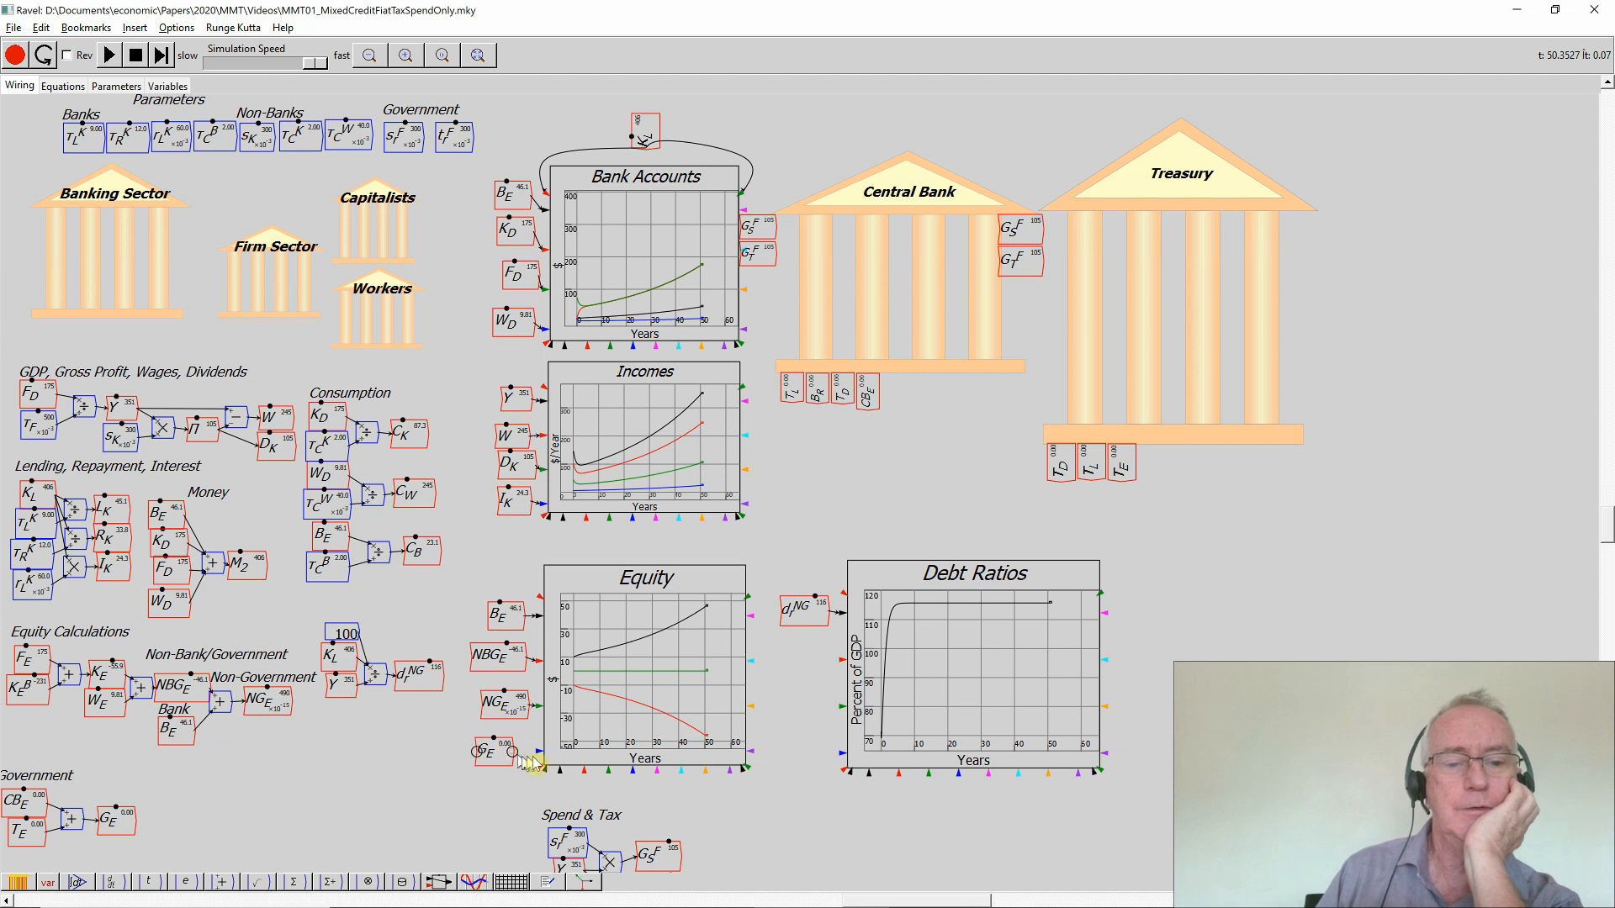
click(644, 669)
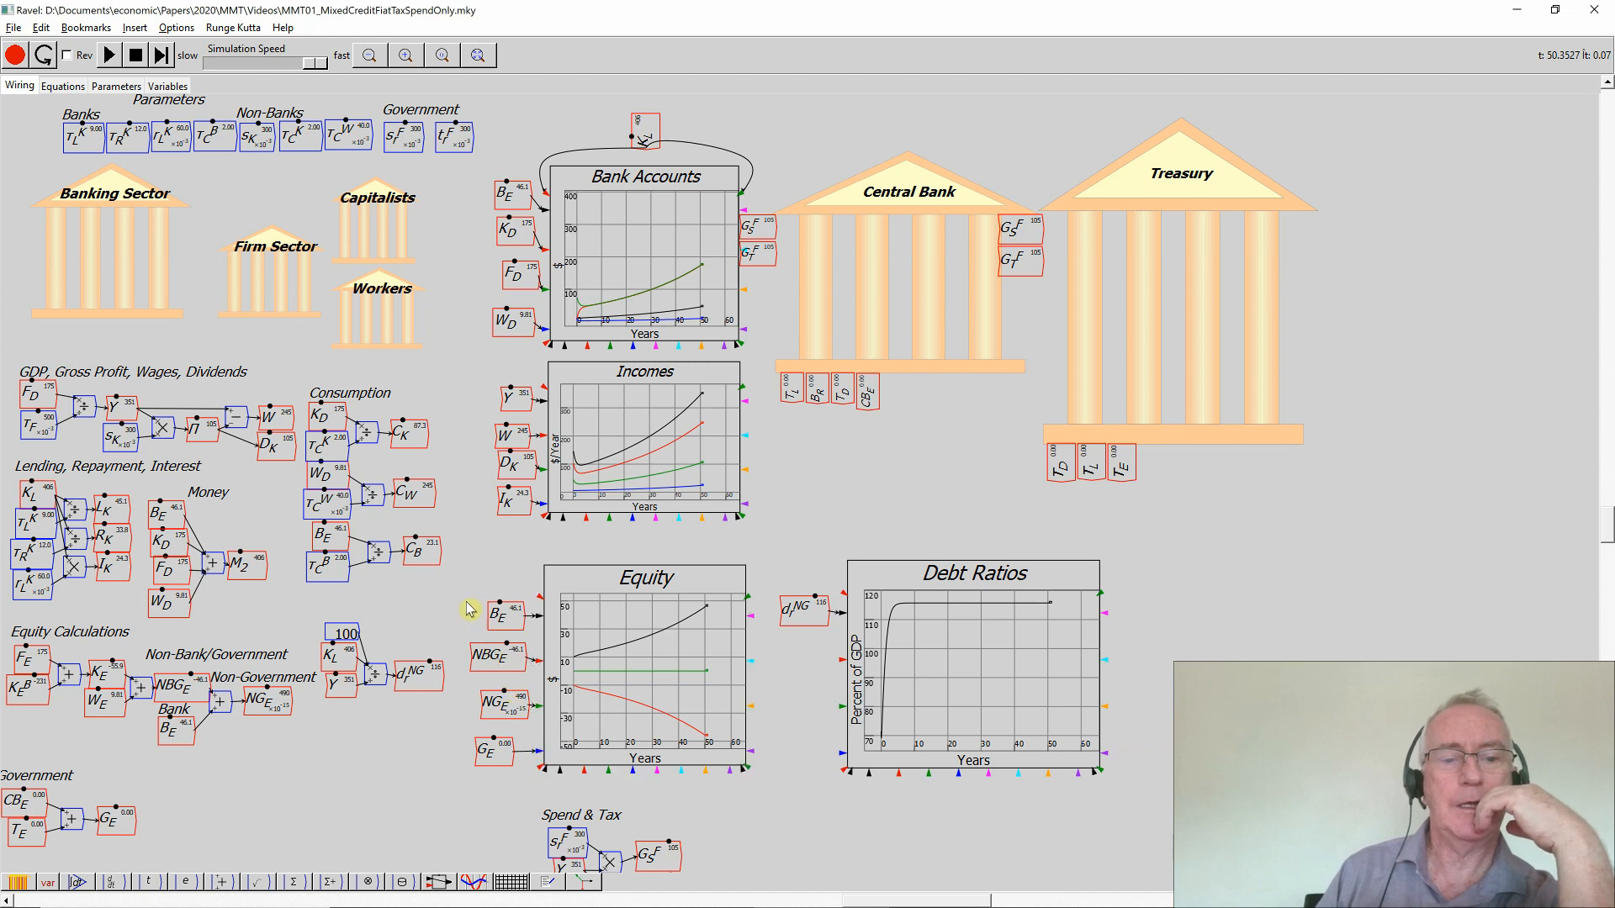
click(644, 670)
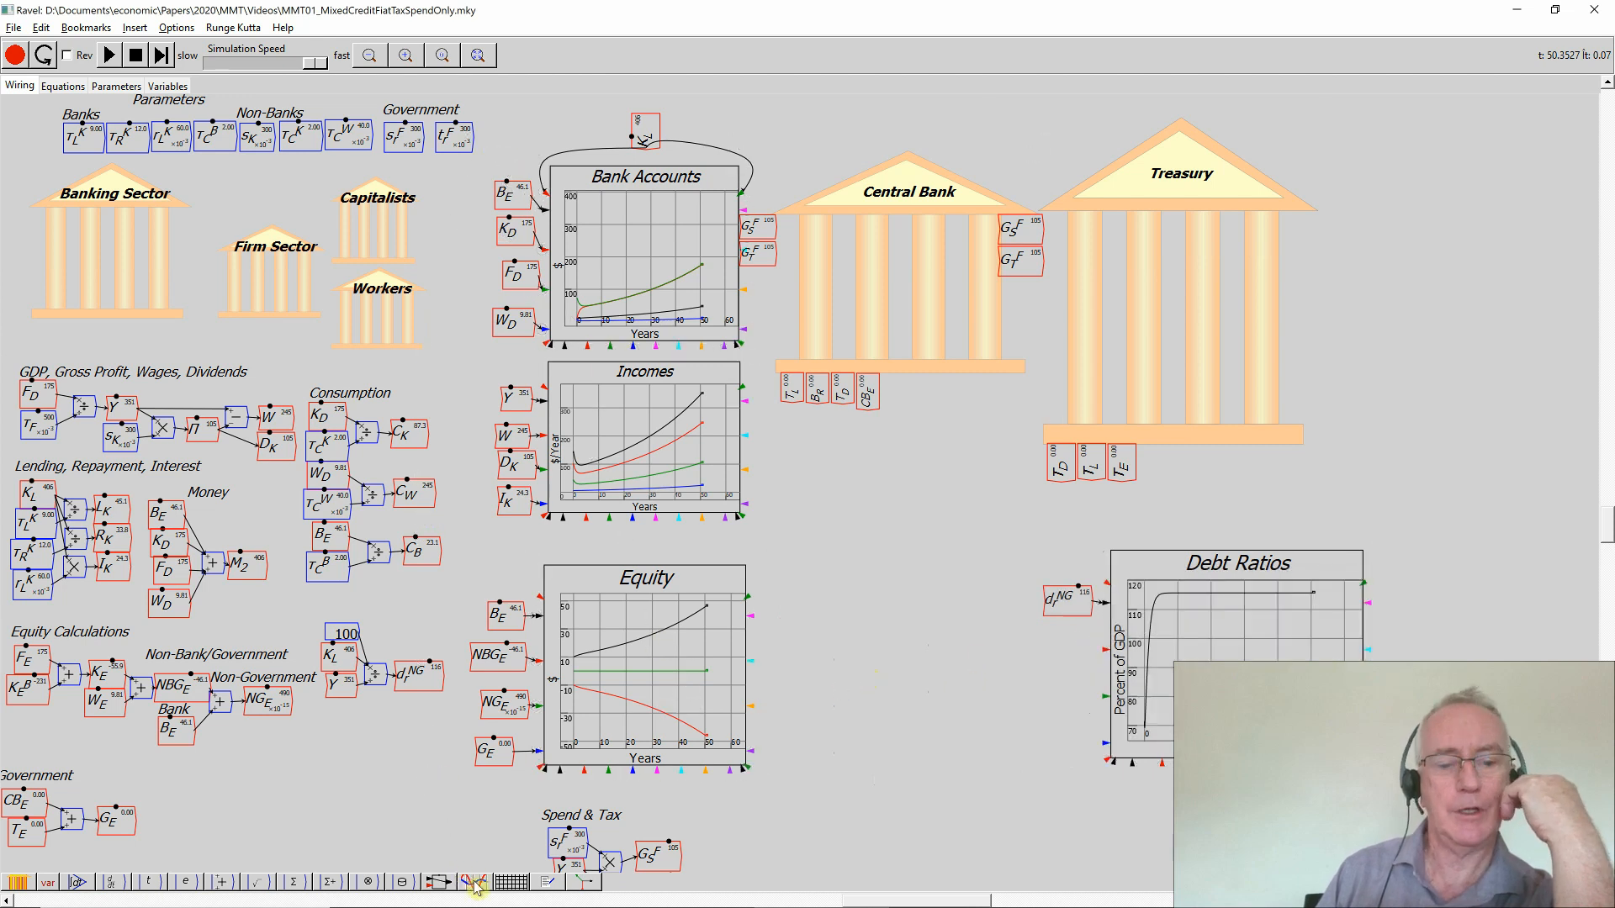
Place a new empty plot beside the Equity chart and close the enlarged Equity window
click(475, 883)
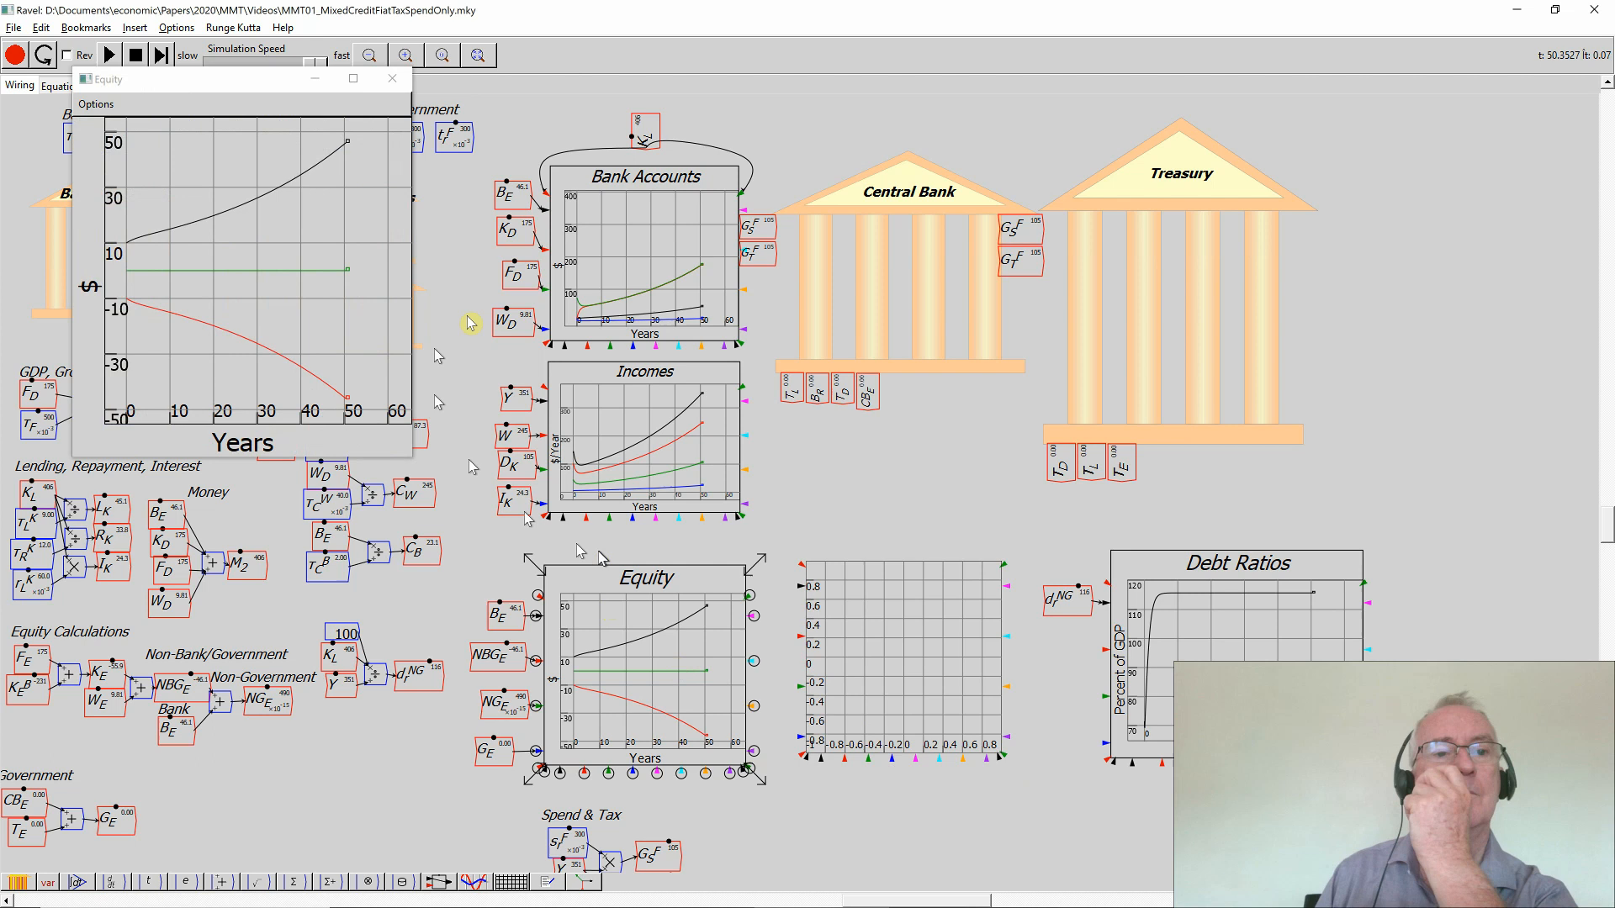
mouse_move(397, 92)
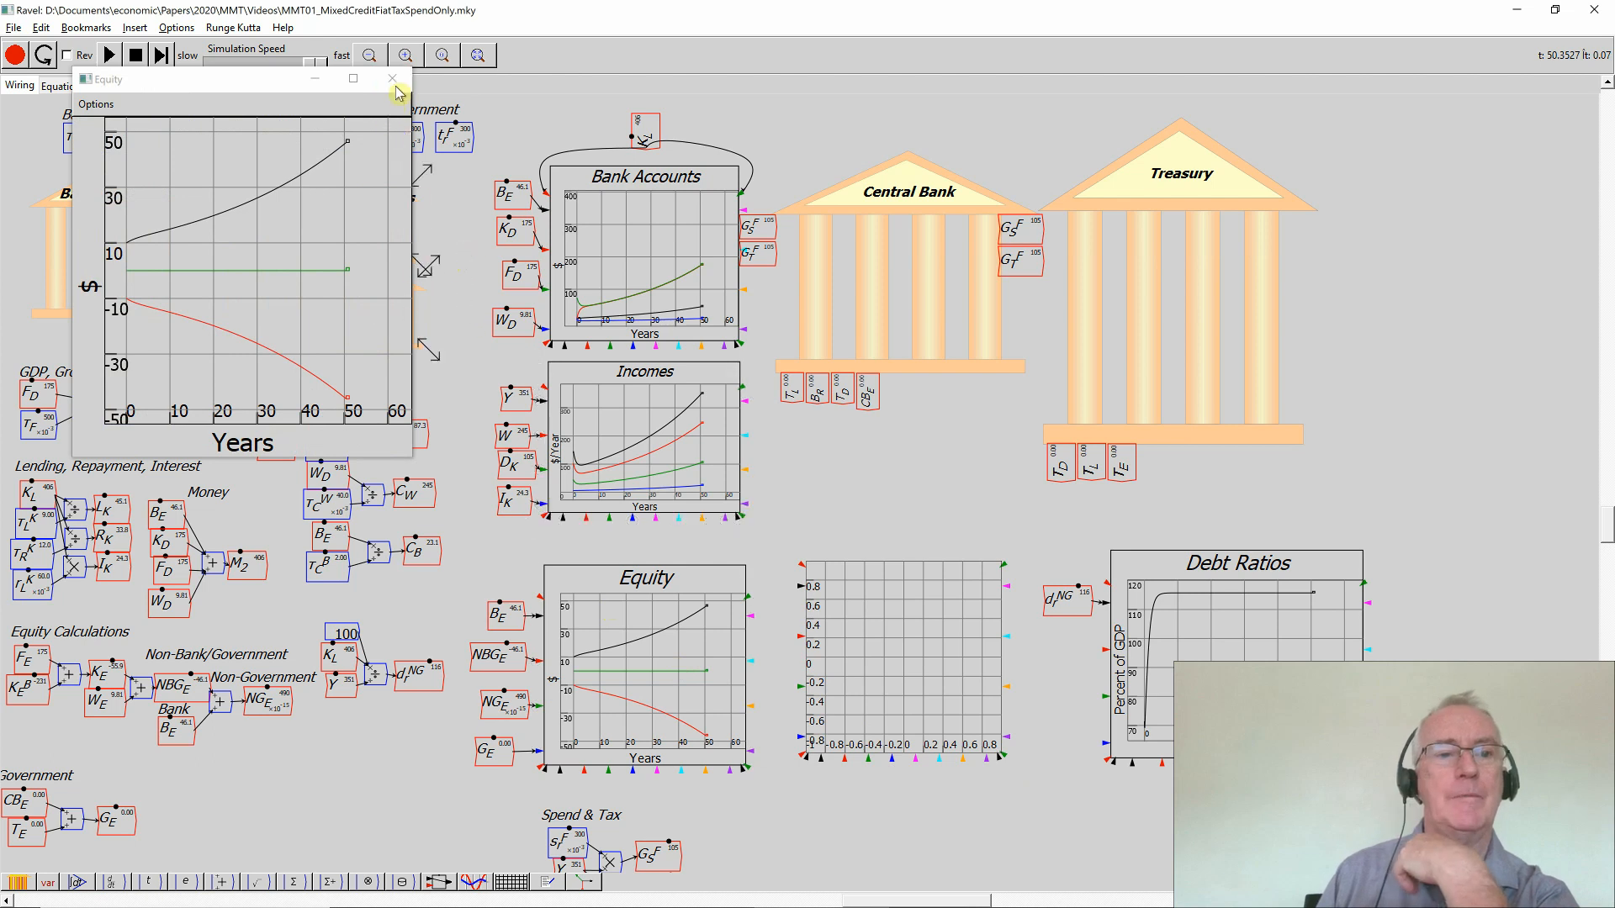
click(392, 79)
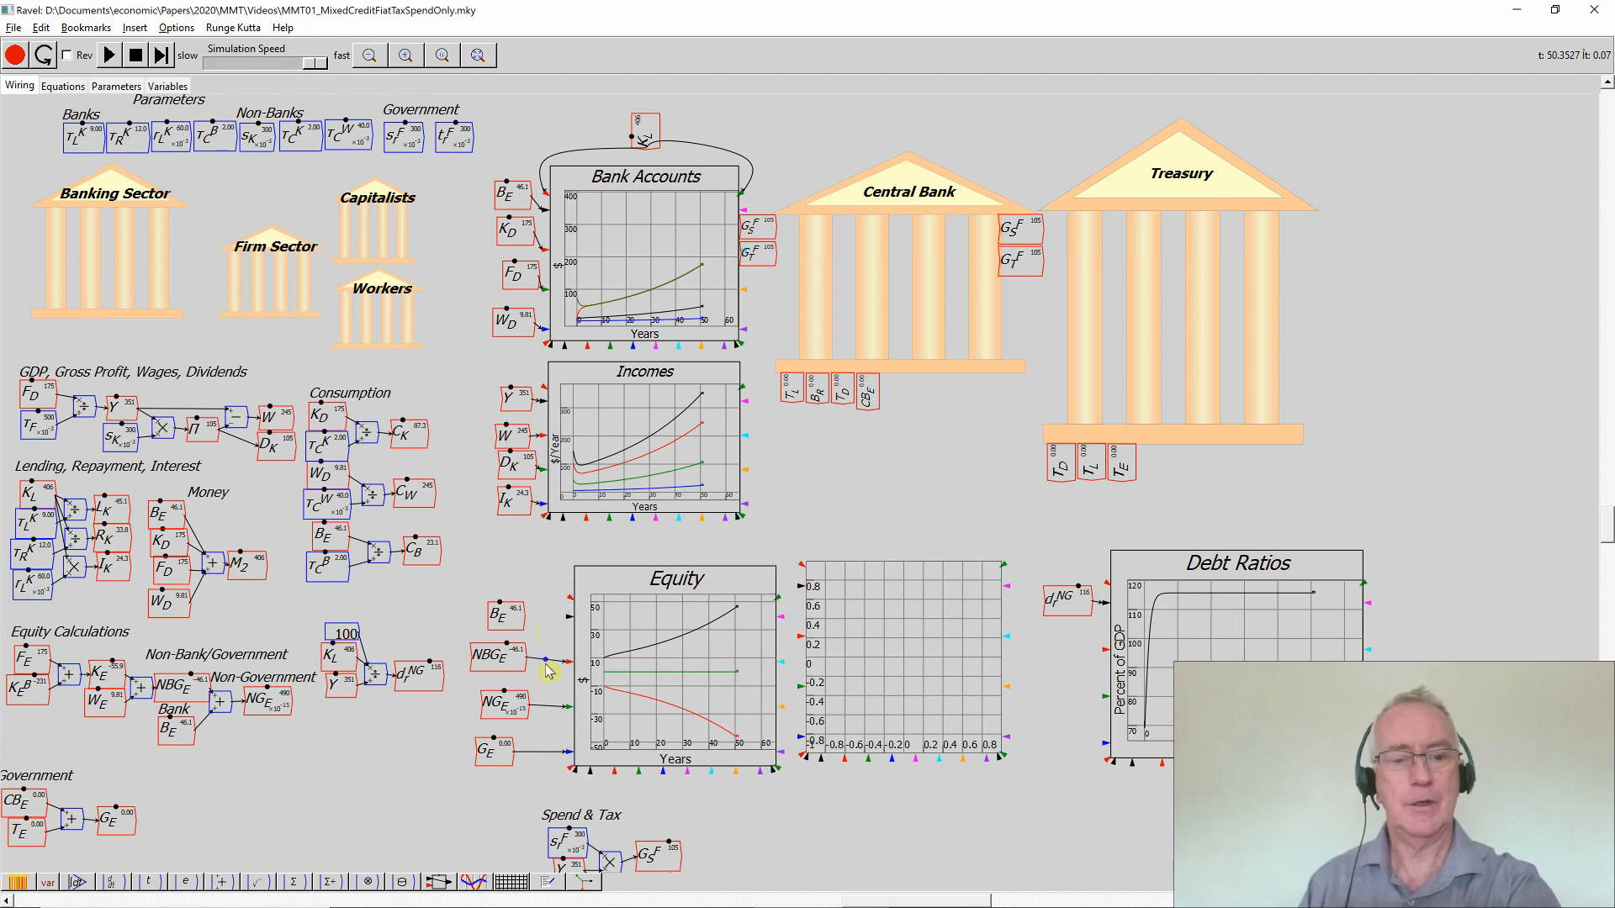
mouse_move(545, 710)
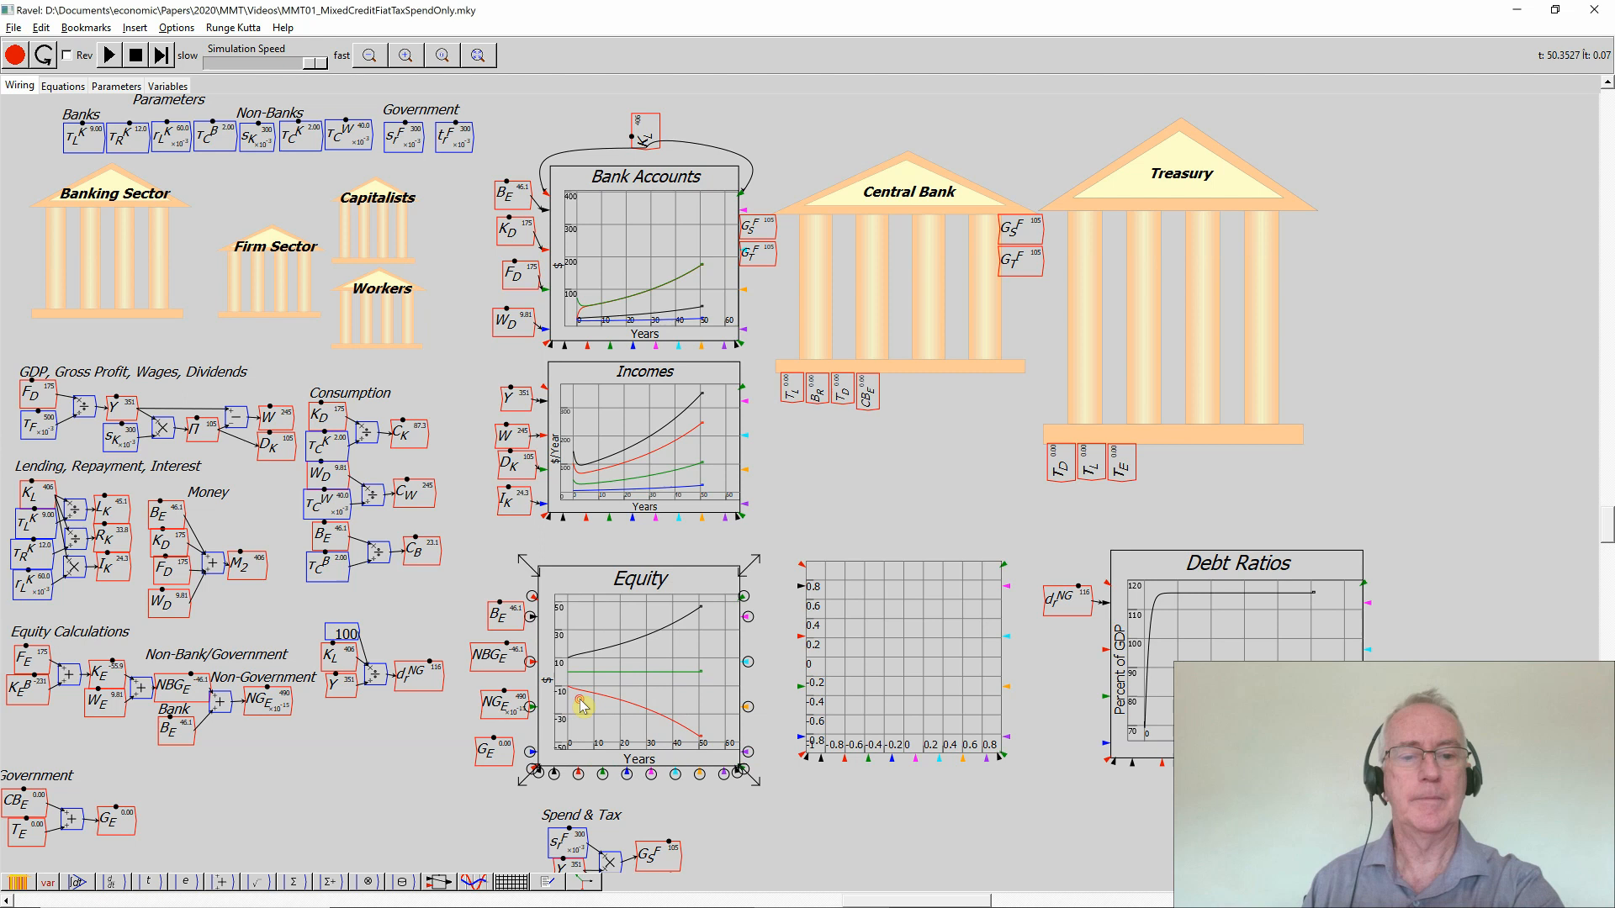
double_click(639, 669)
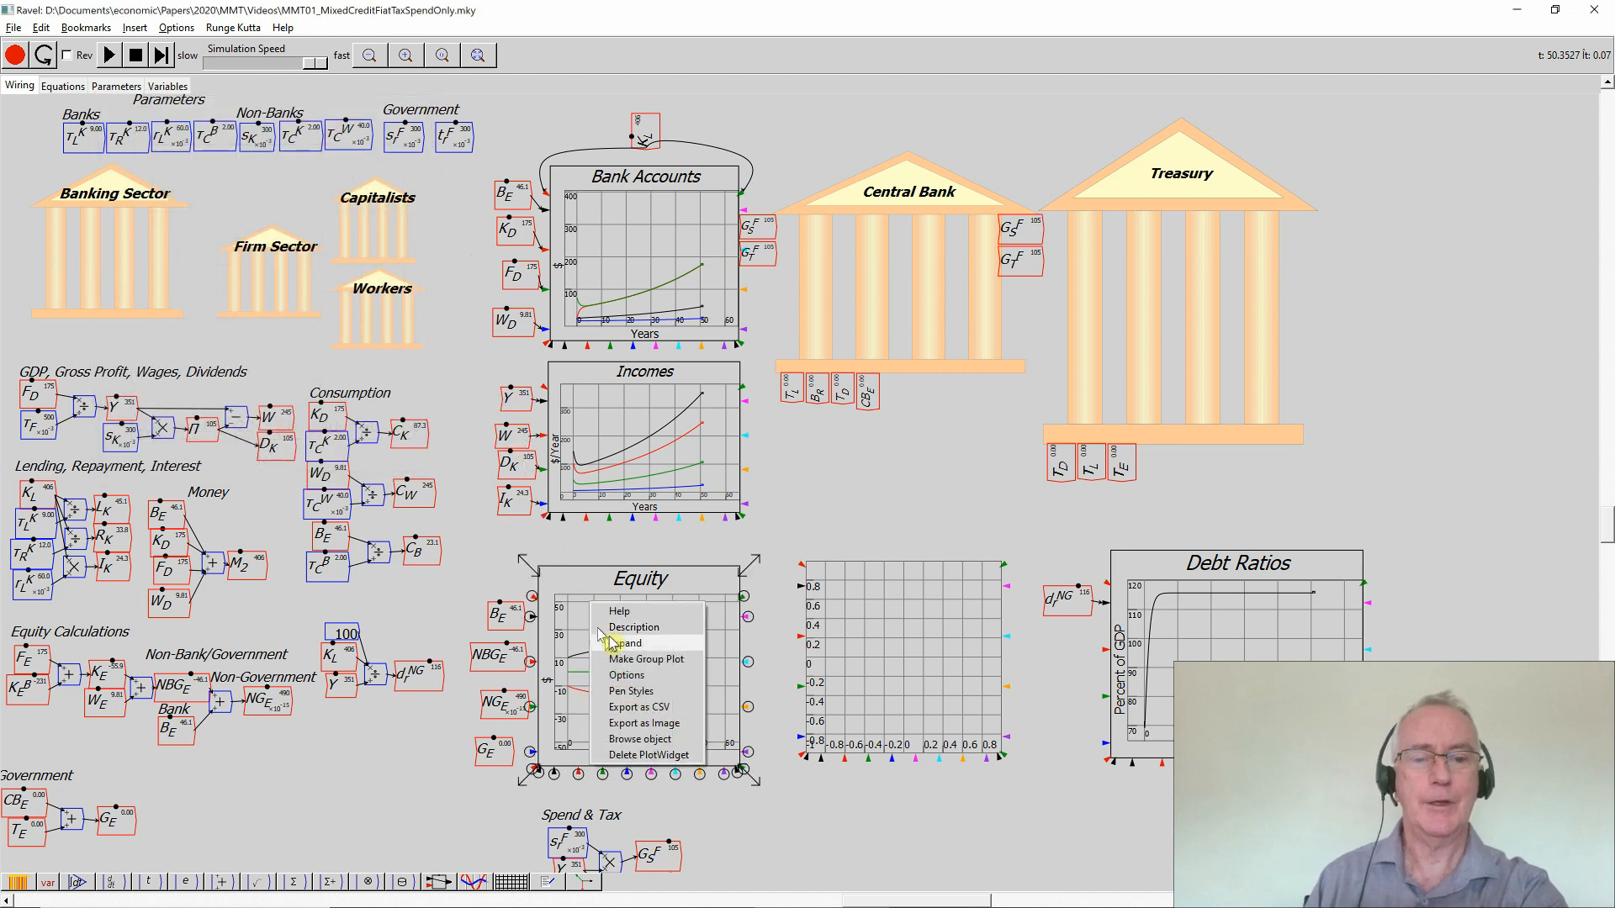
Retitle the Equity chart 'Government v NG Equity' via its options dialog
click(626, 675)
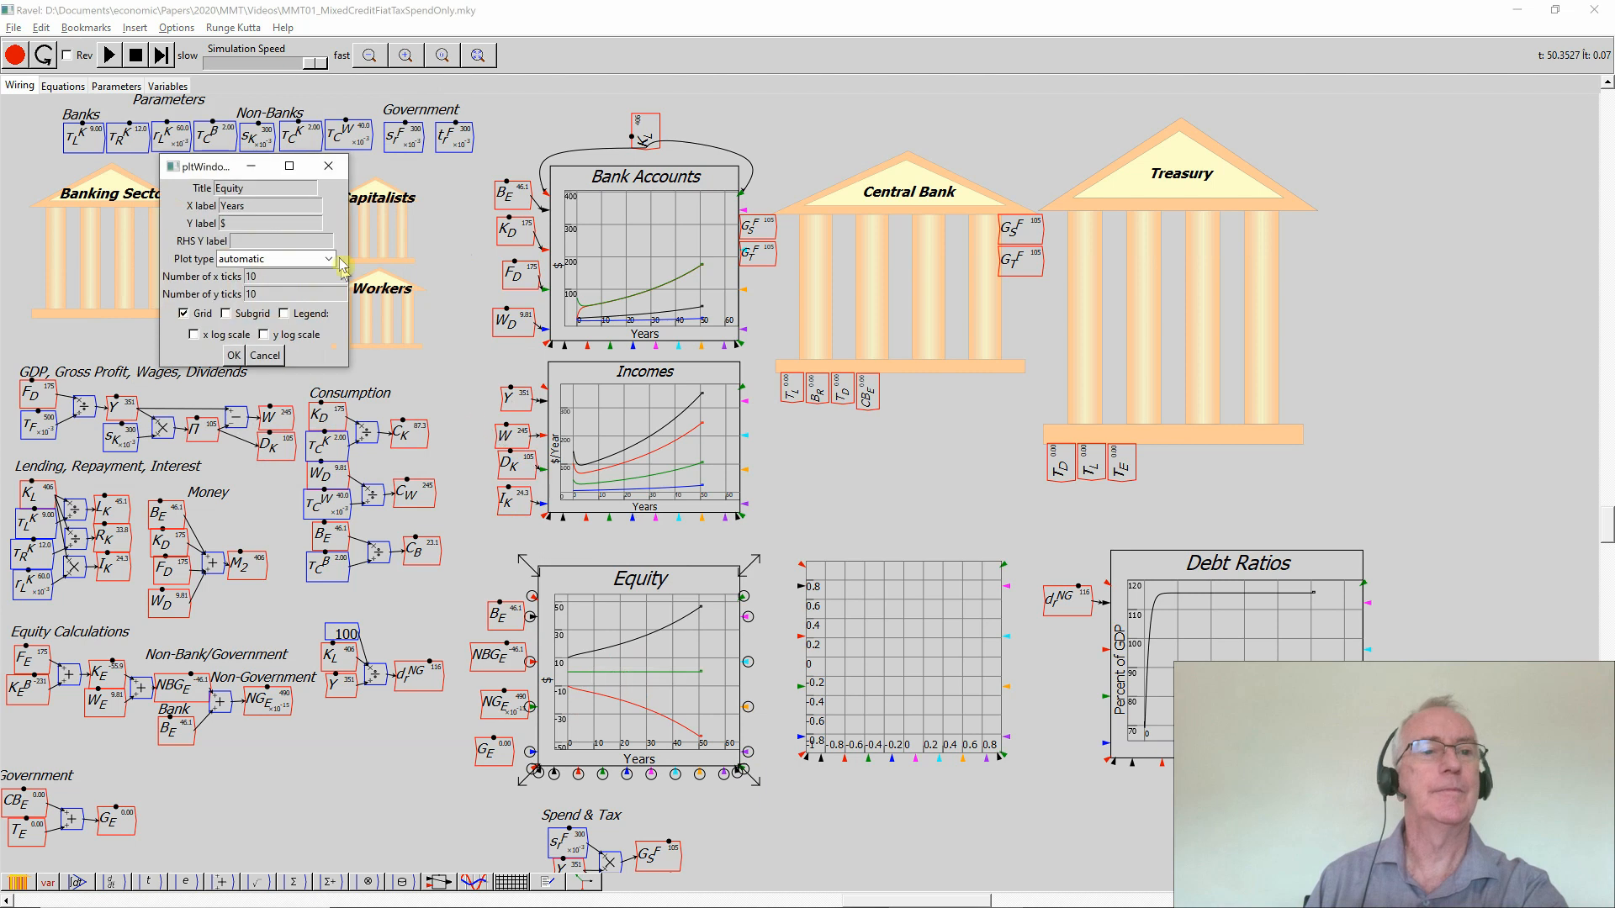
click(253, 188)
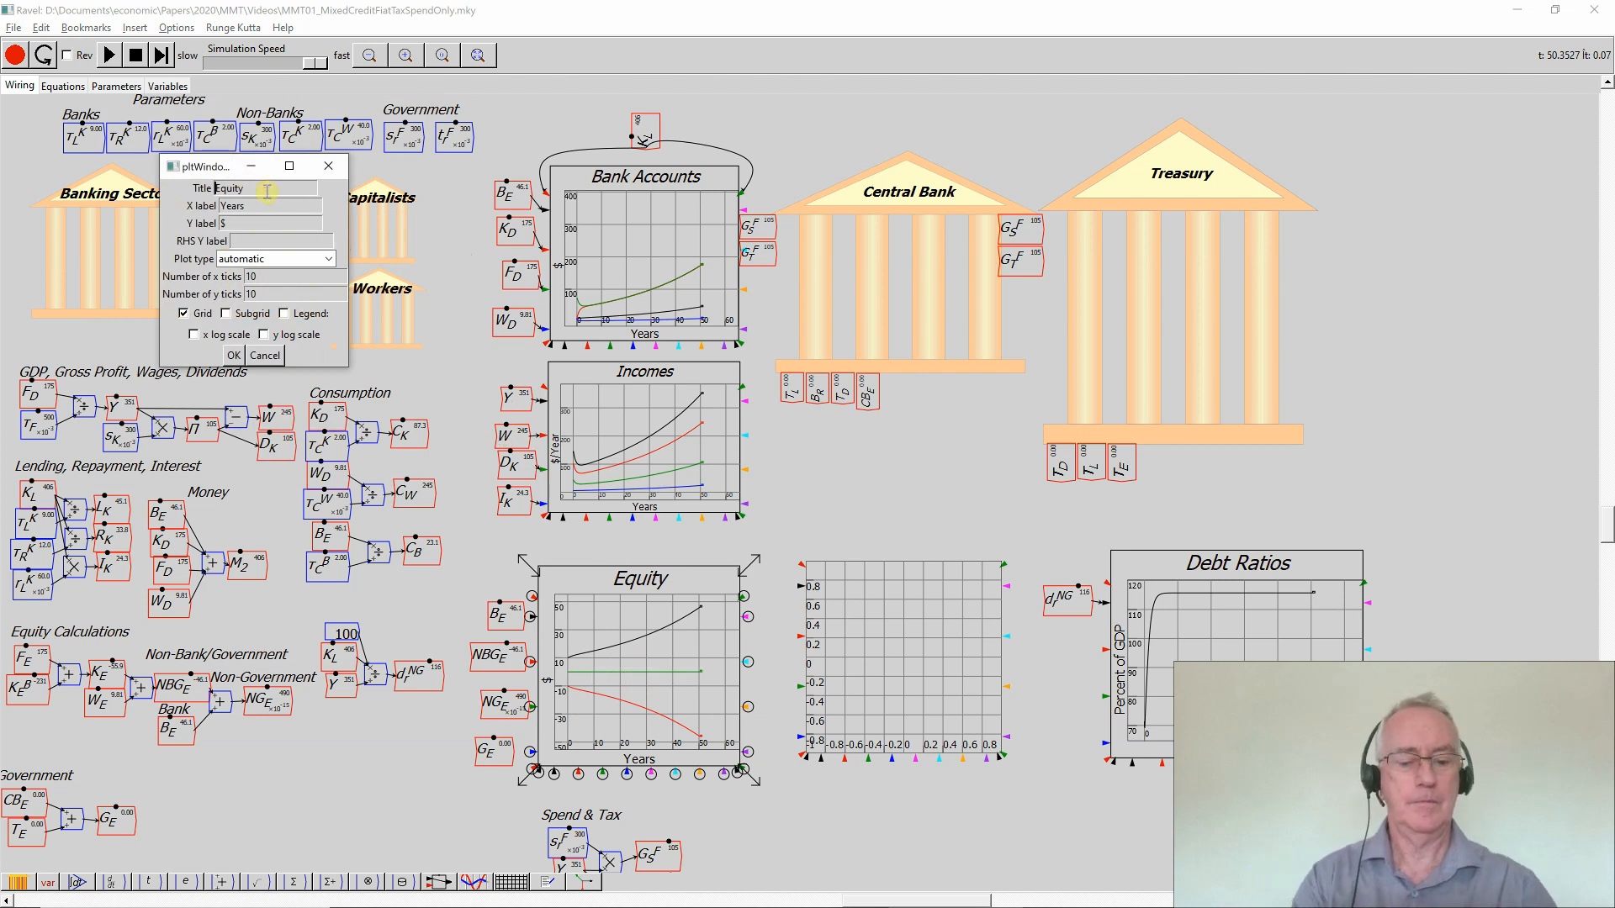
text(Government v NG)
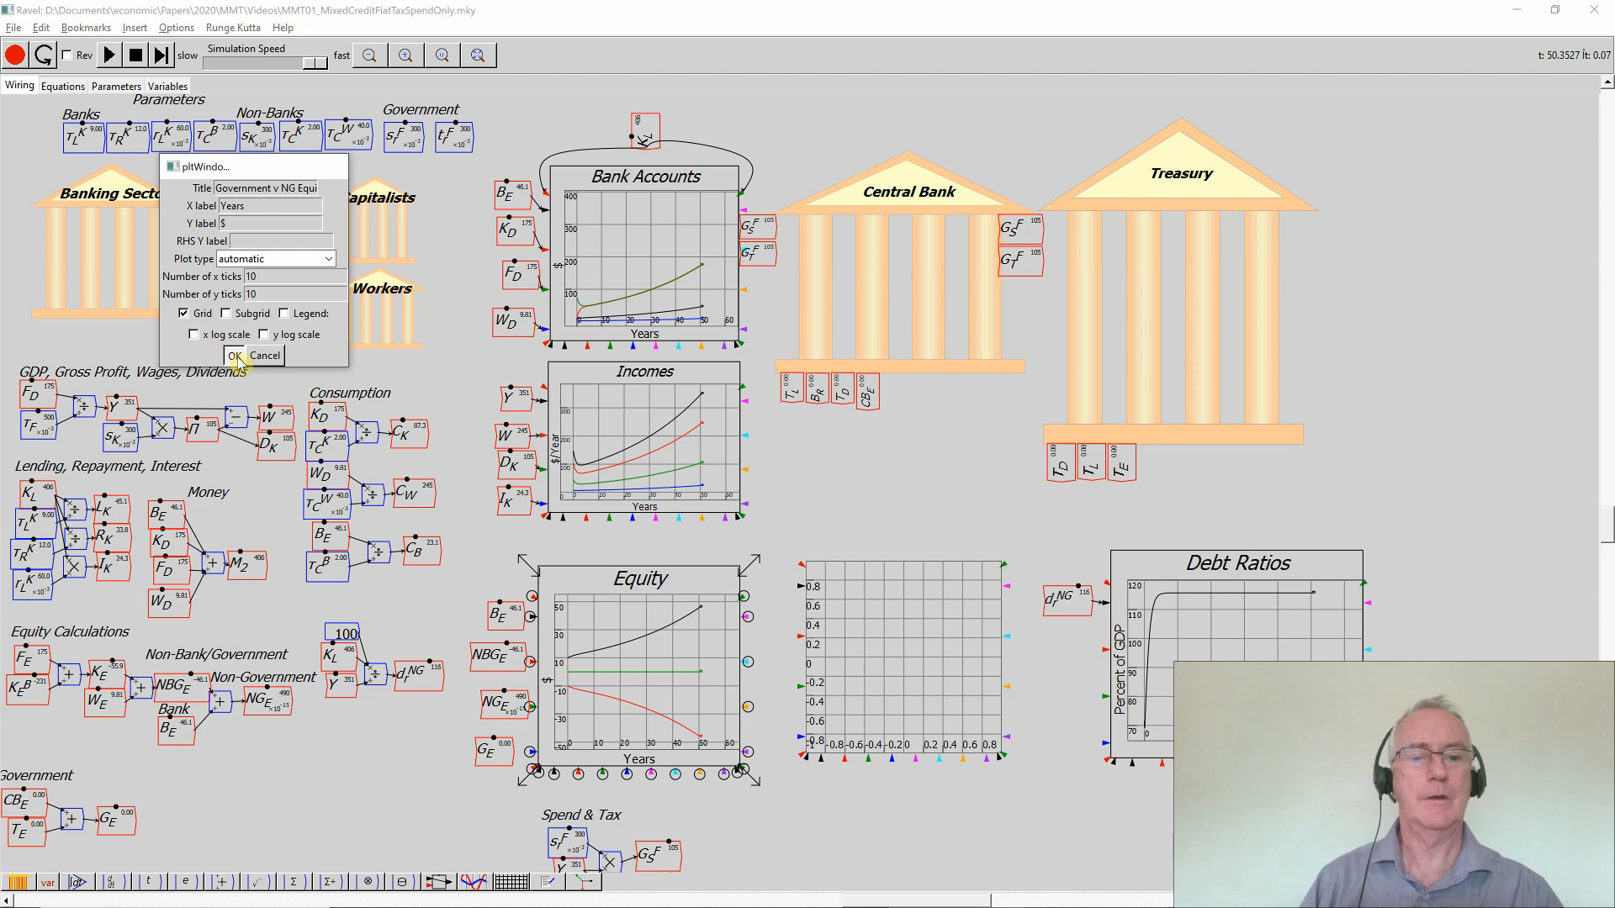
click(232, 355)
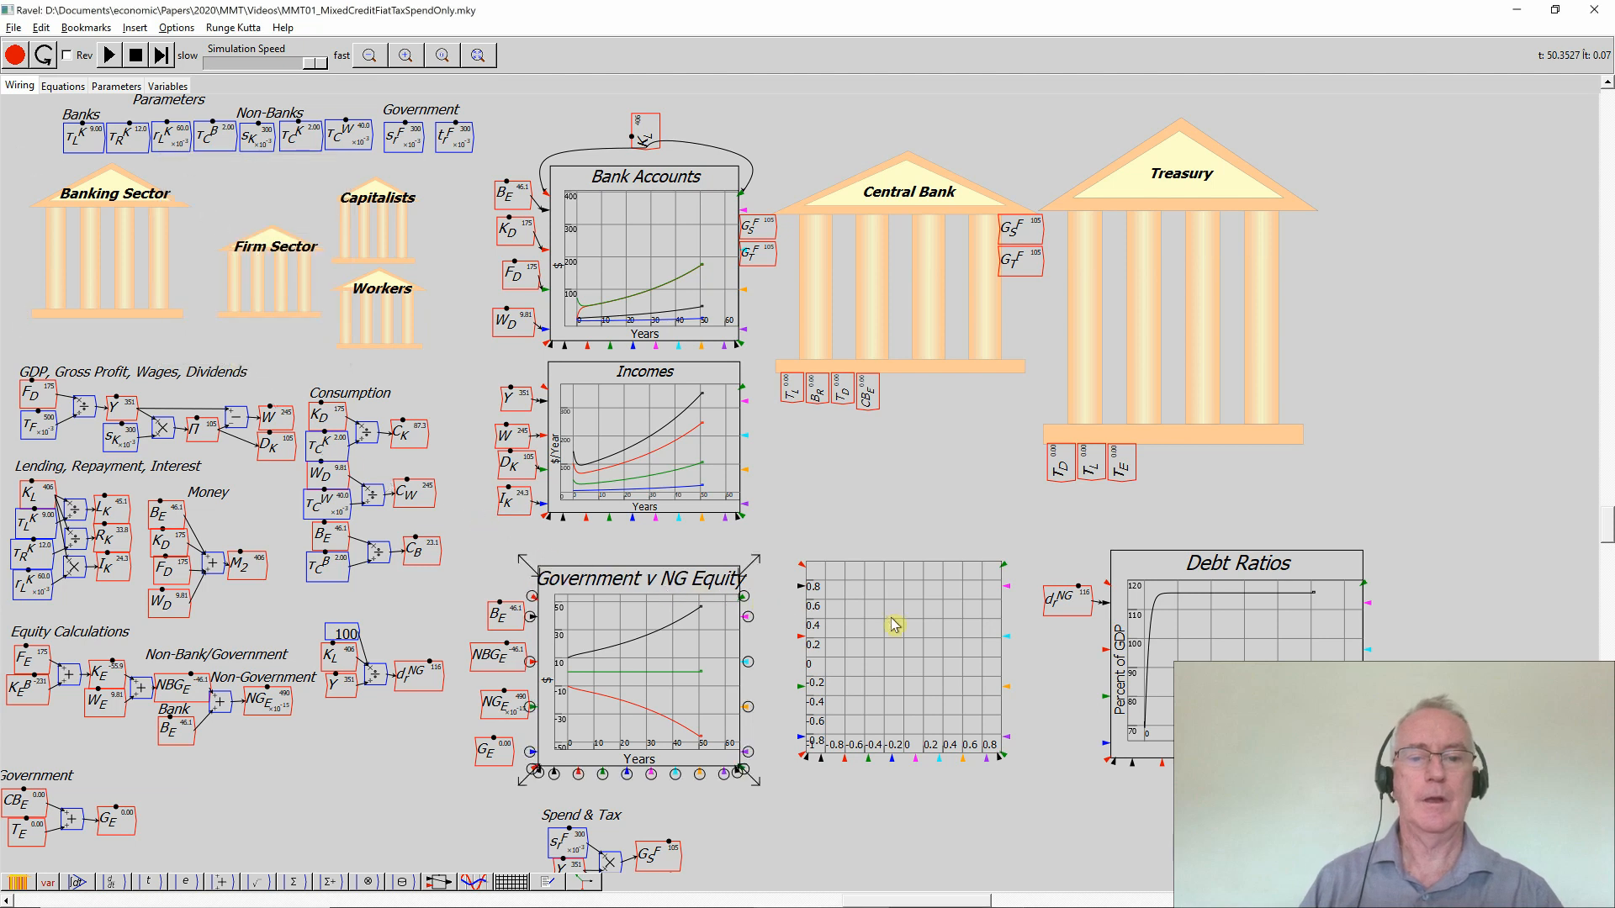
double_click(646, 442)
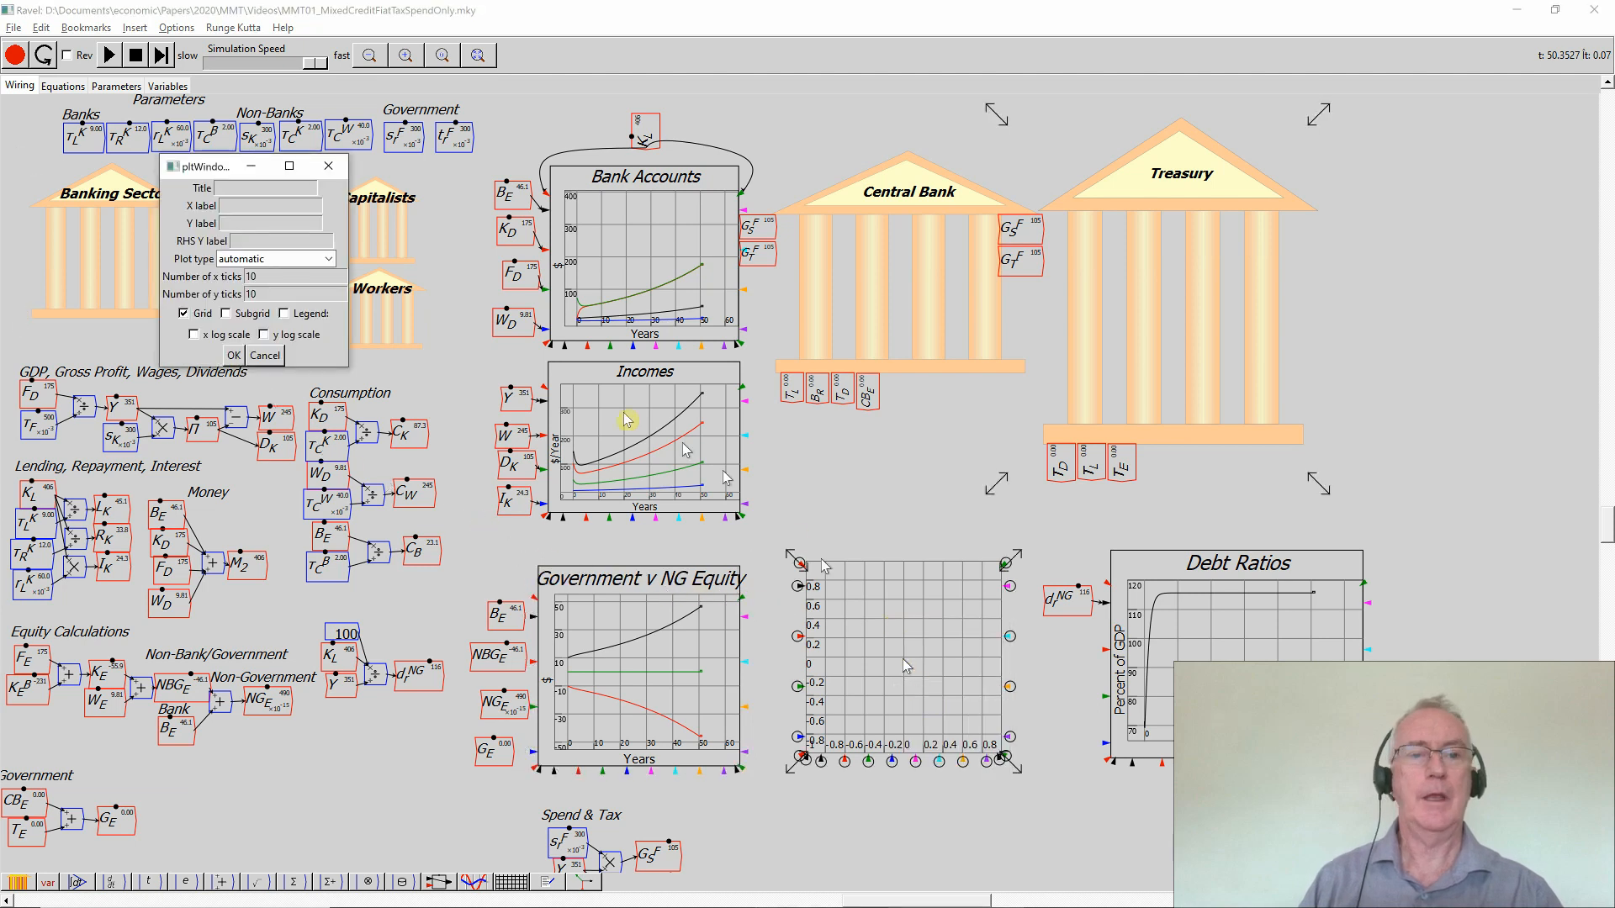
Enter 'Bank v NB Equity' as the new chart's title
click(266, 187)
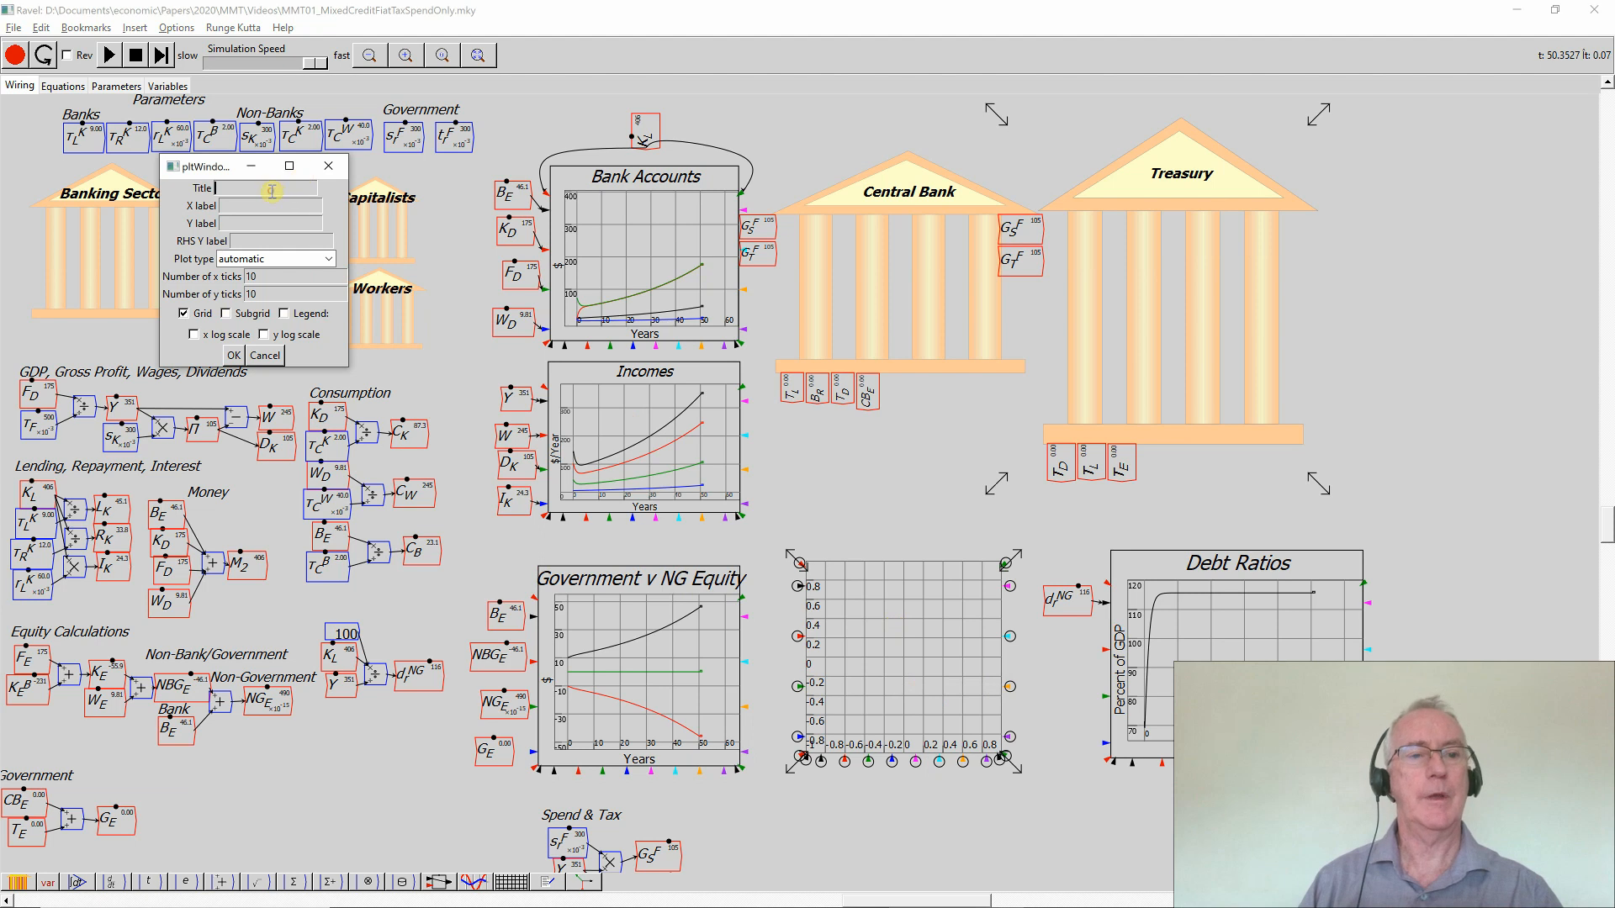
text(Bank v NB Eq)
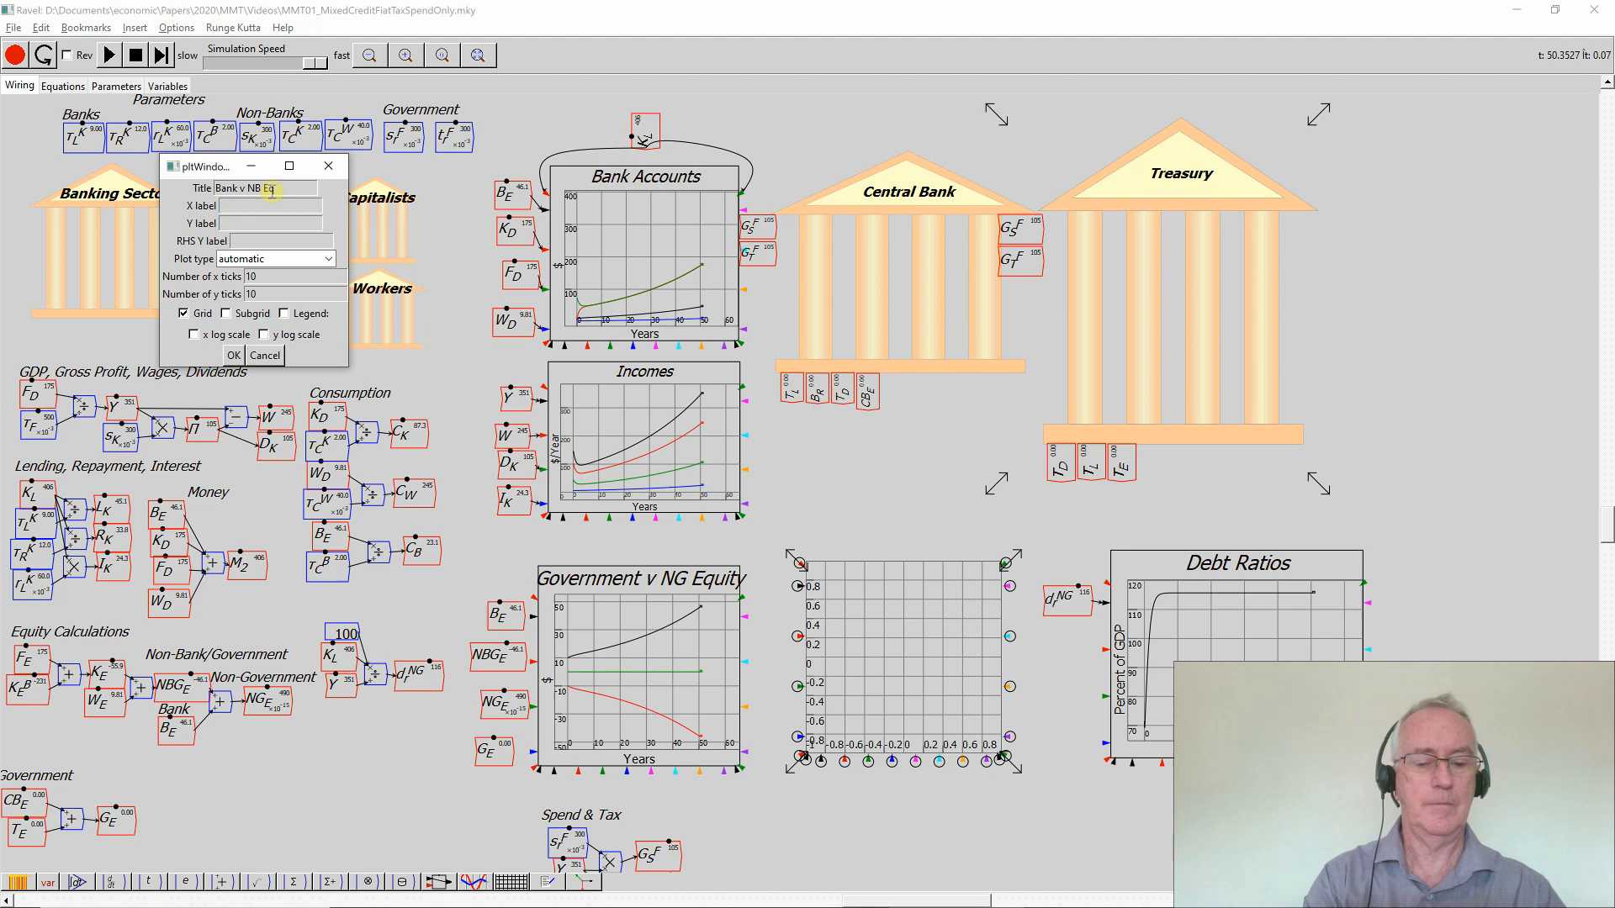
text(uity)
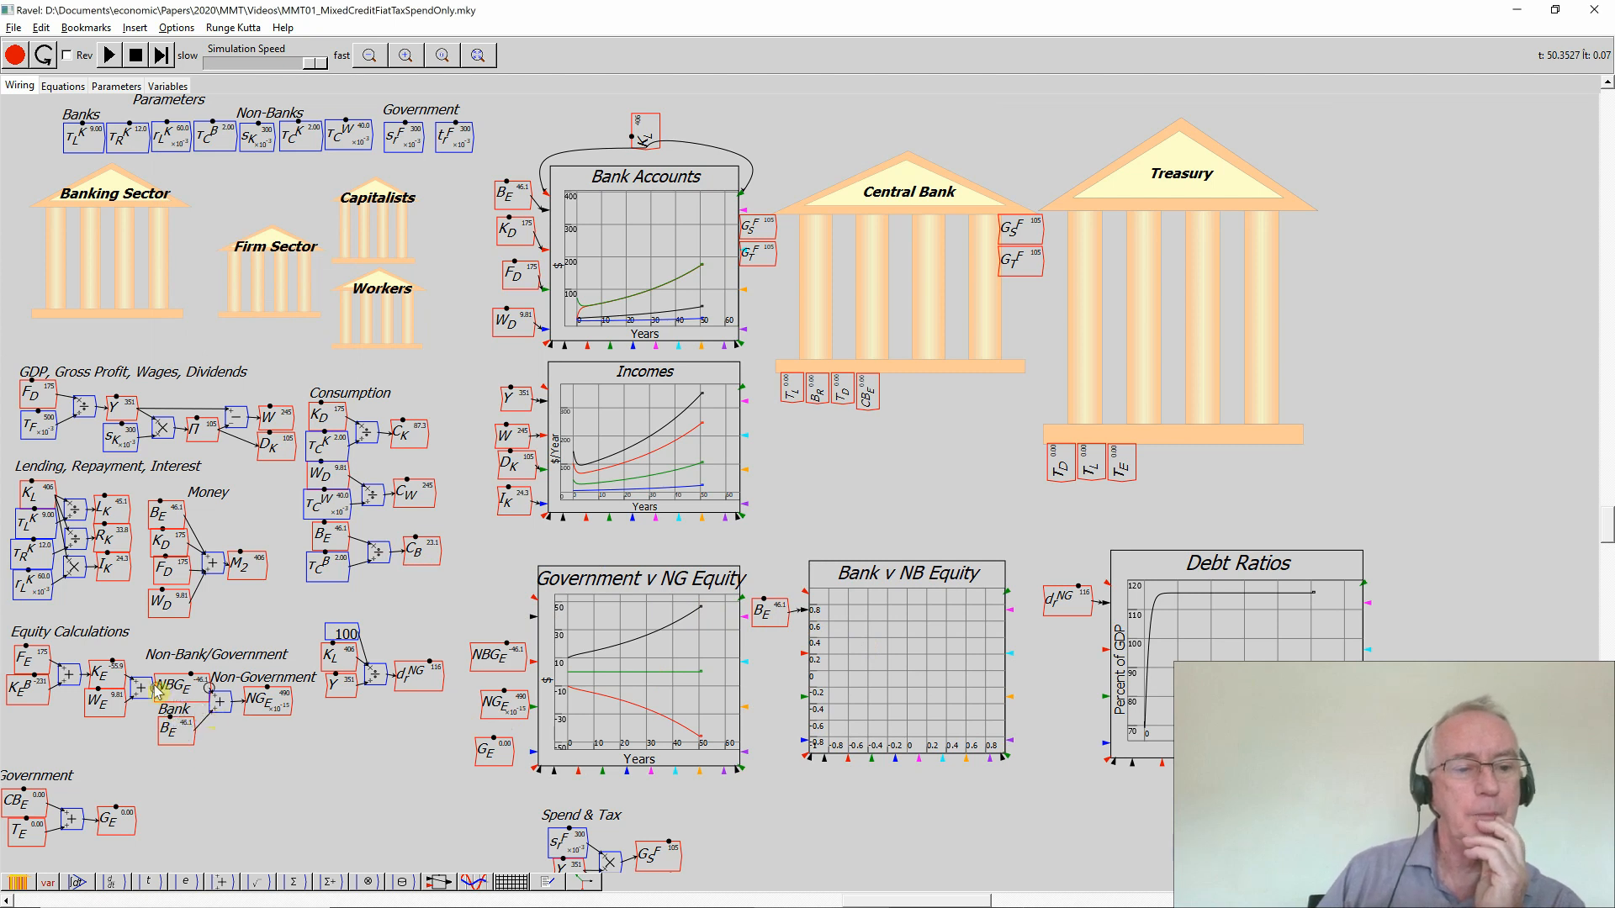
Copy the NBG_E and G_E equity variables onto the canvas for summing
right_click(170, 684)
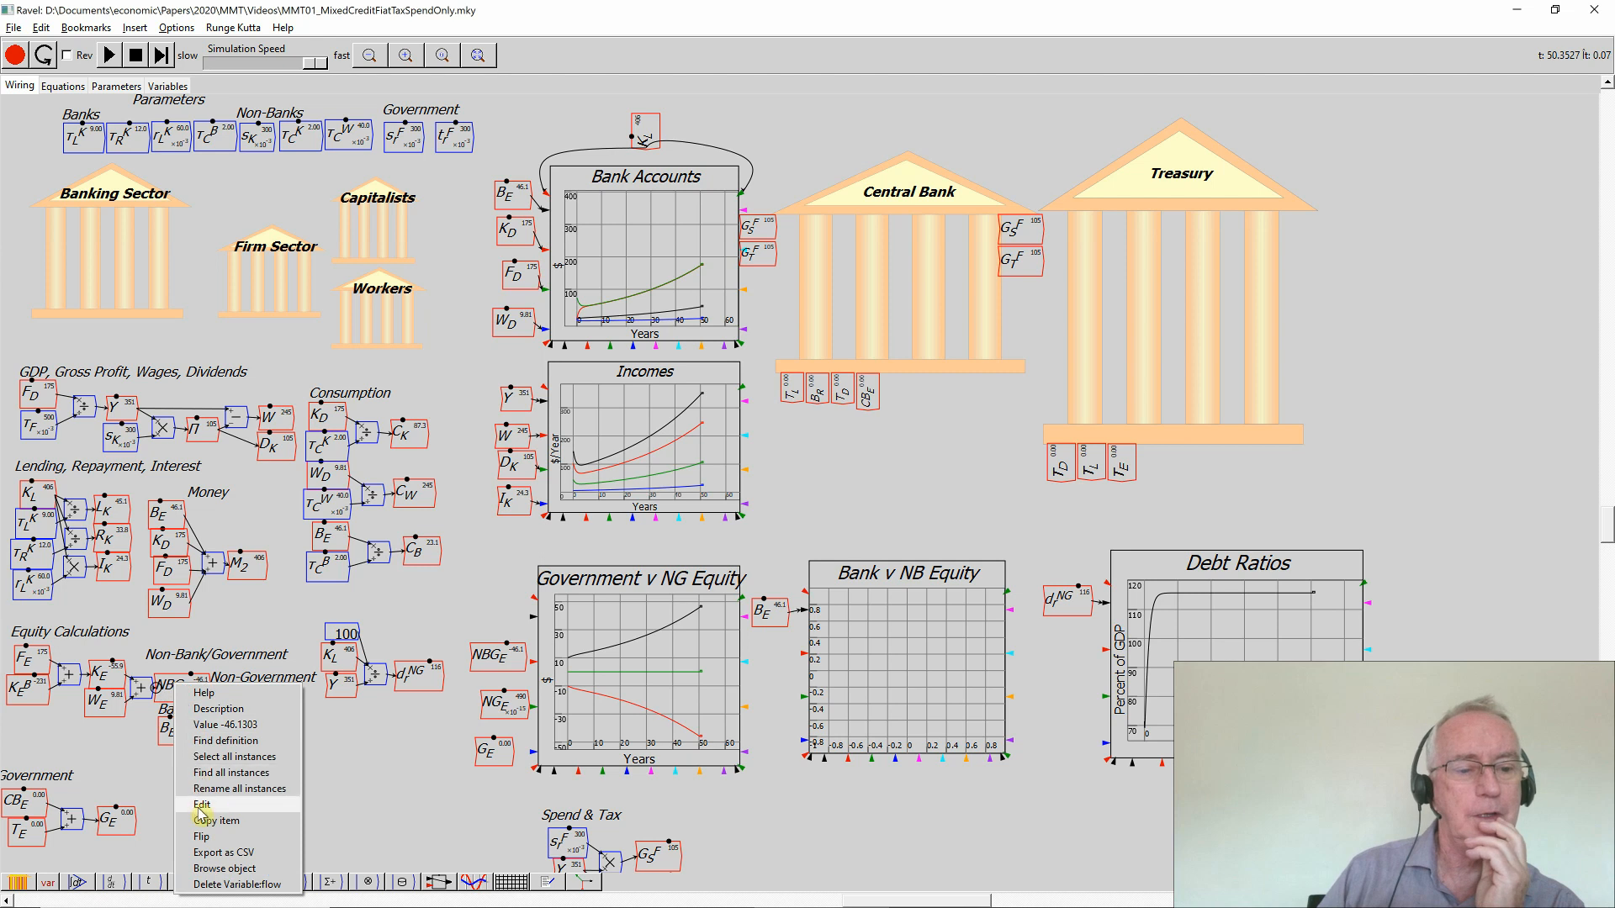
click(202, 804)
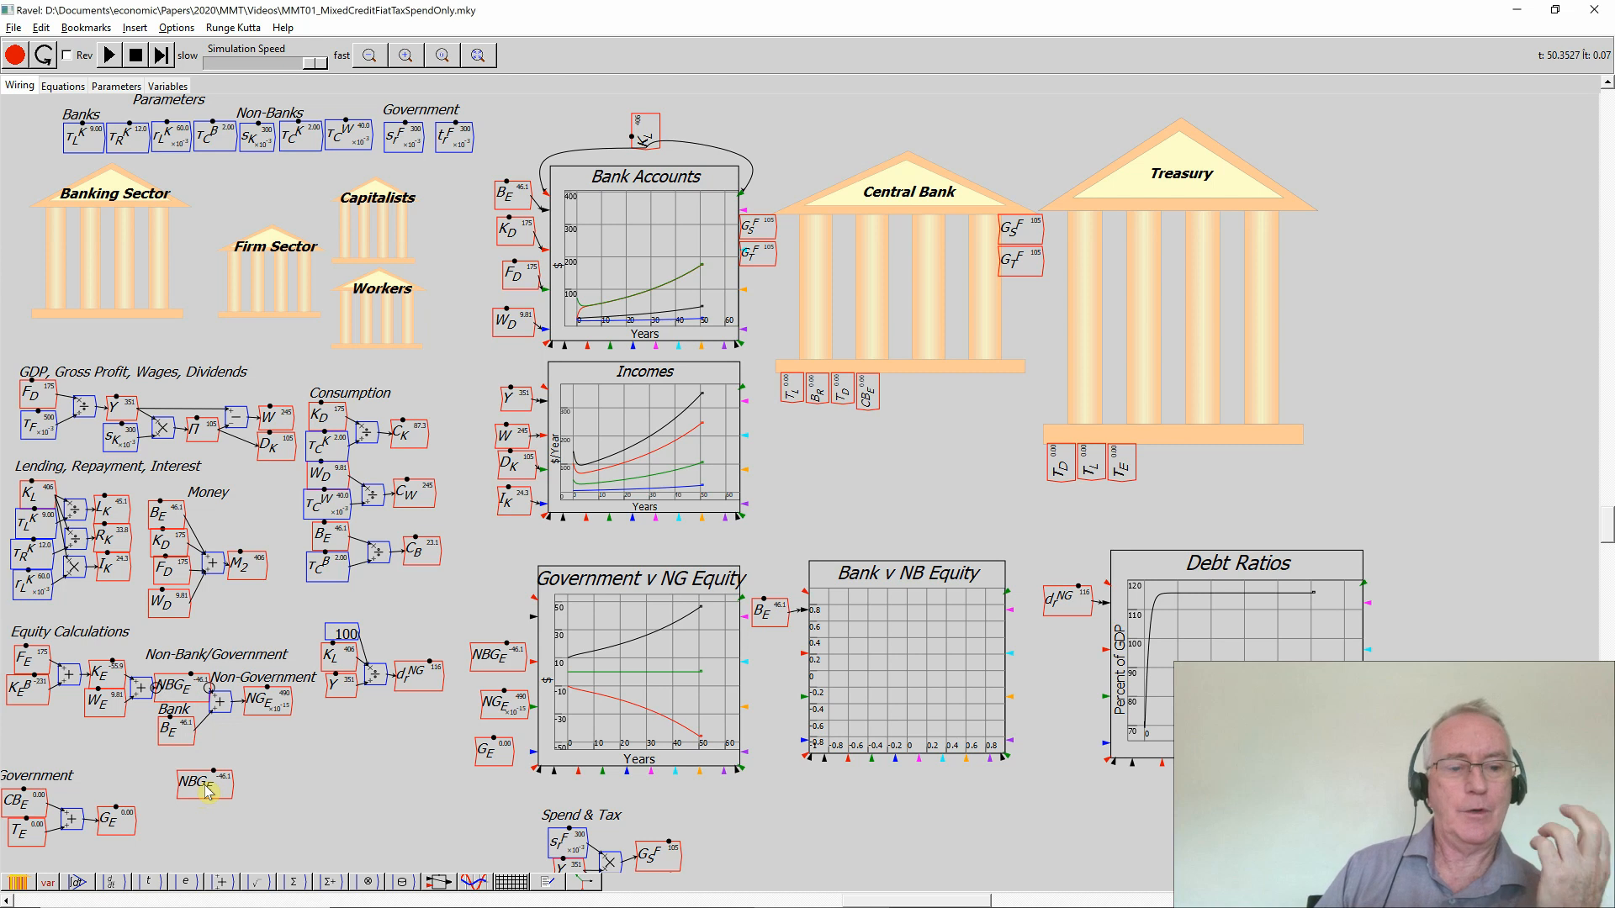
right_click(106, 819)
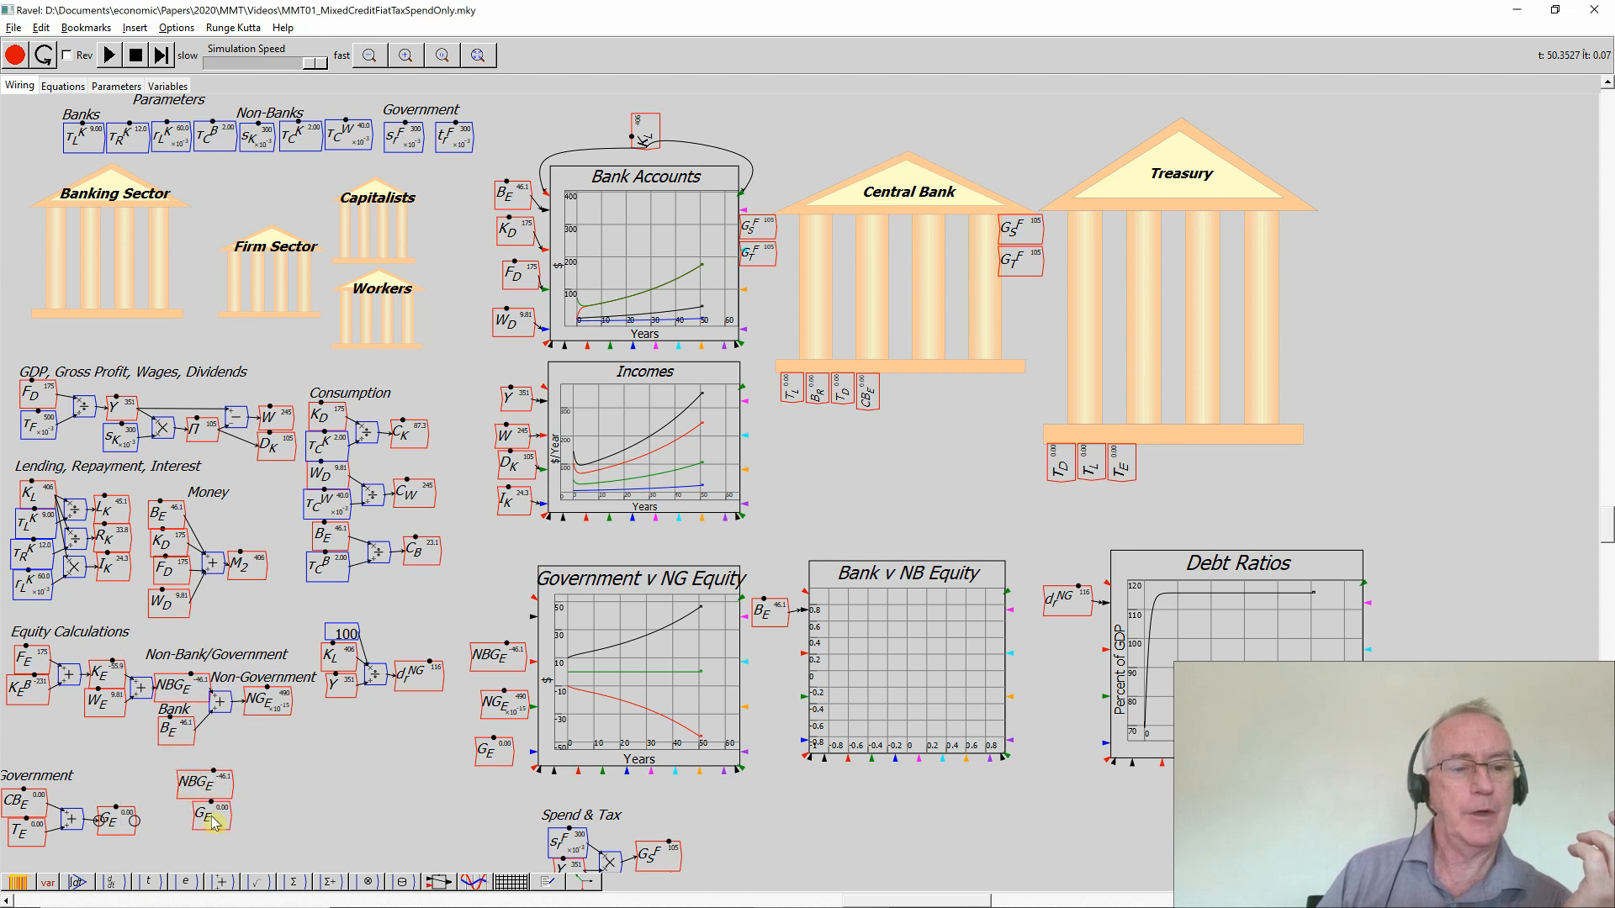
mouse_move(257, 810)
text(NB)
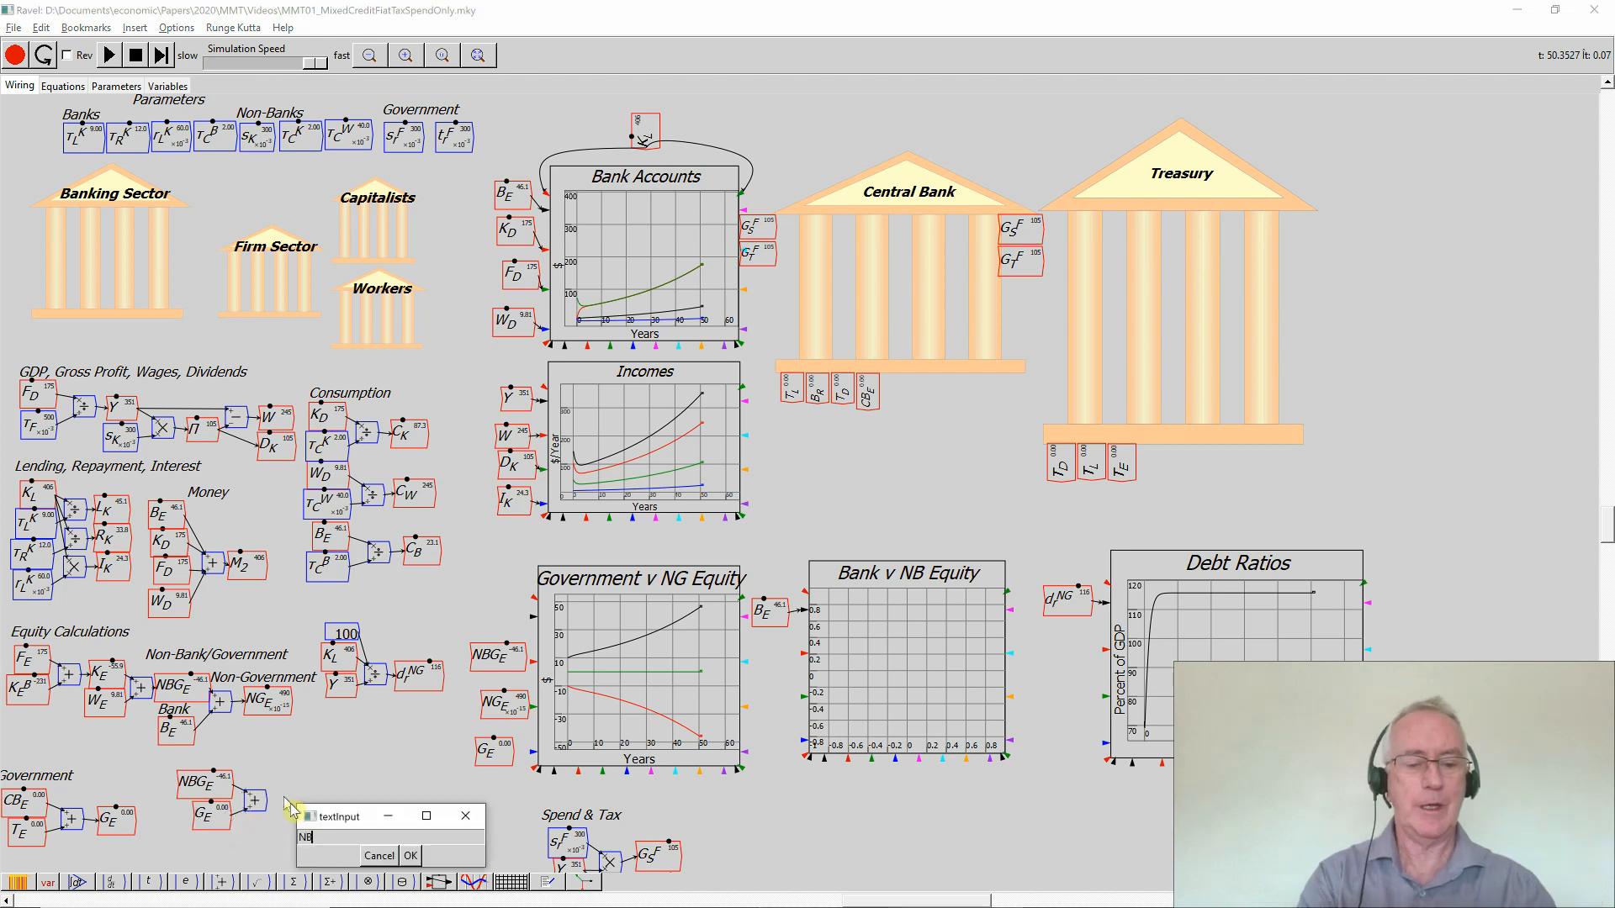
Name the sum's output variable NB_E and reset the simulation to time zero
text(_E)
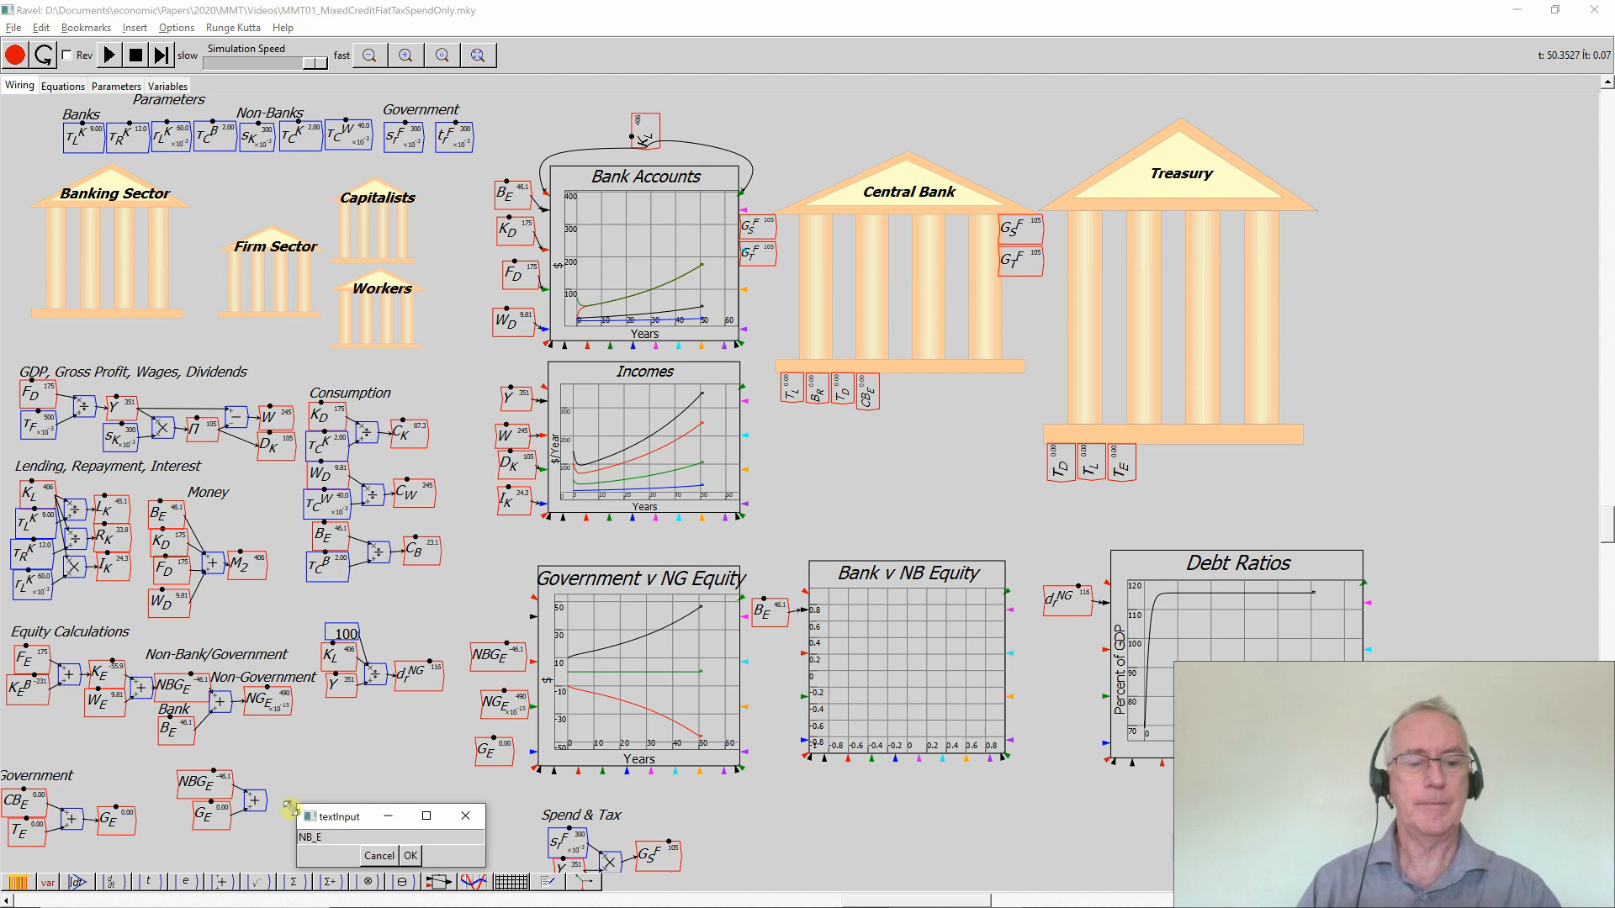
click(411, 856)
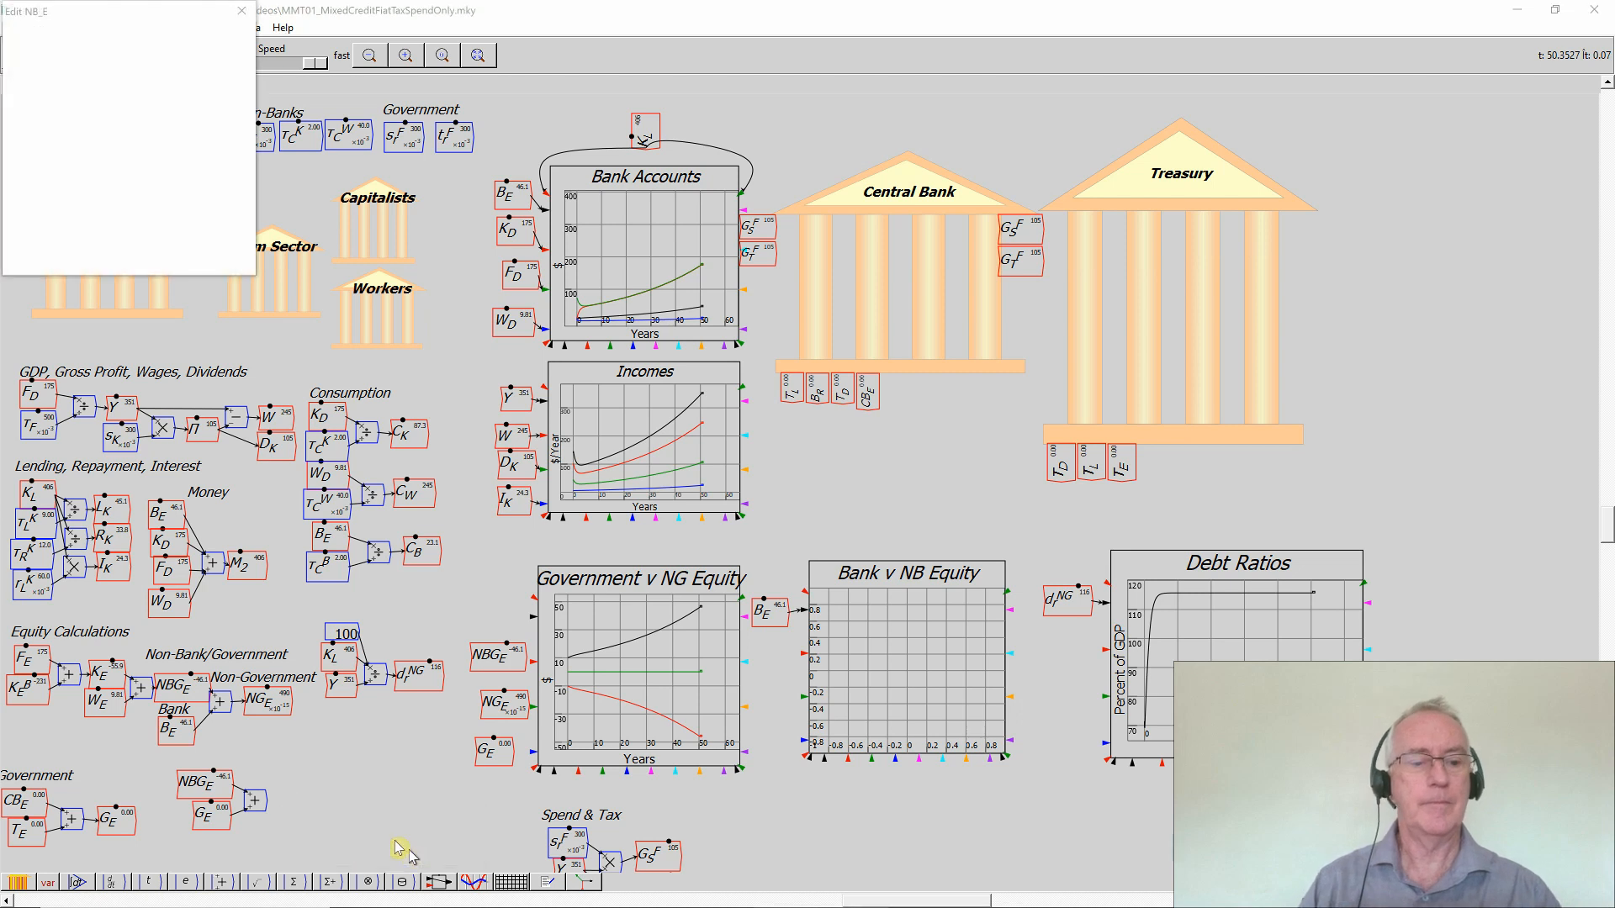
click(243, 10)
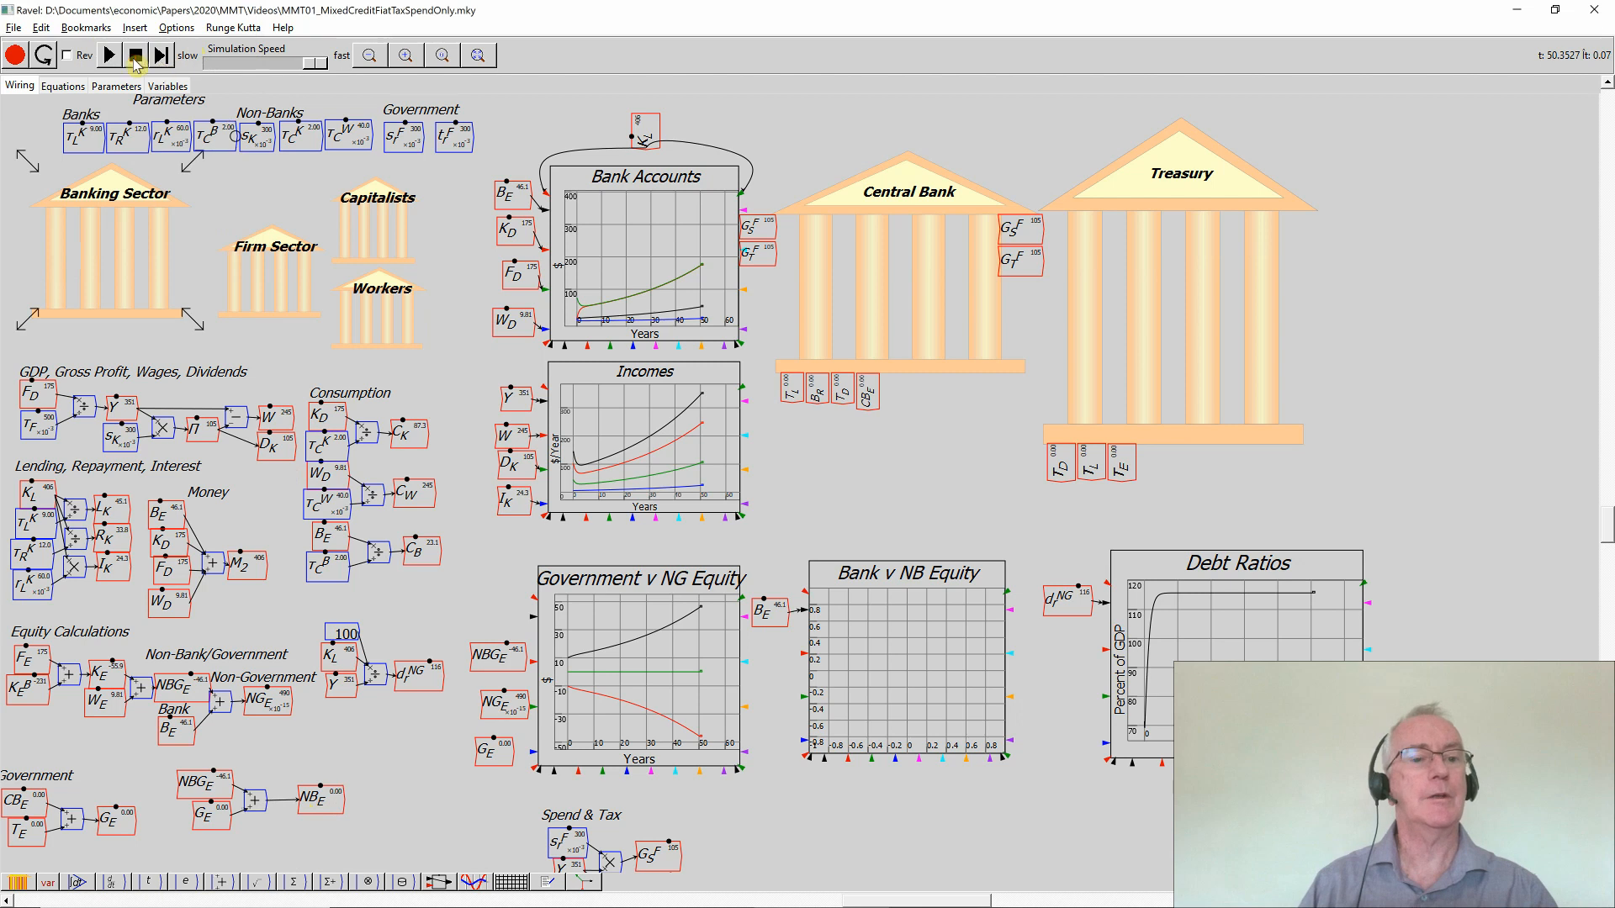
click(135, 54)
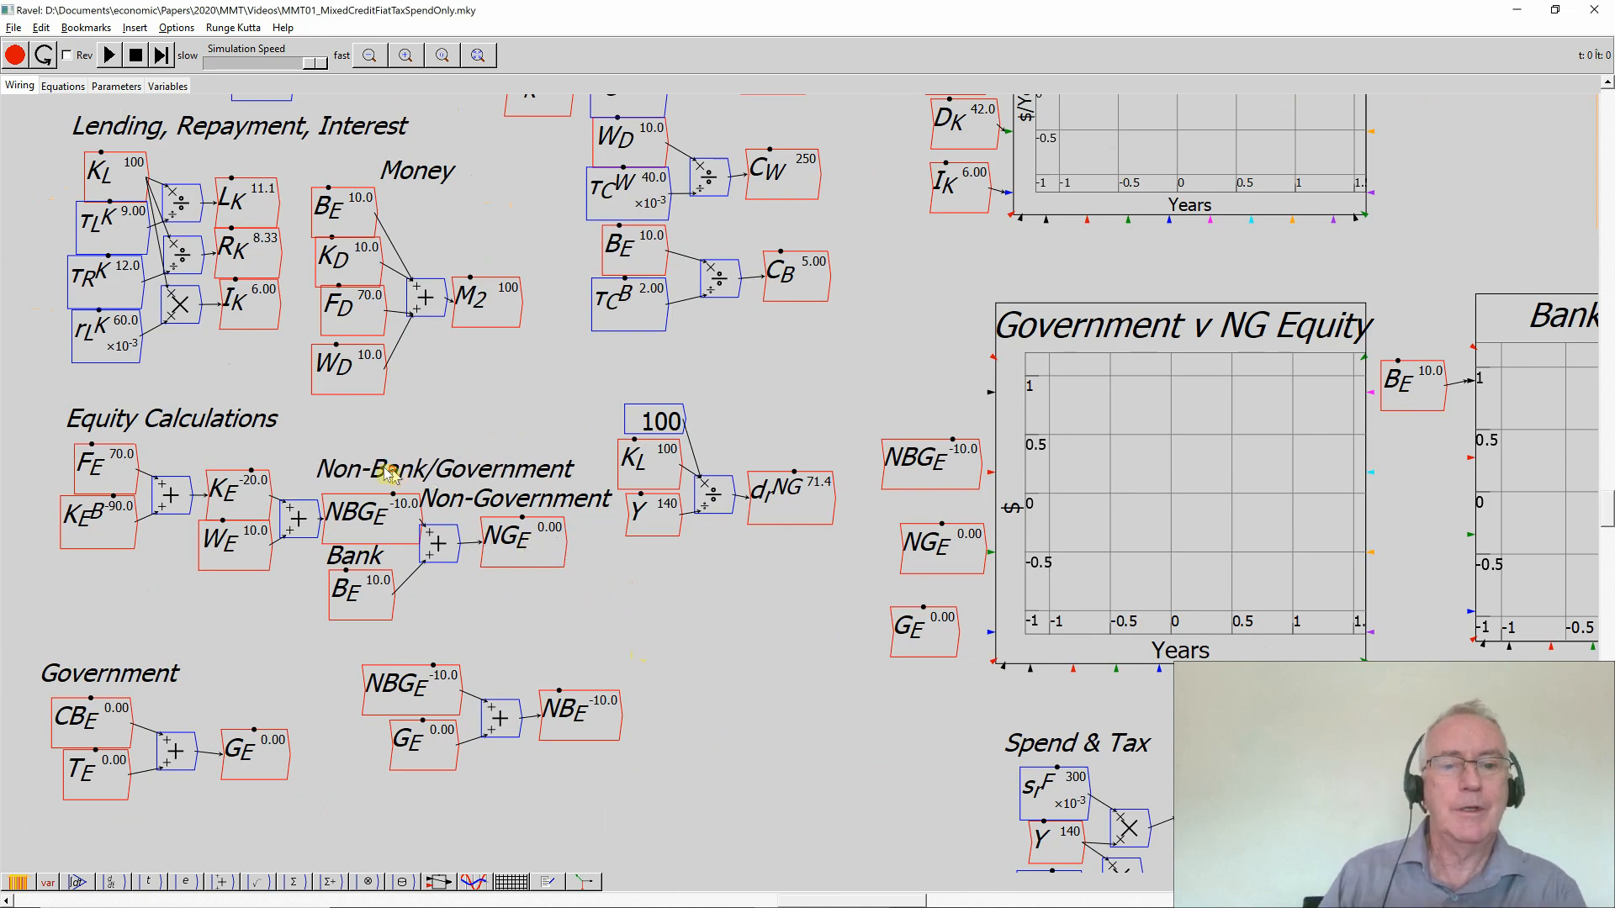
mouse_move(659, 420)
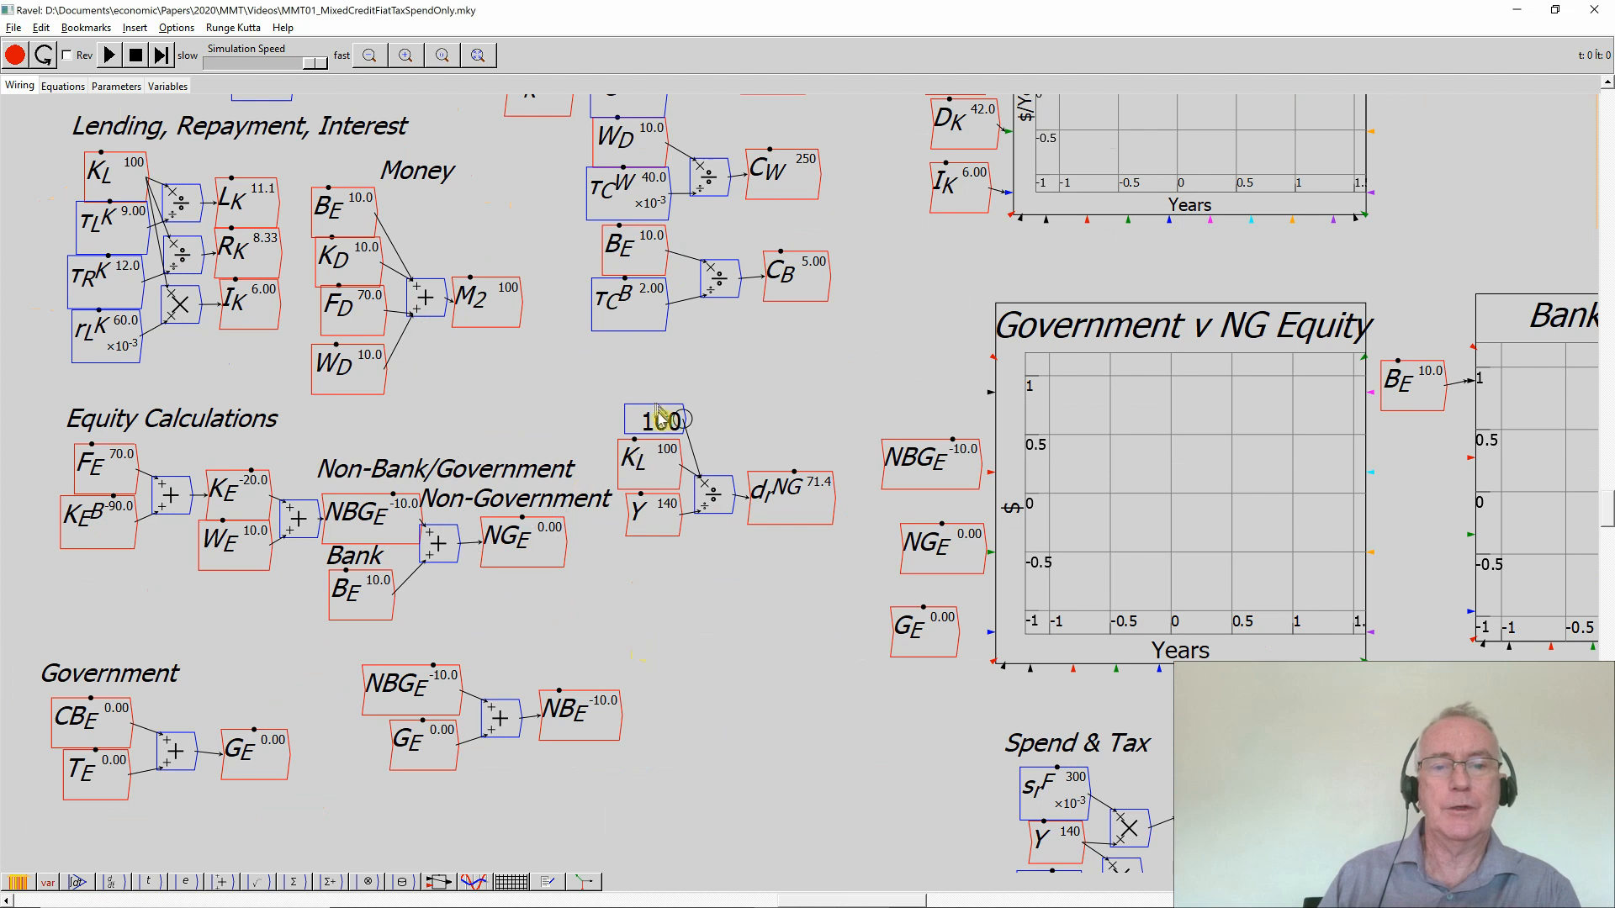
mouse_move(451, 212)
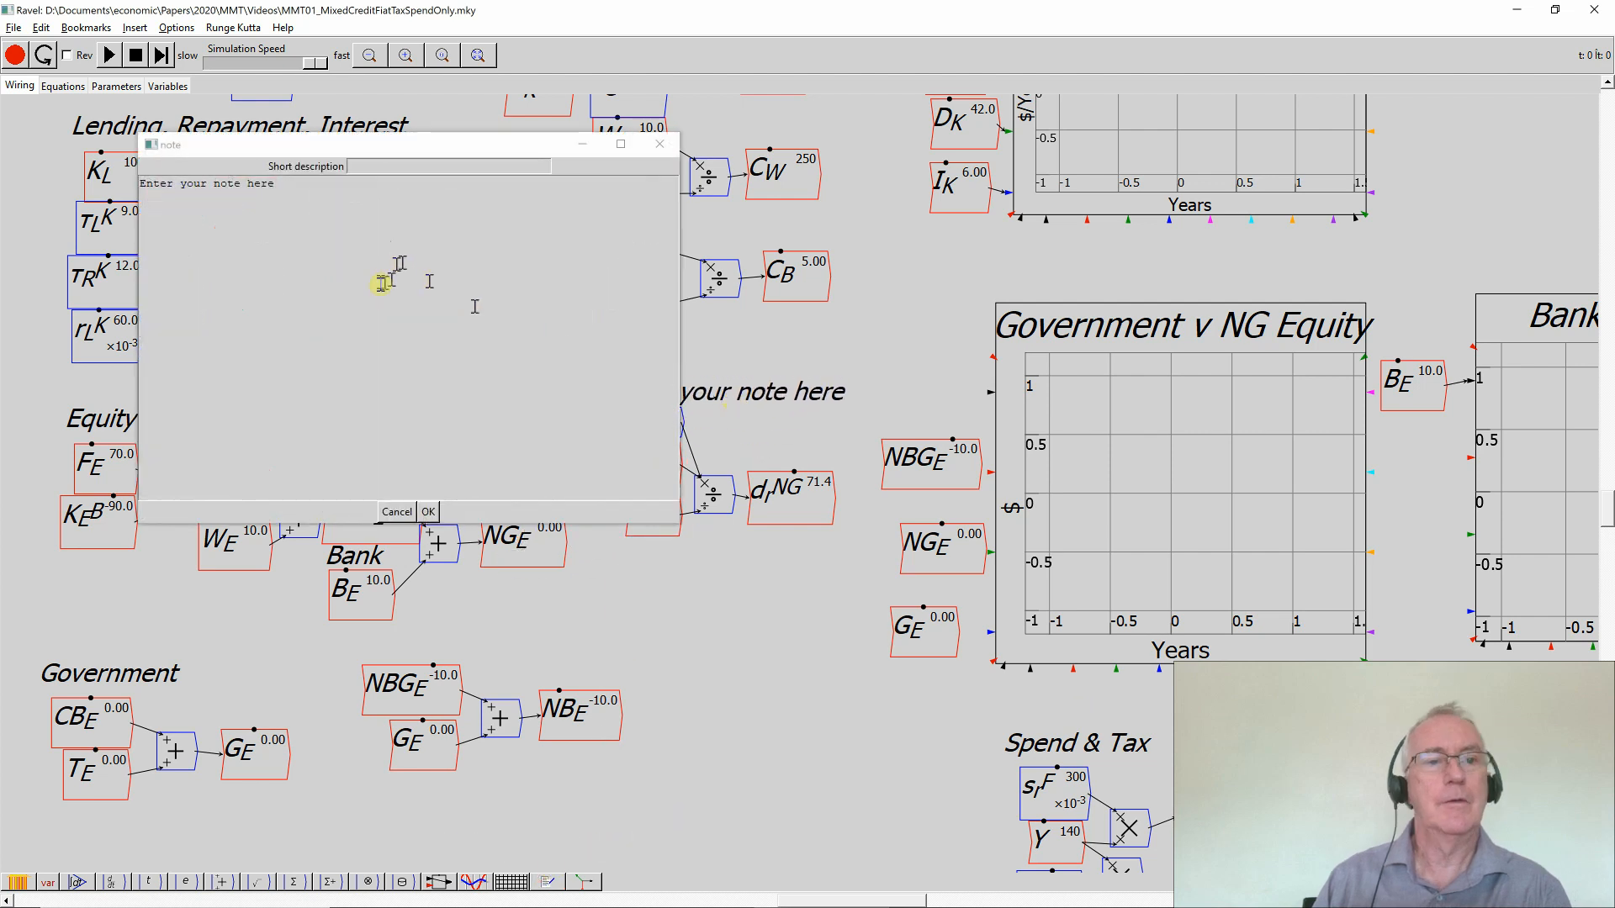
Enter 'Debt Ratios' as the note text for the debt-ratio block
text(De)
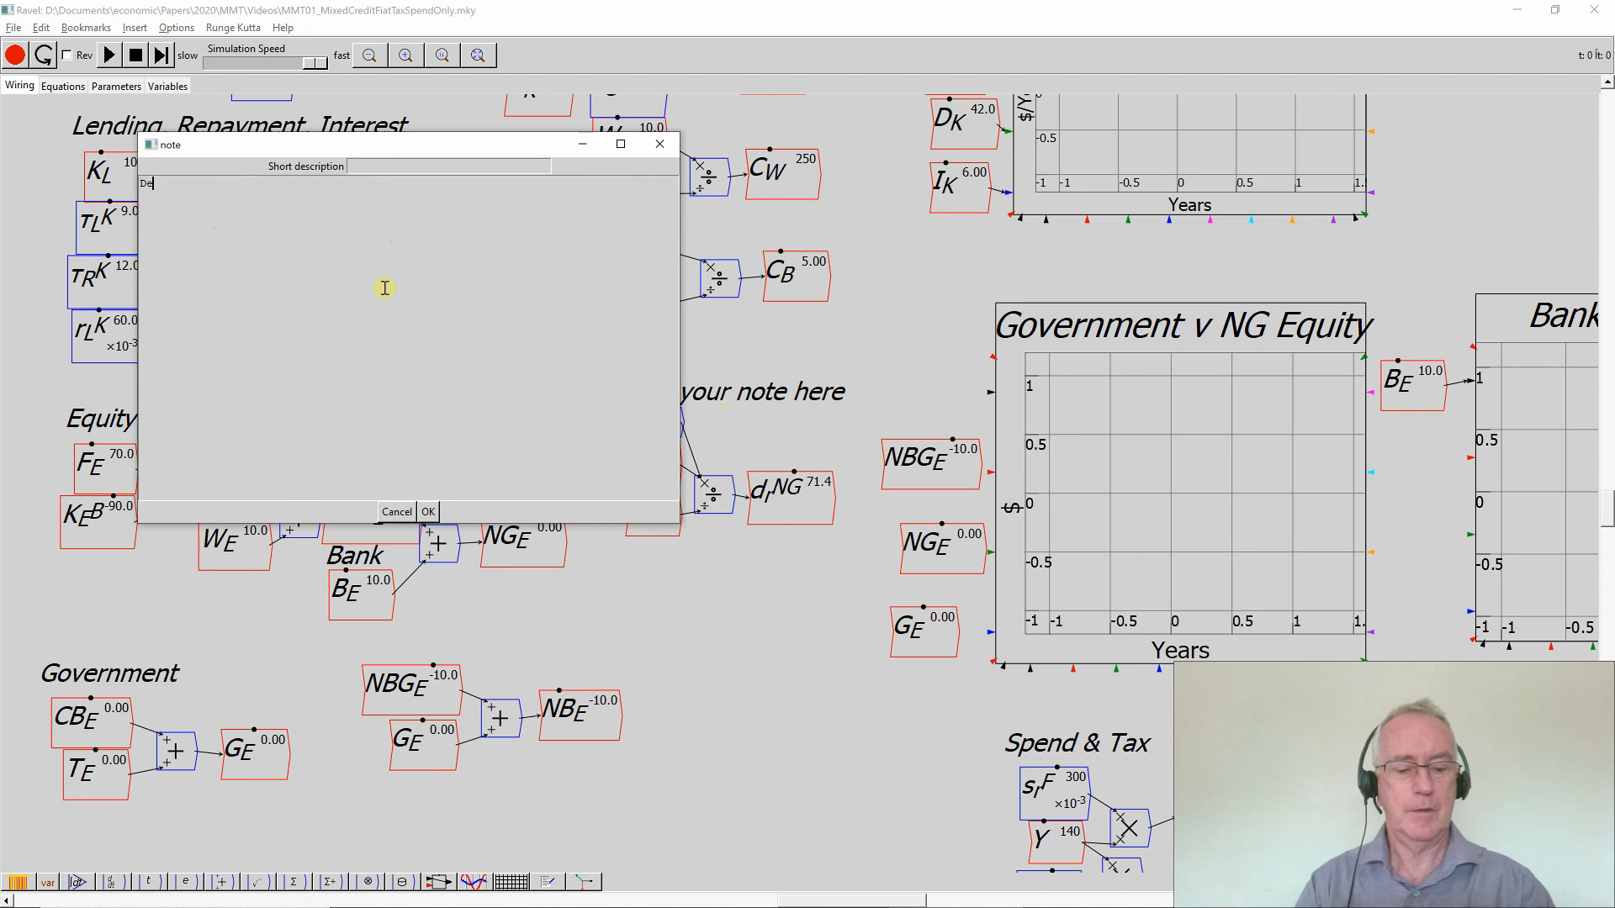
text(Debt Ratios)
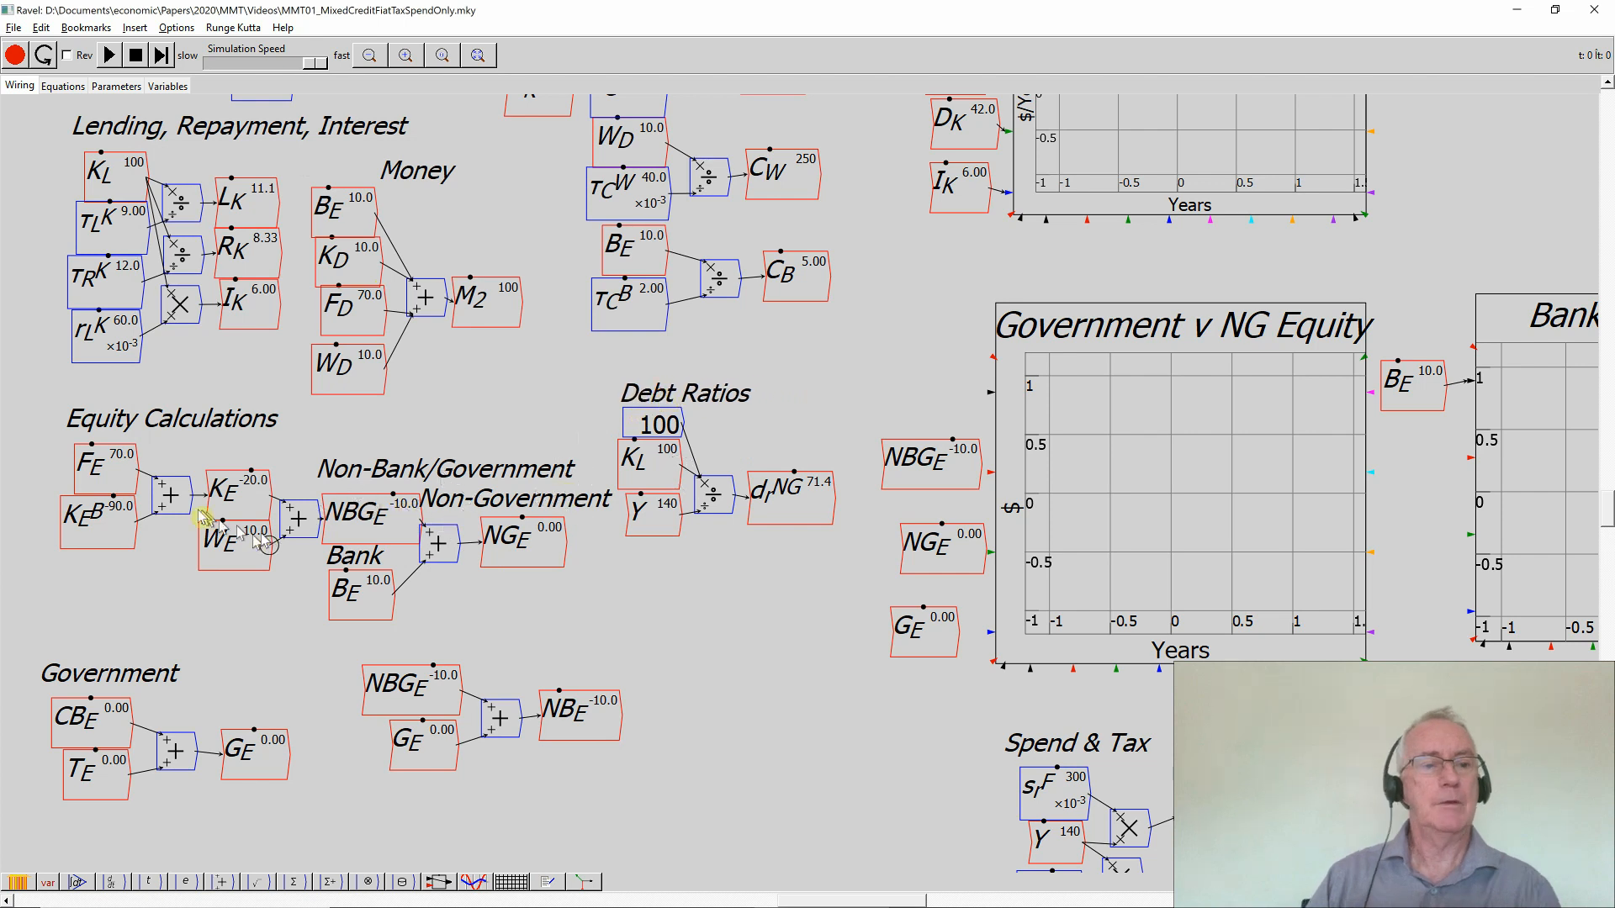
mouse_move(98, 525)
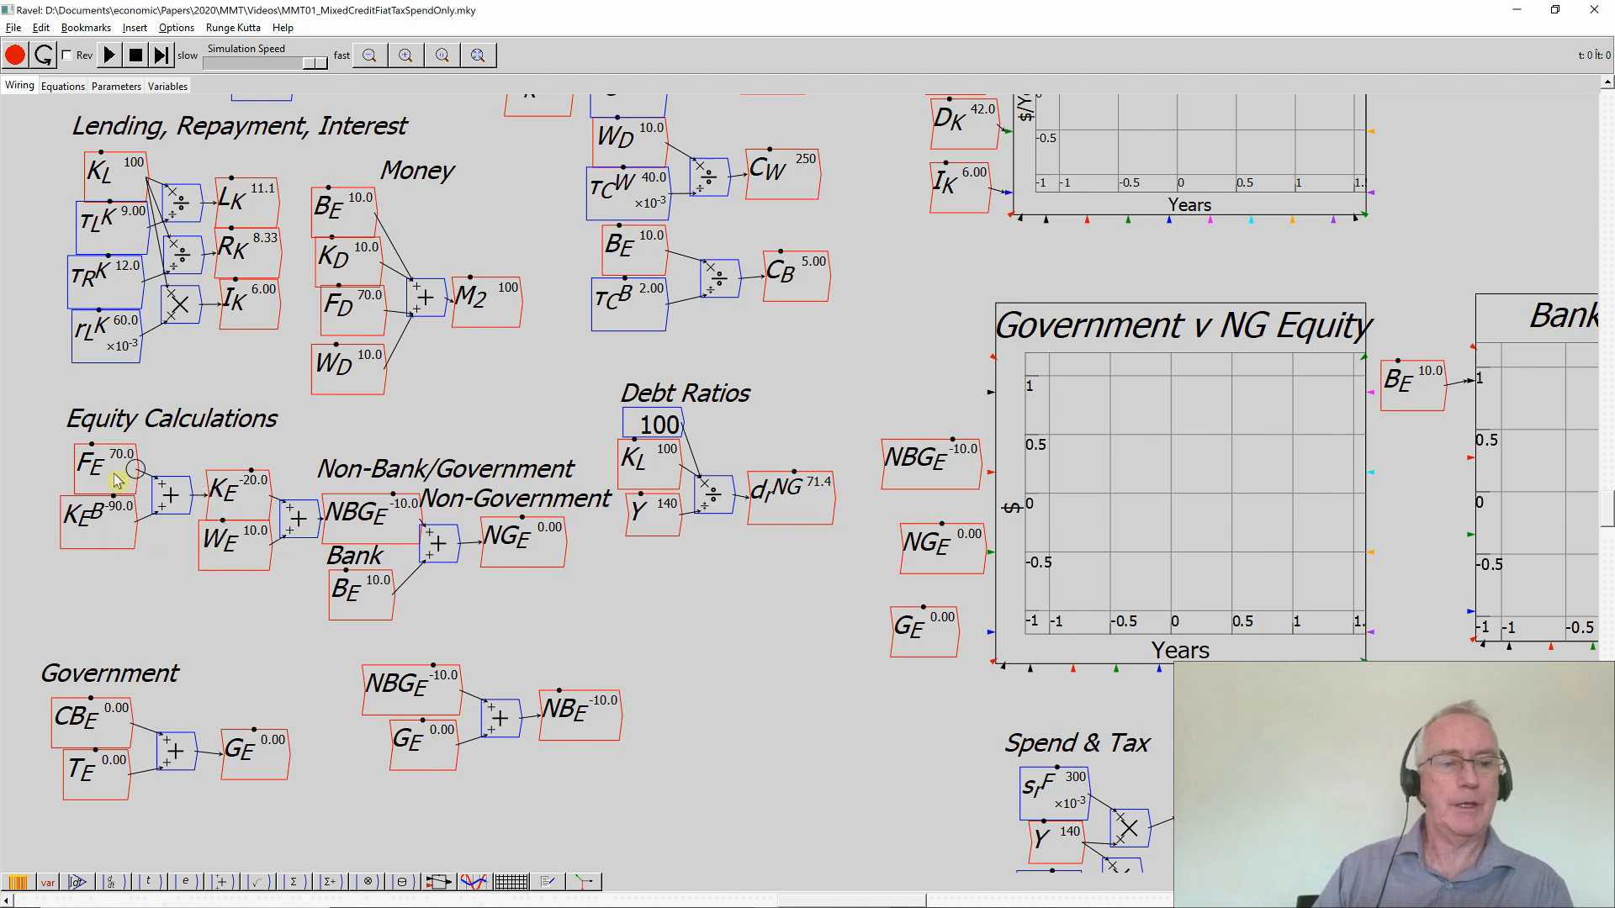
mouse_move(121, 505)
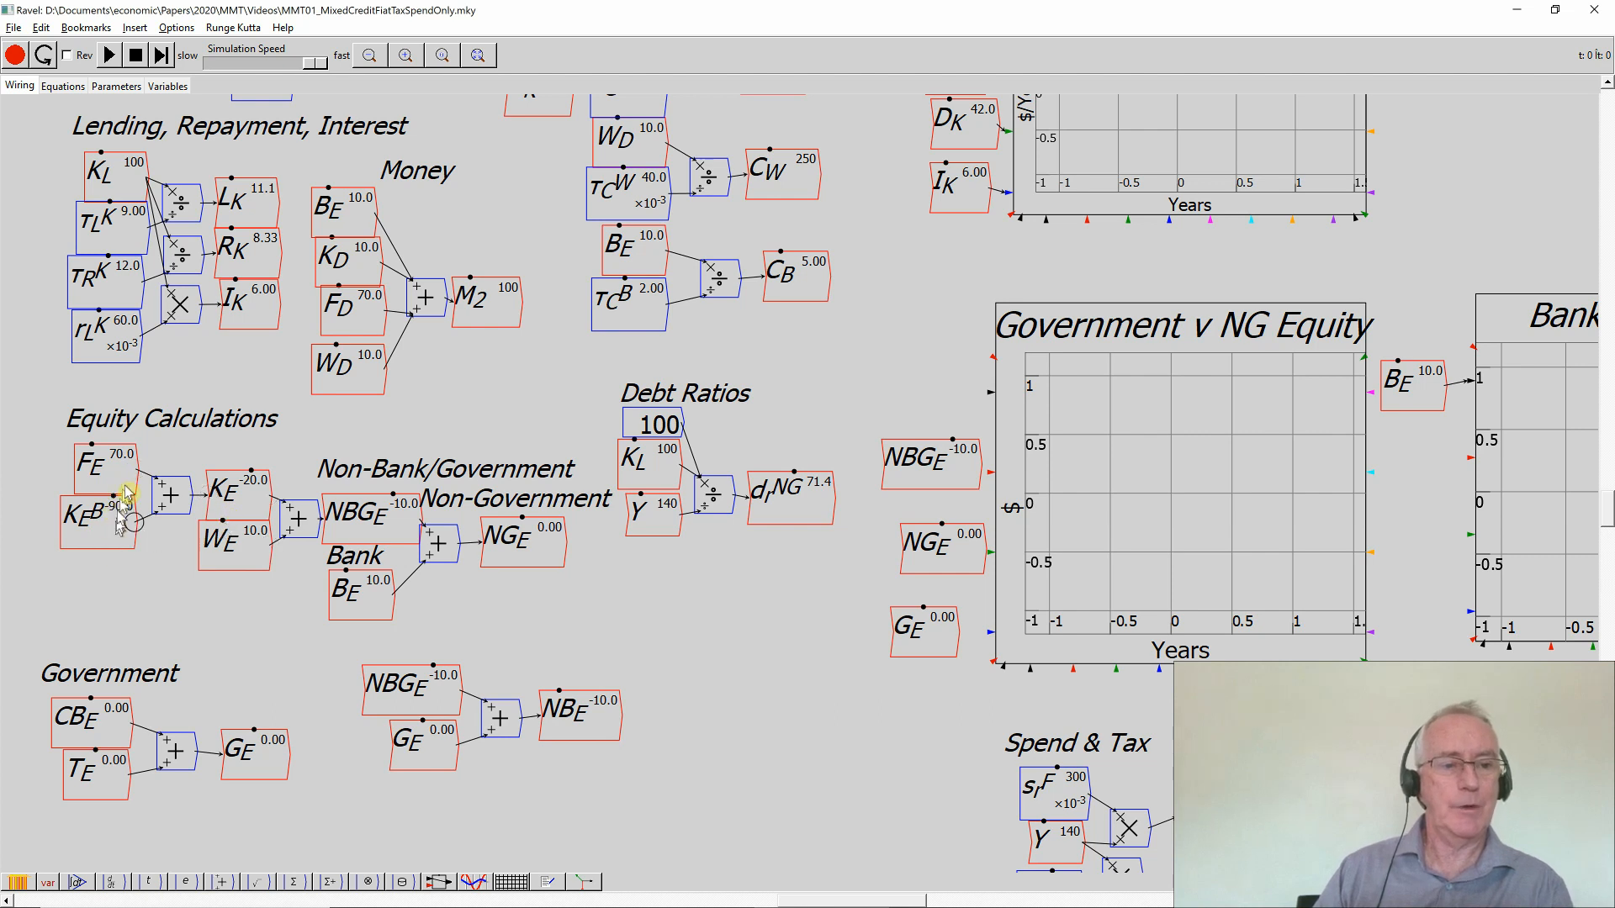
mouse_move(205, 557)
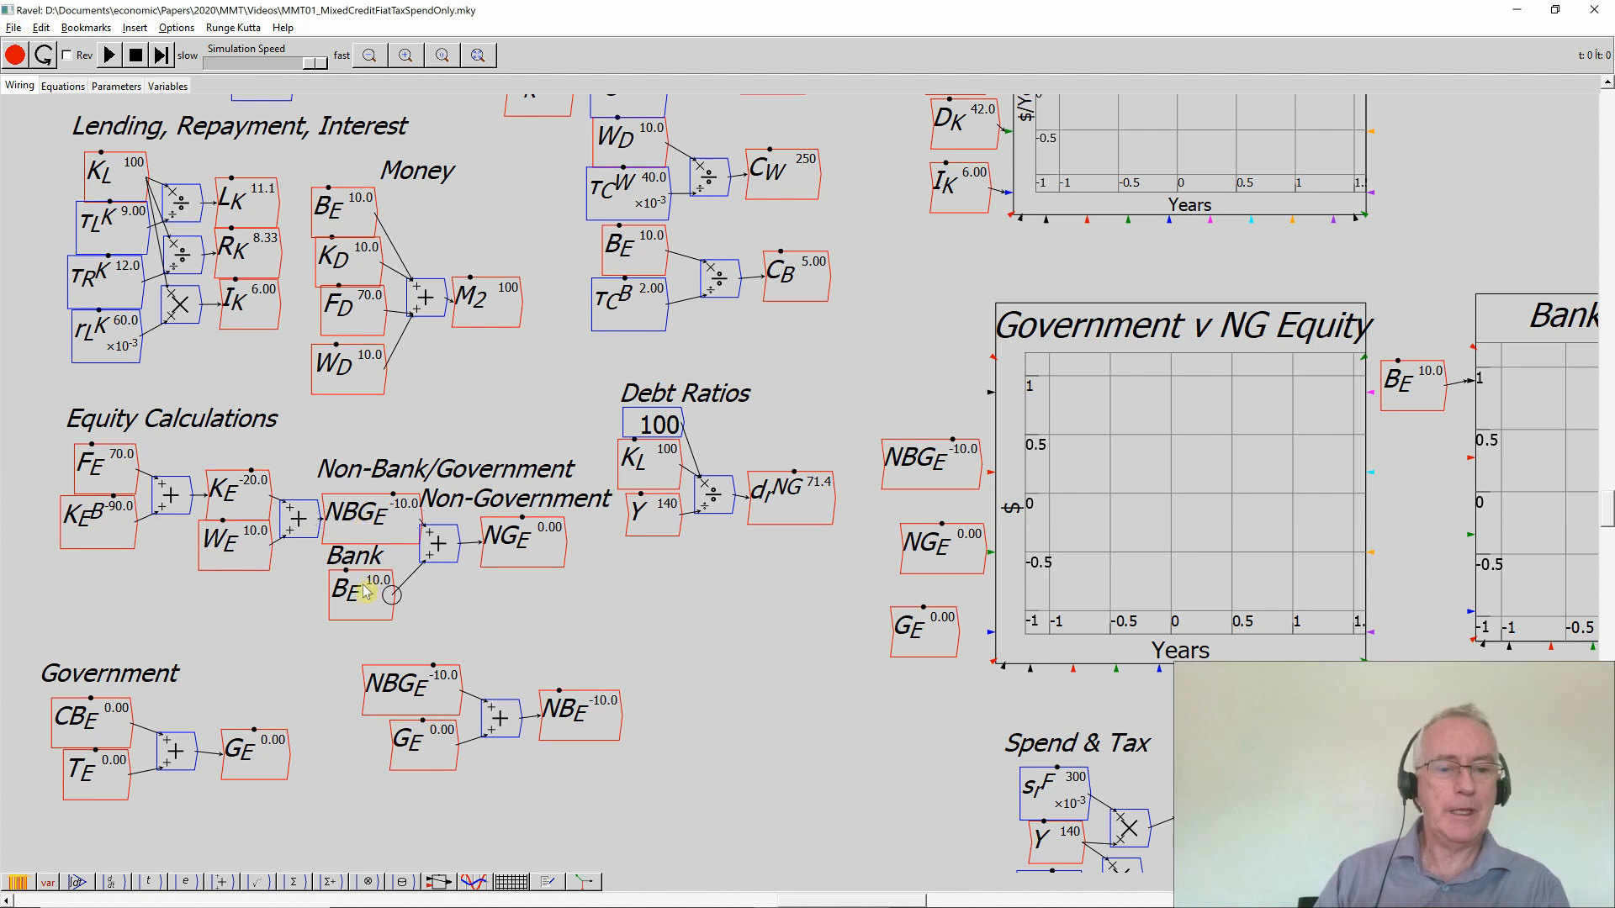
mouse_move(494, 544)
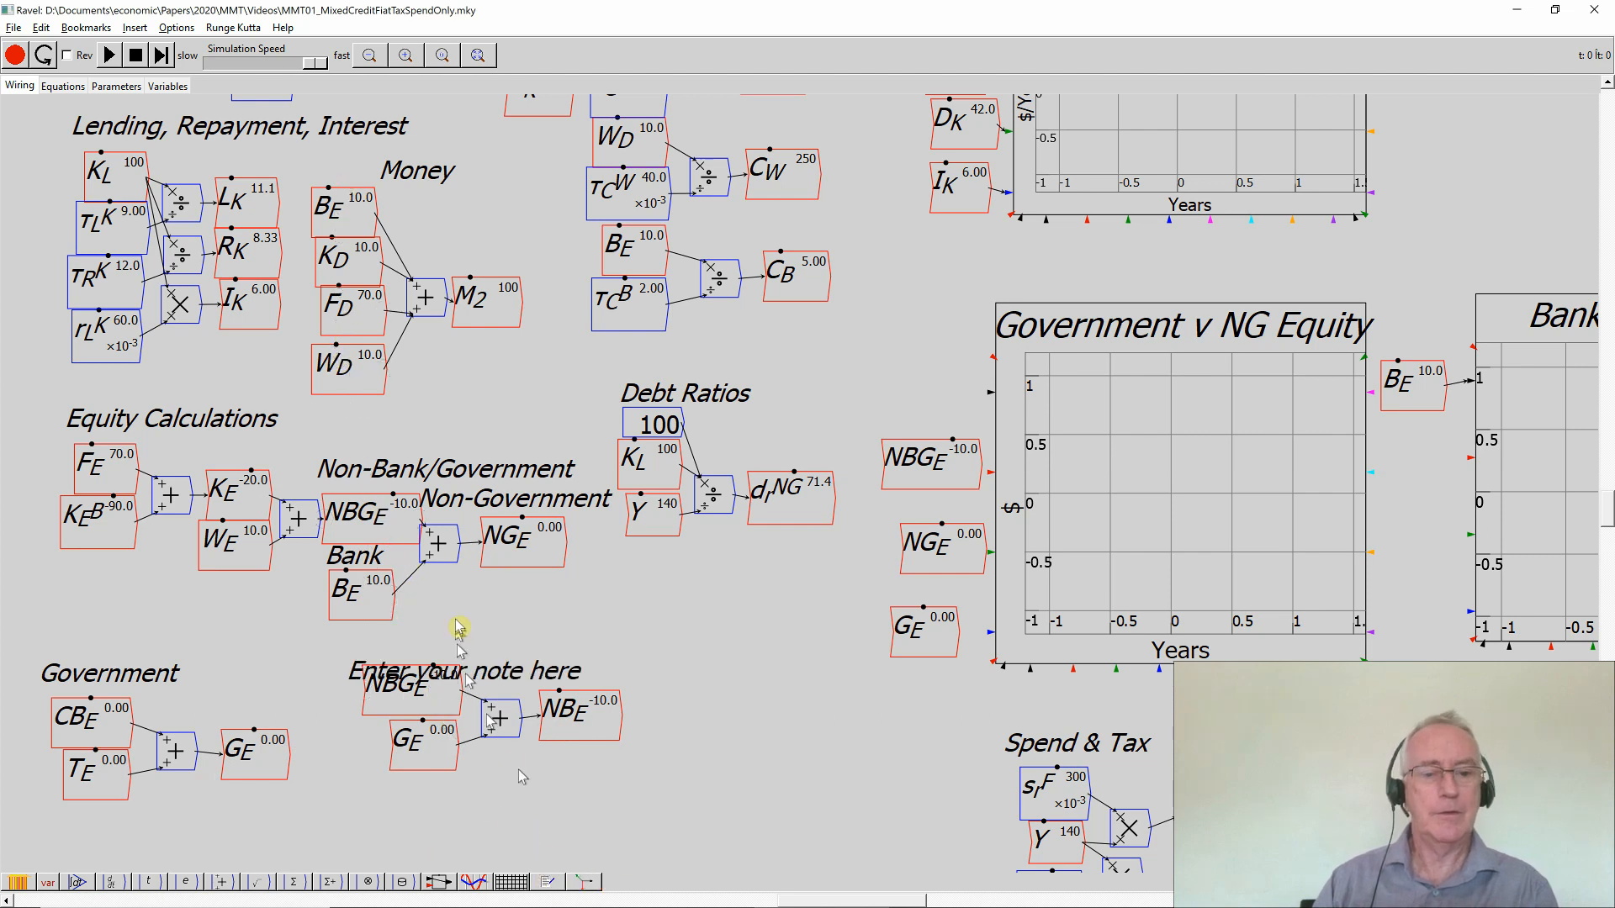
Replace the placeholder note above NB_E with 'Non-Bank Equity'
double_click(463, 645)
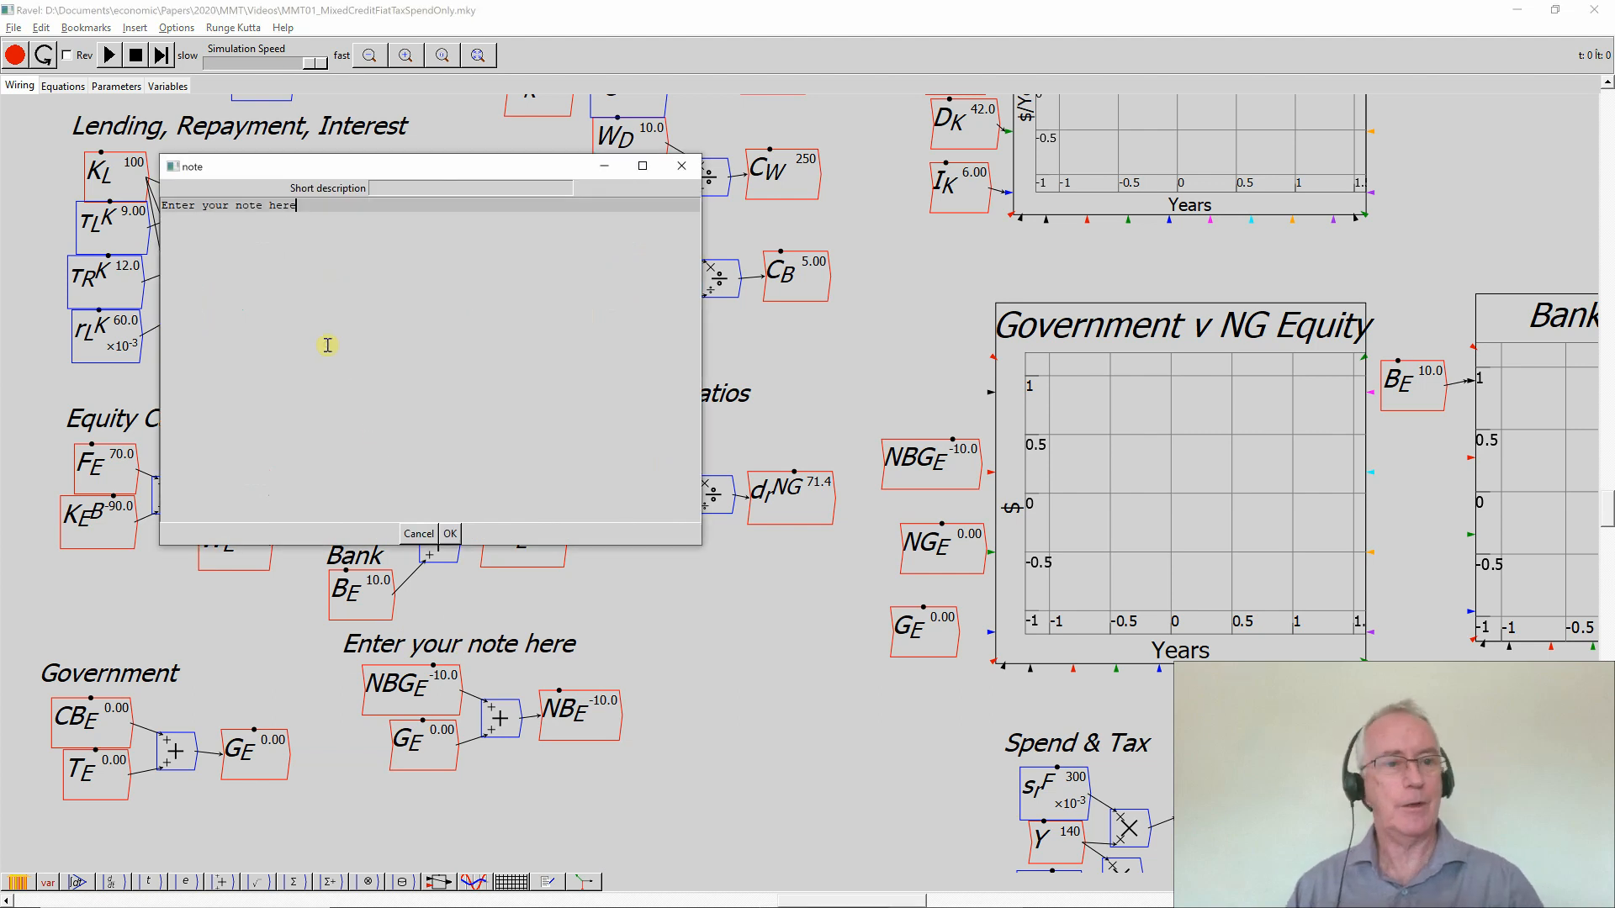
text(Non)
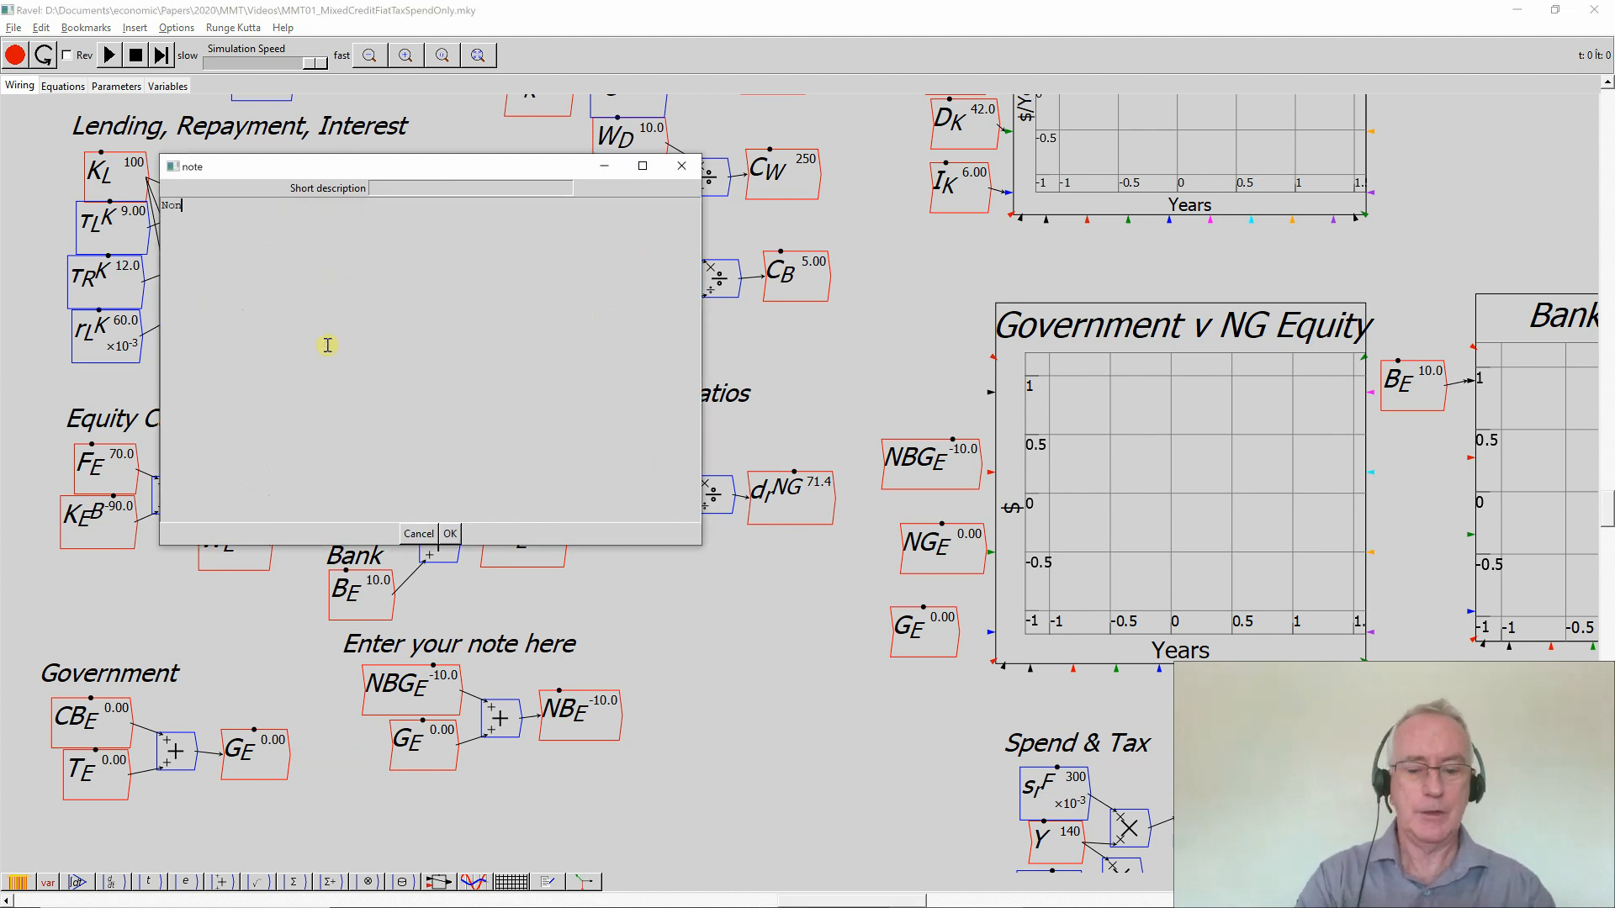
text(-Ban)
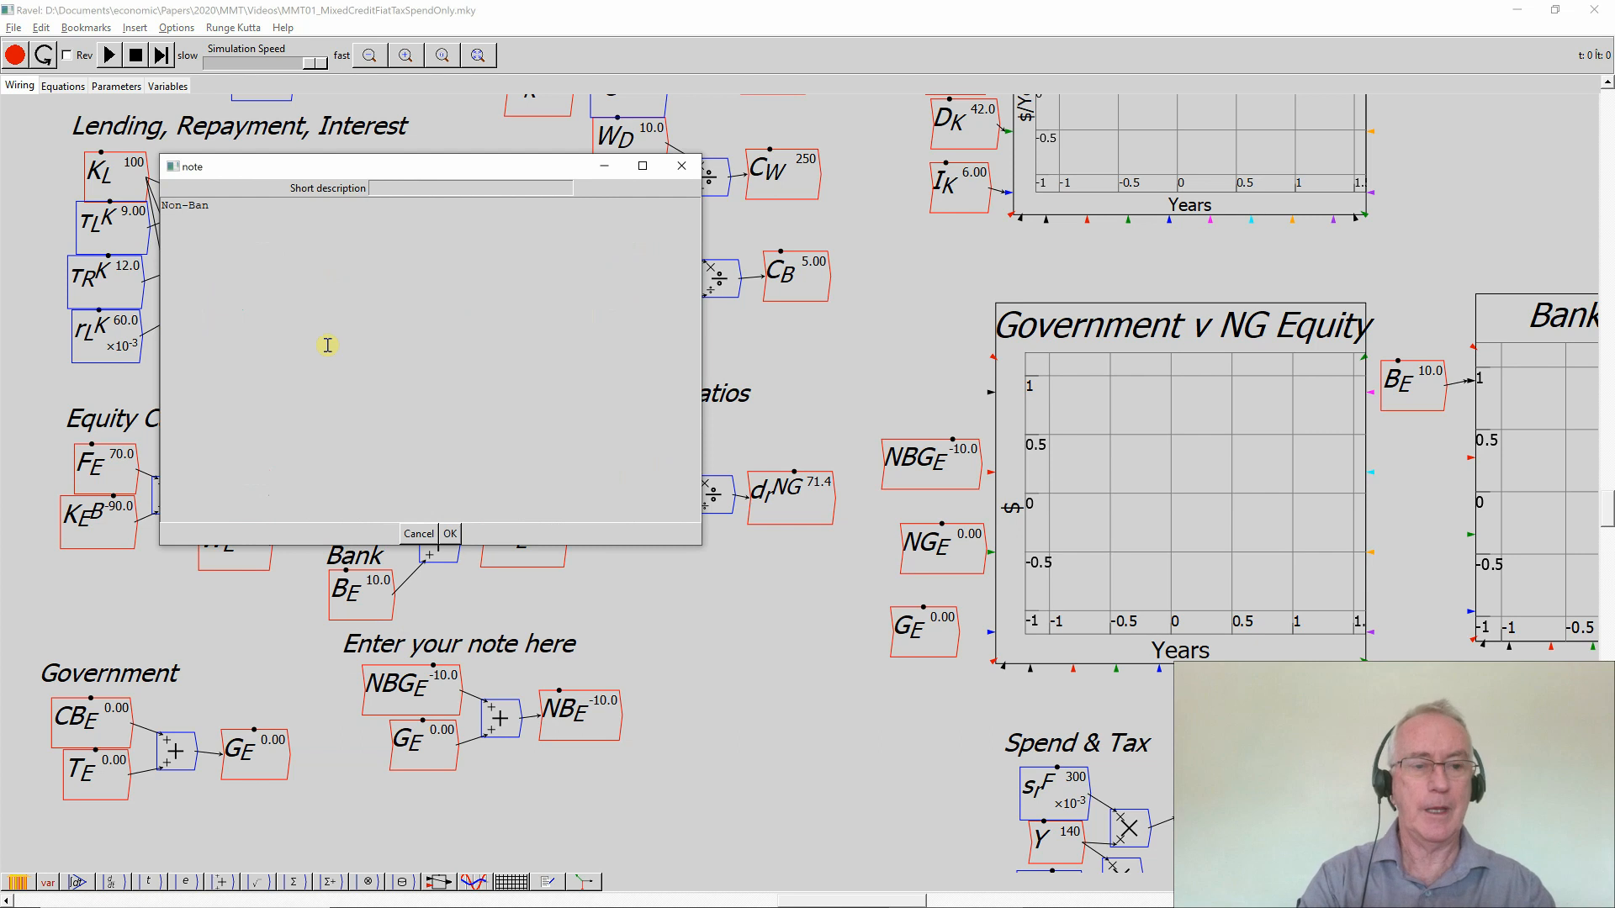
text(k Equity)
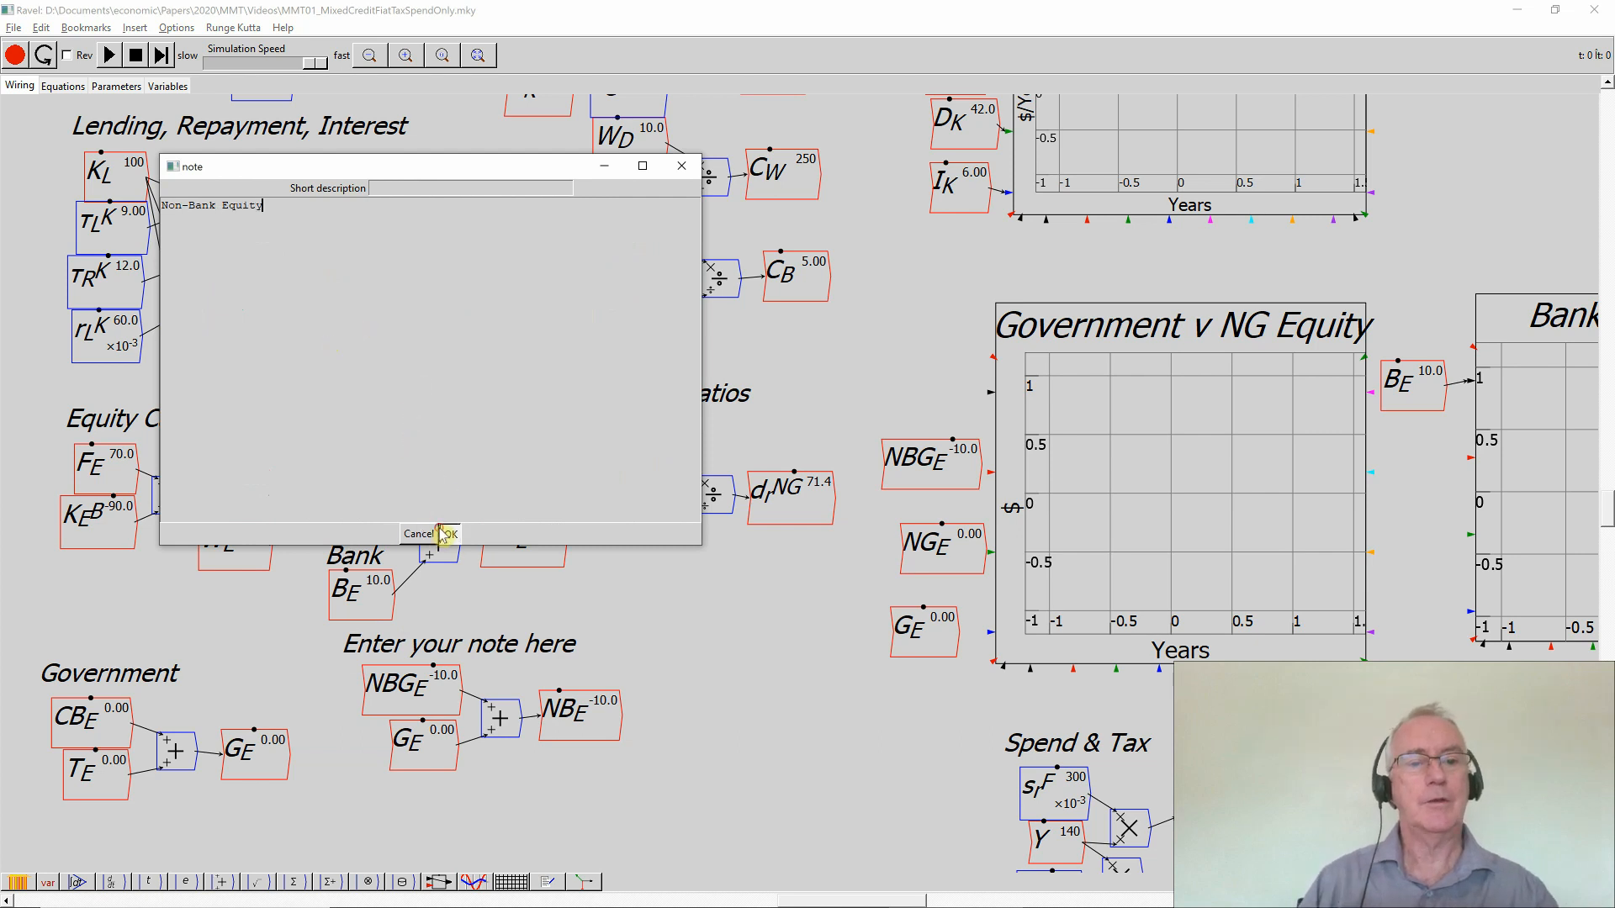
click(444, 534)
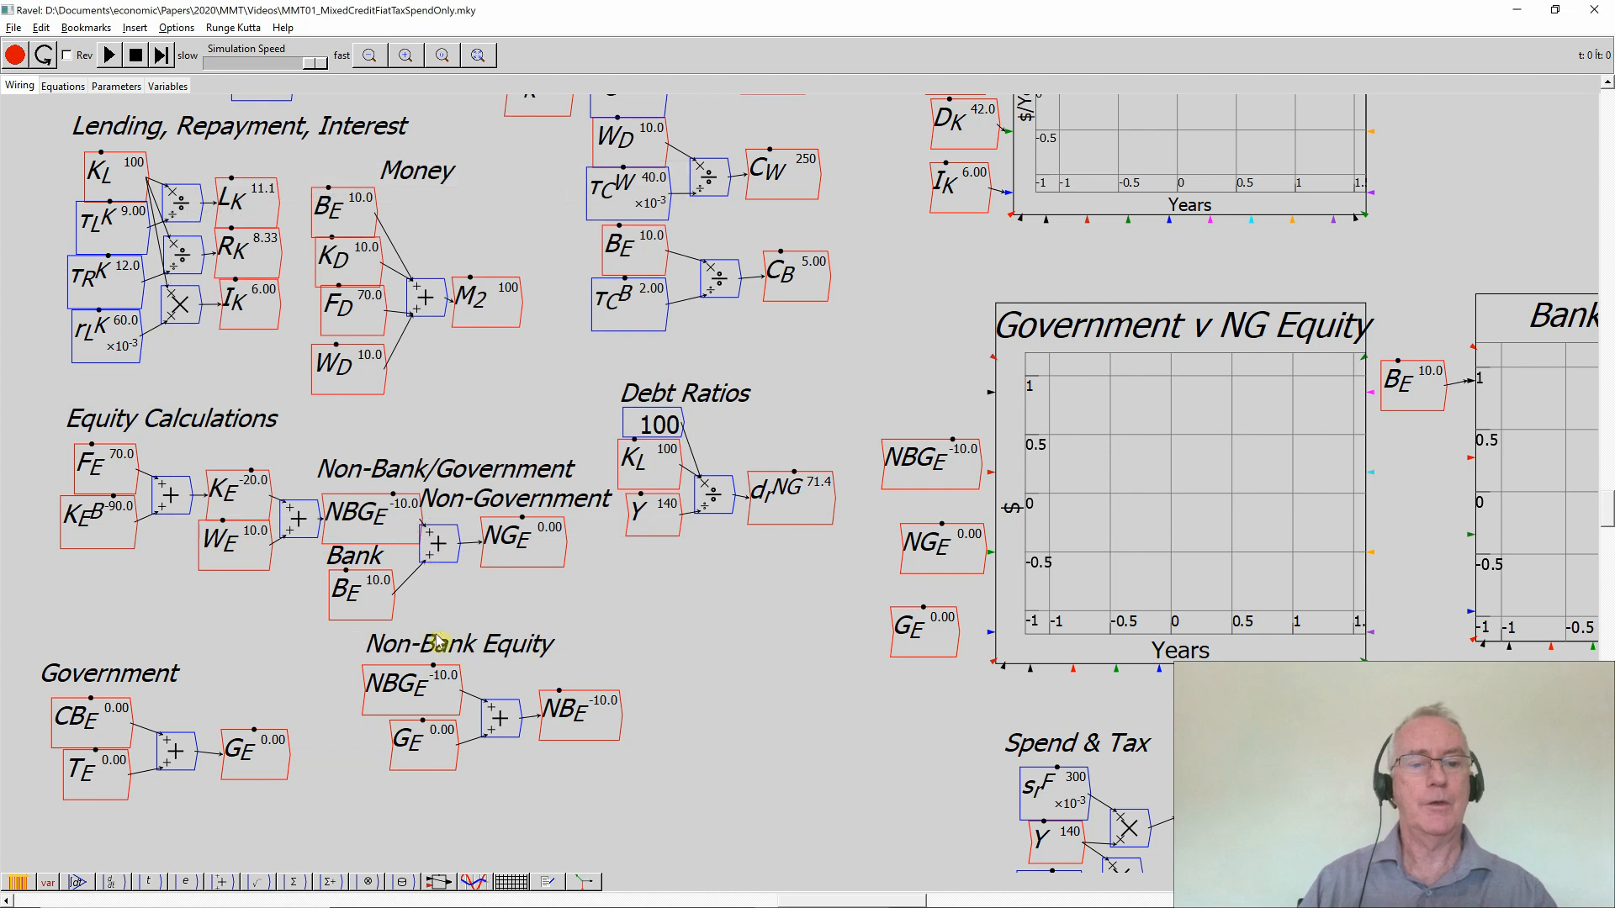
mouse_move(434, 644)
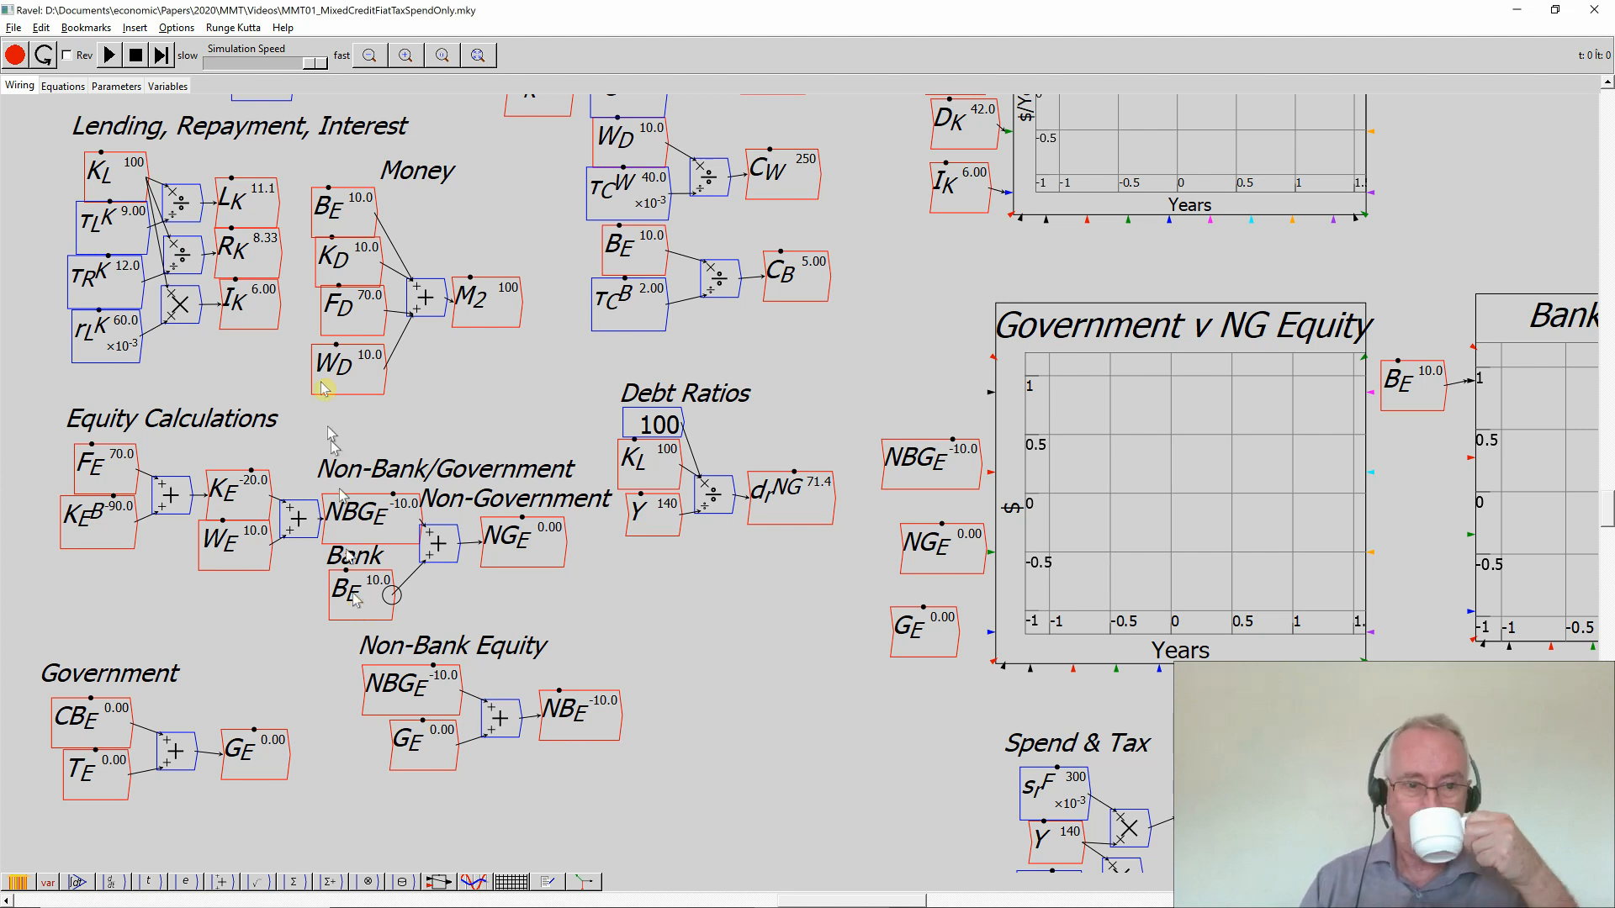
mouse_move(402, 38)
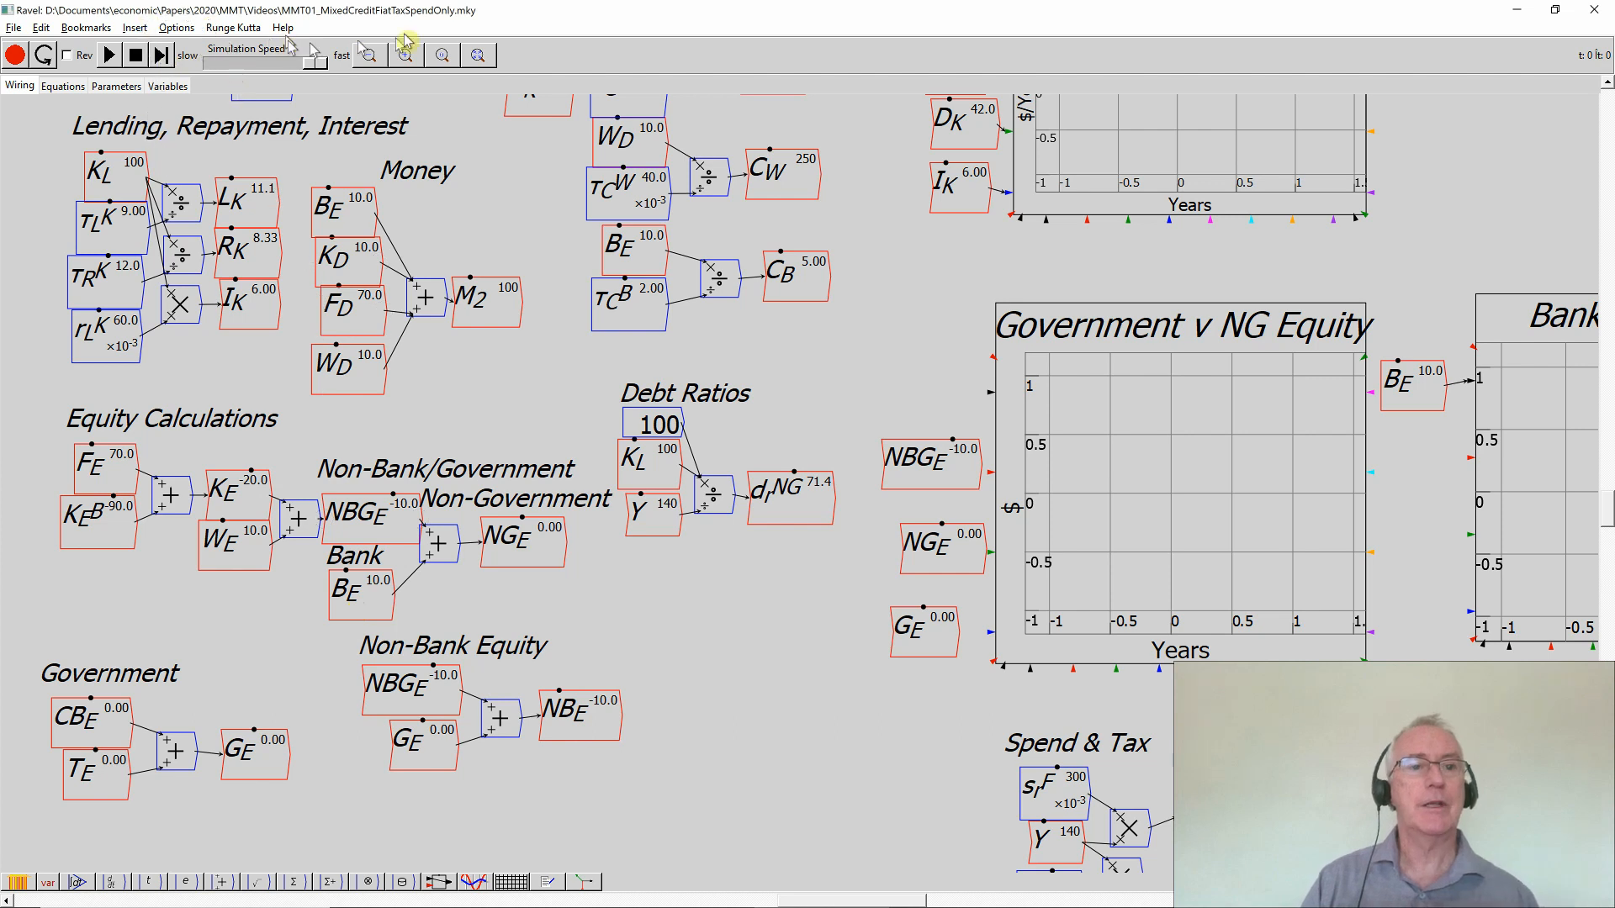
Zoom to fit so every sector and chart is visible
click(441, 54)
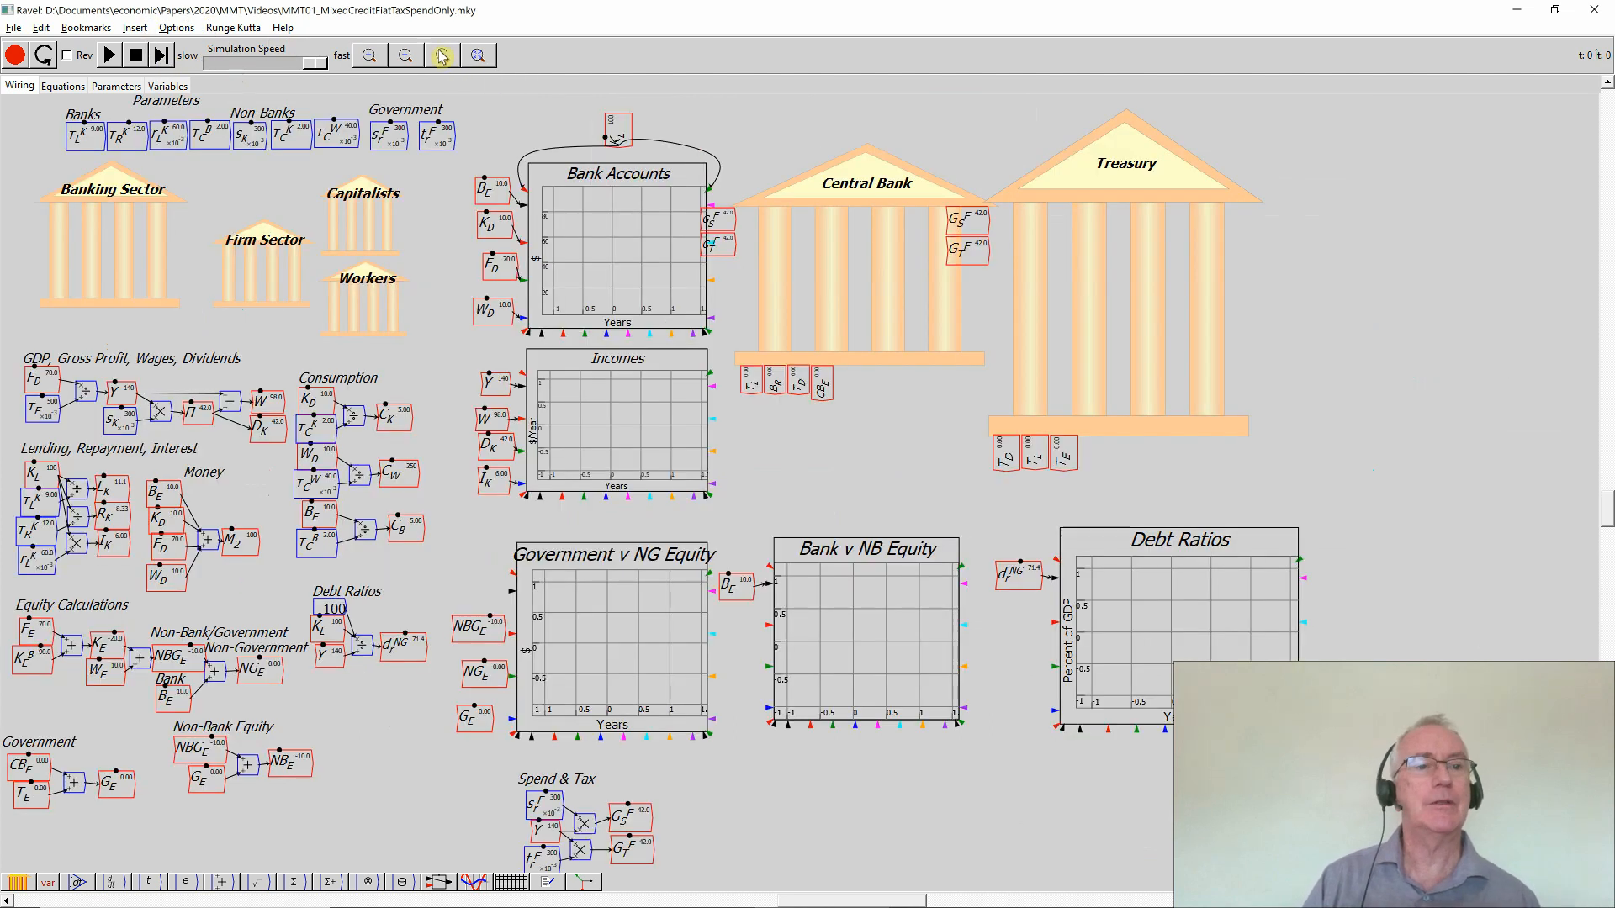
mouse_move(249, 152)
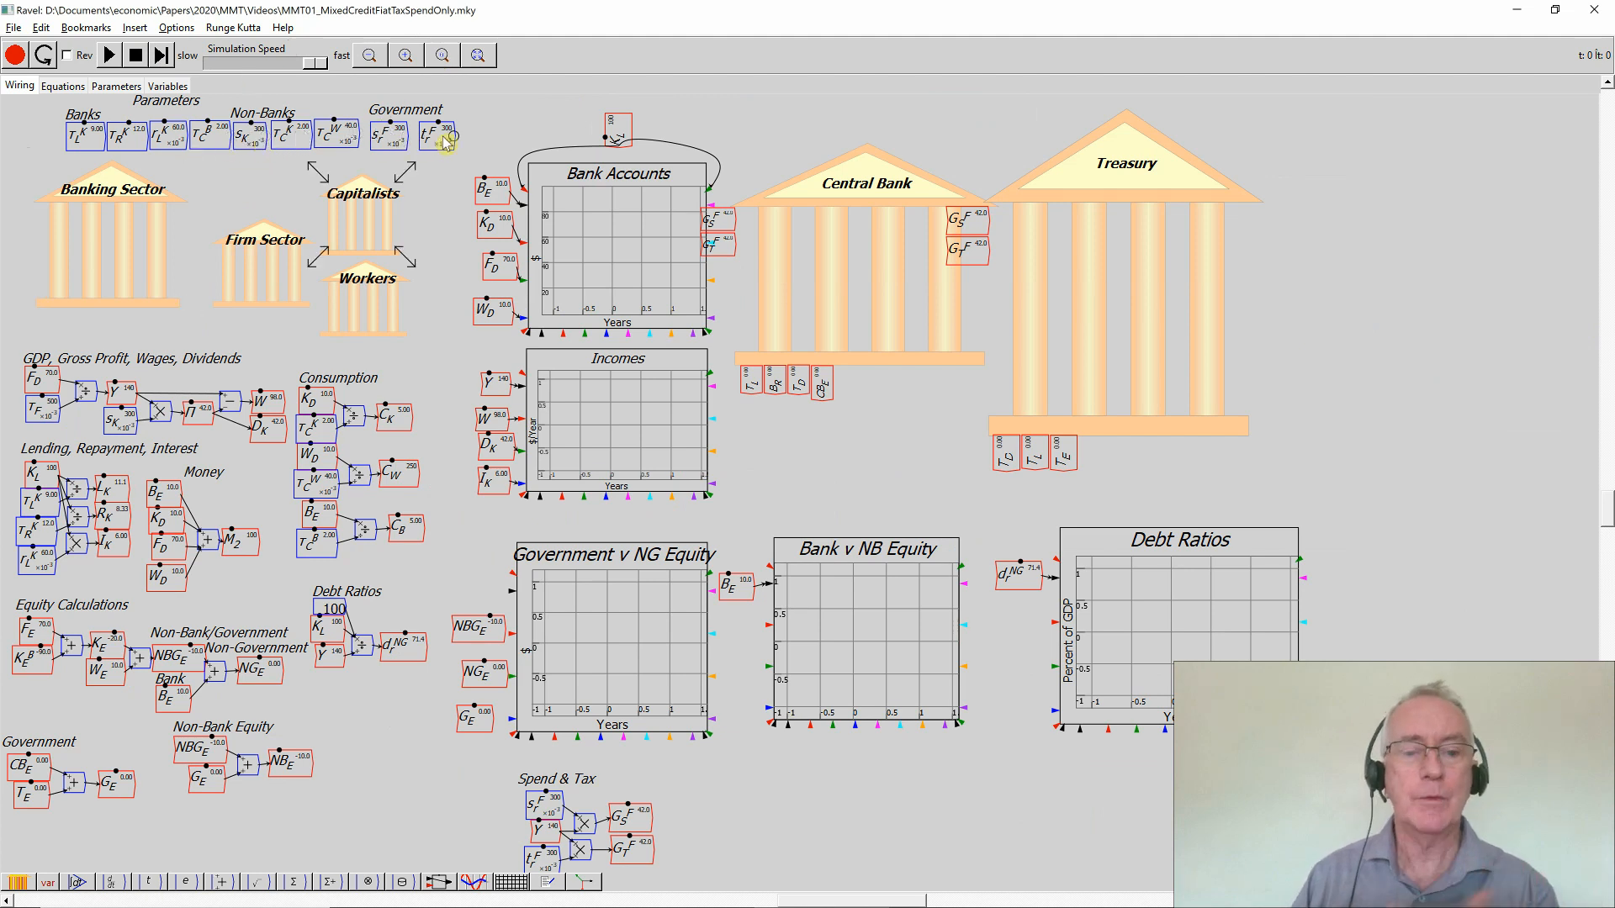
mouse_move(305, 170)
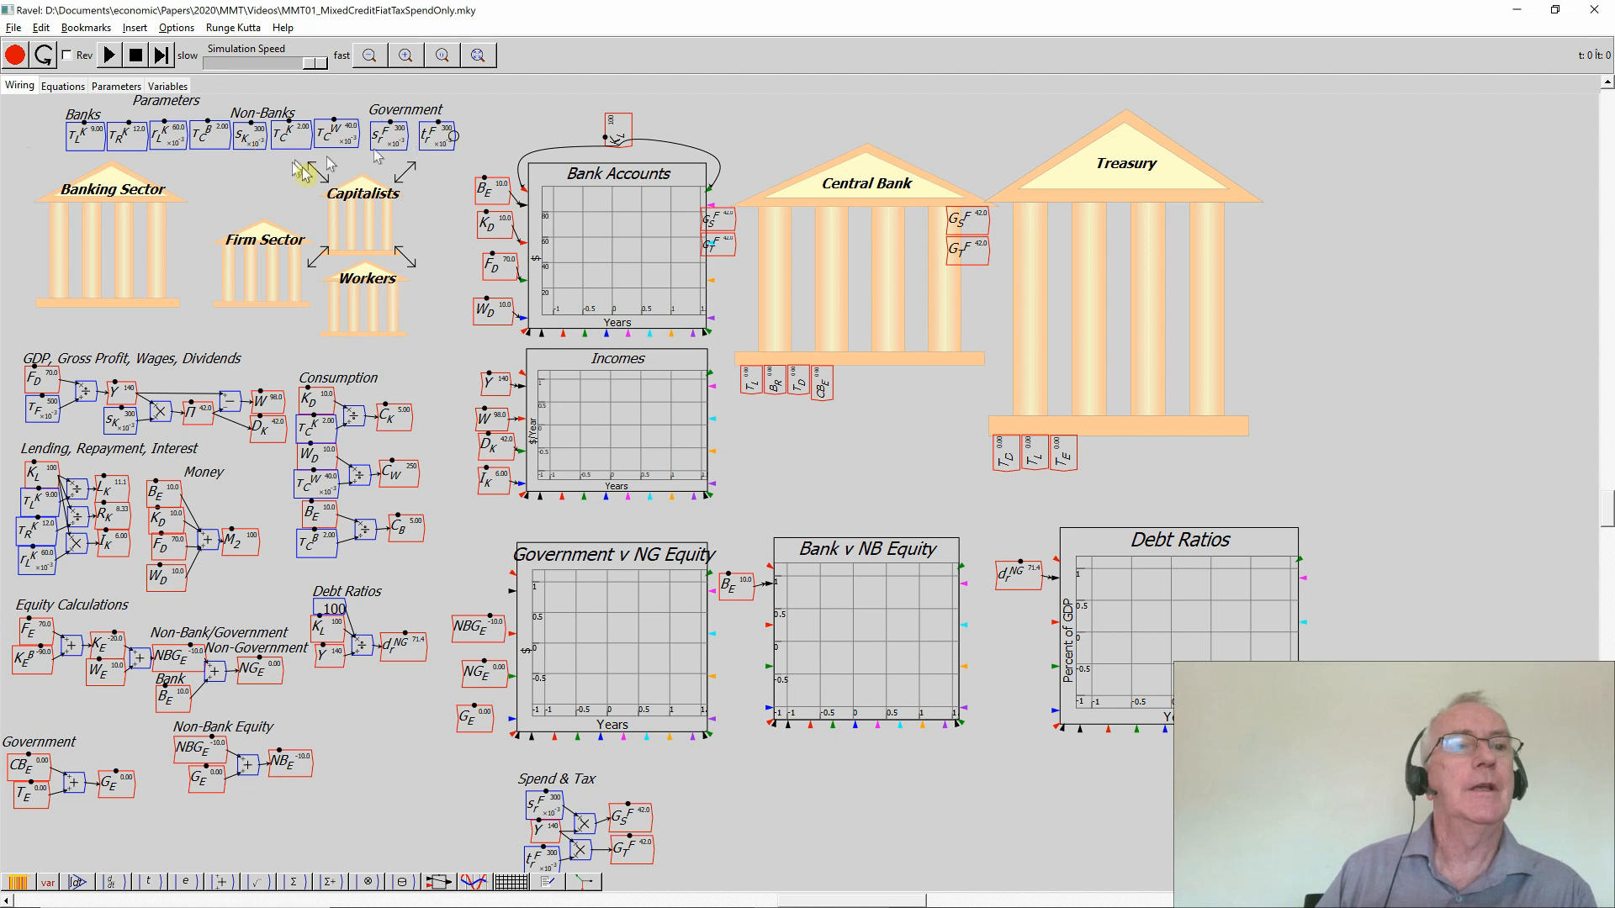
mouse_move(108, 145)
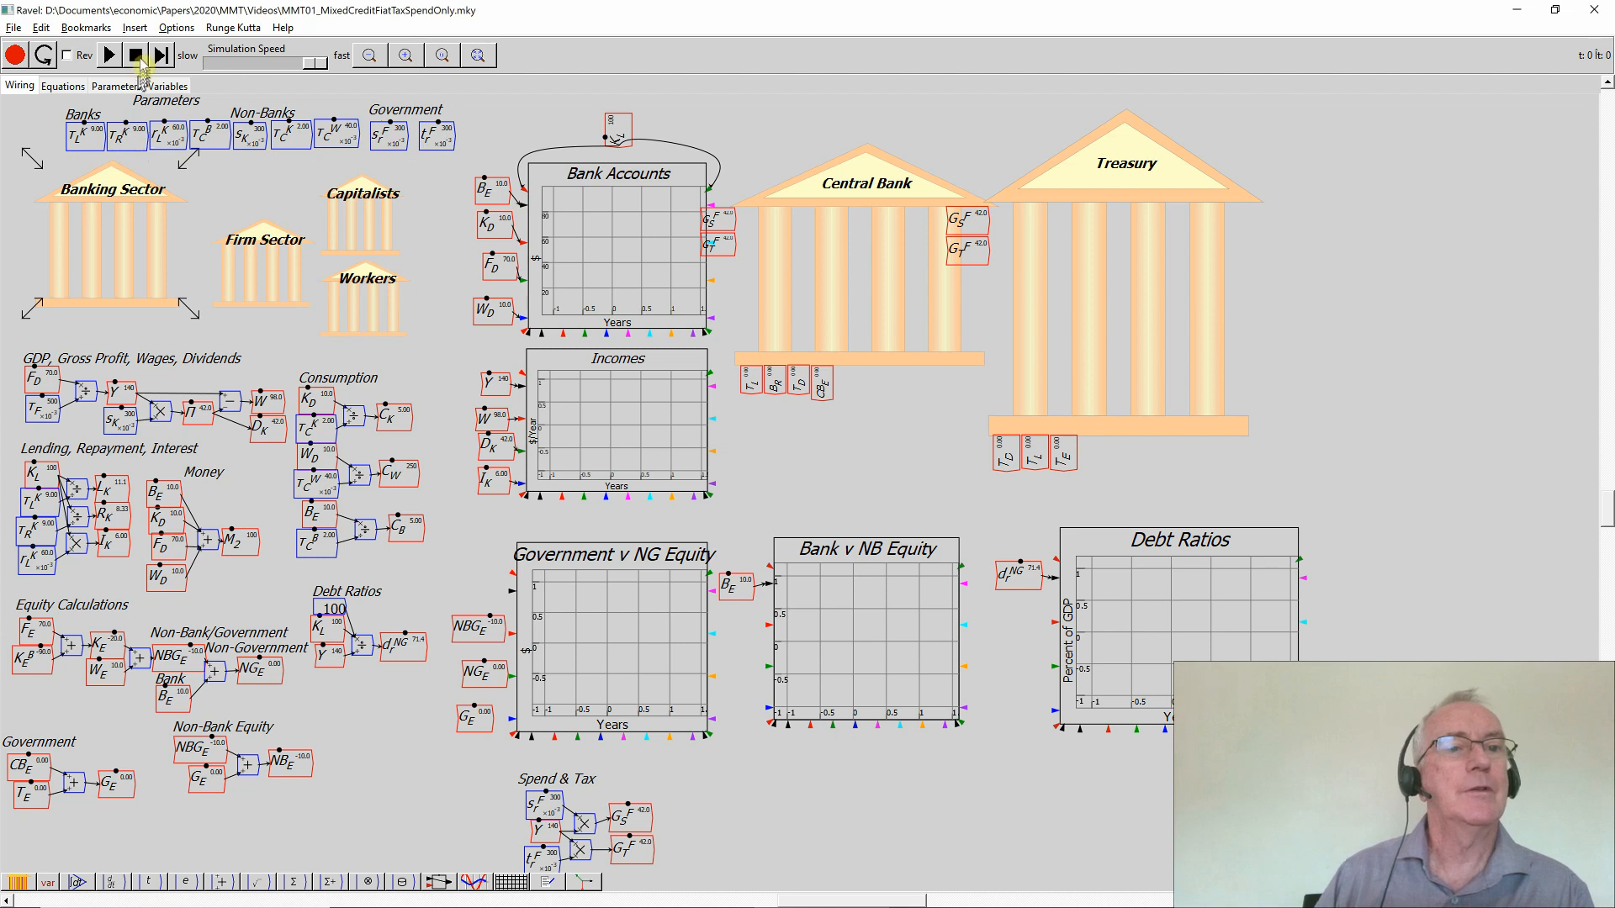
Run the simulation to about 74 years, then stop and reset it
click(108, 54)
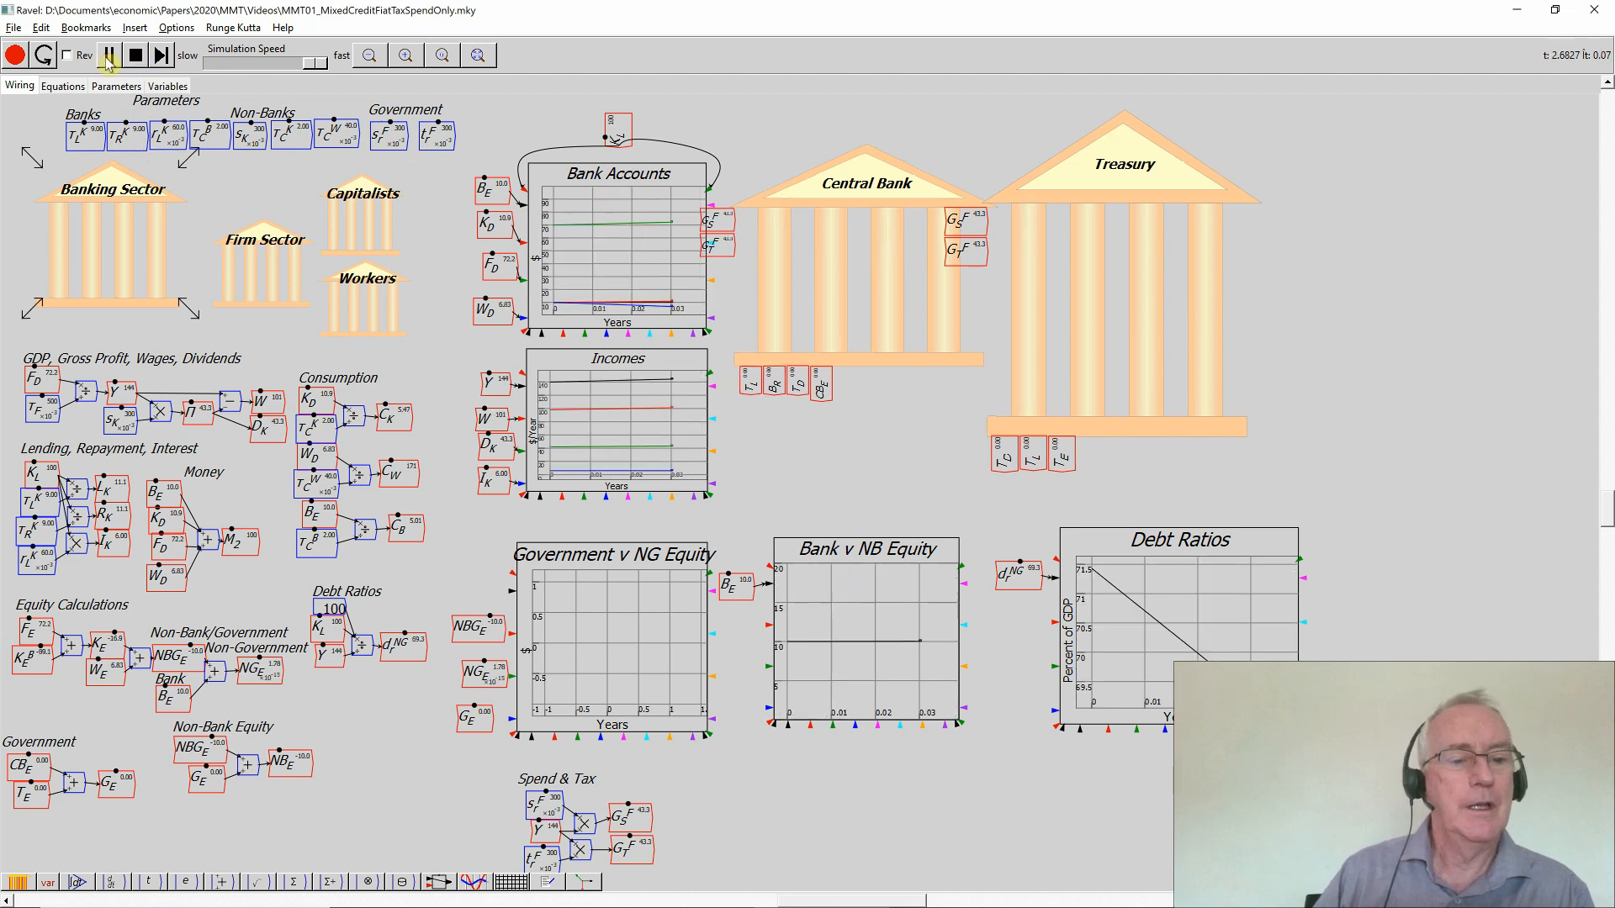
click(111, 54)
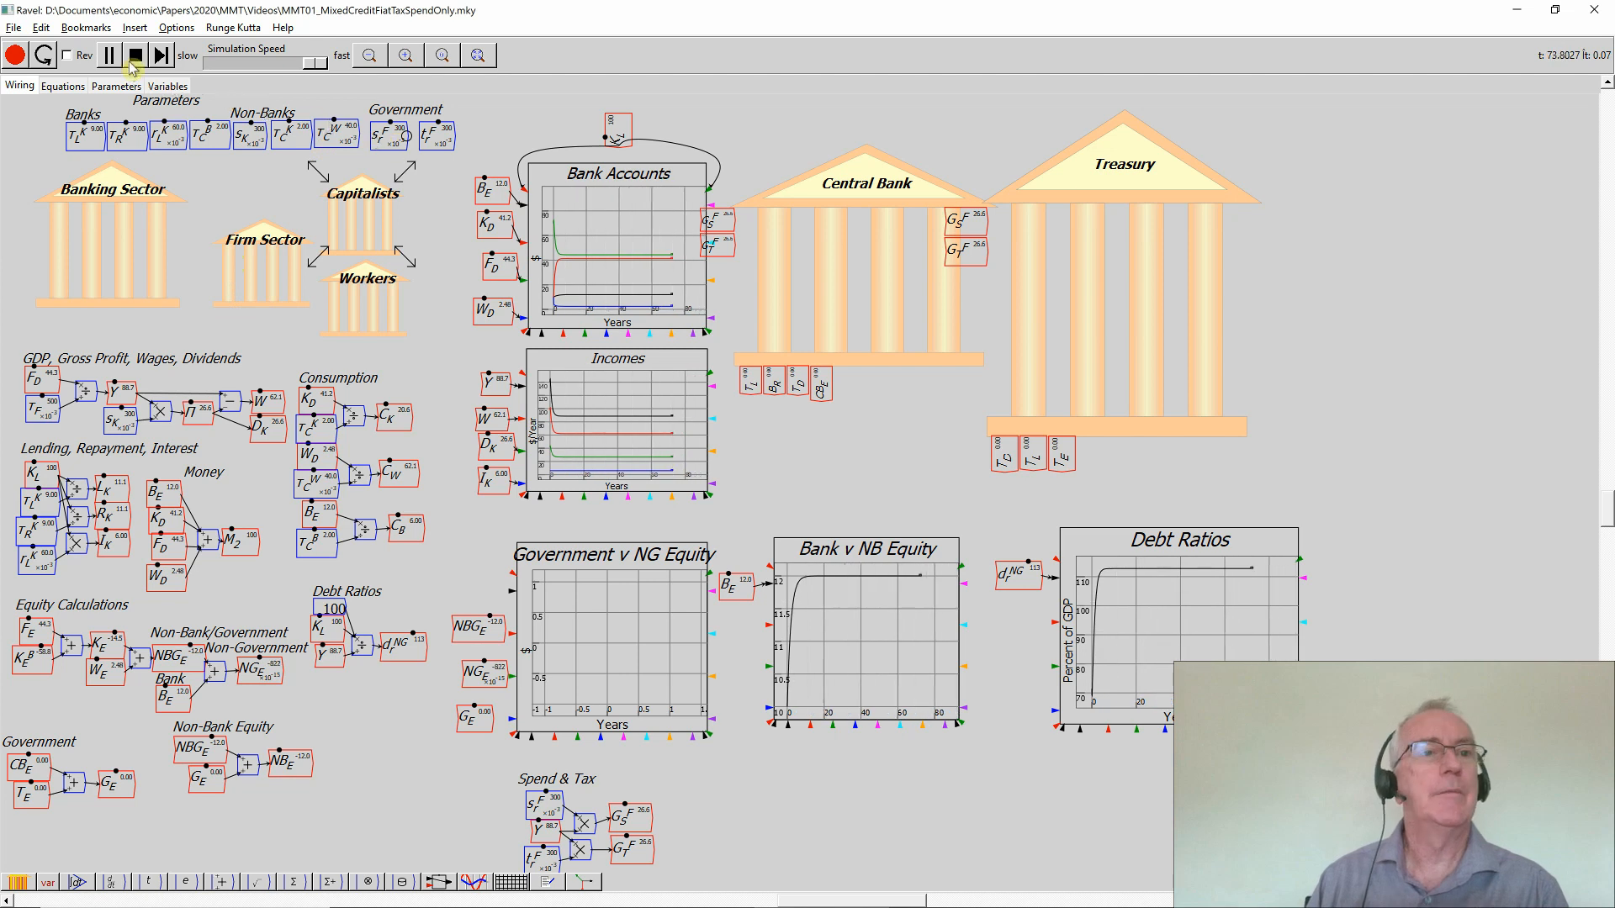
click(109, 54)
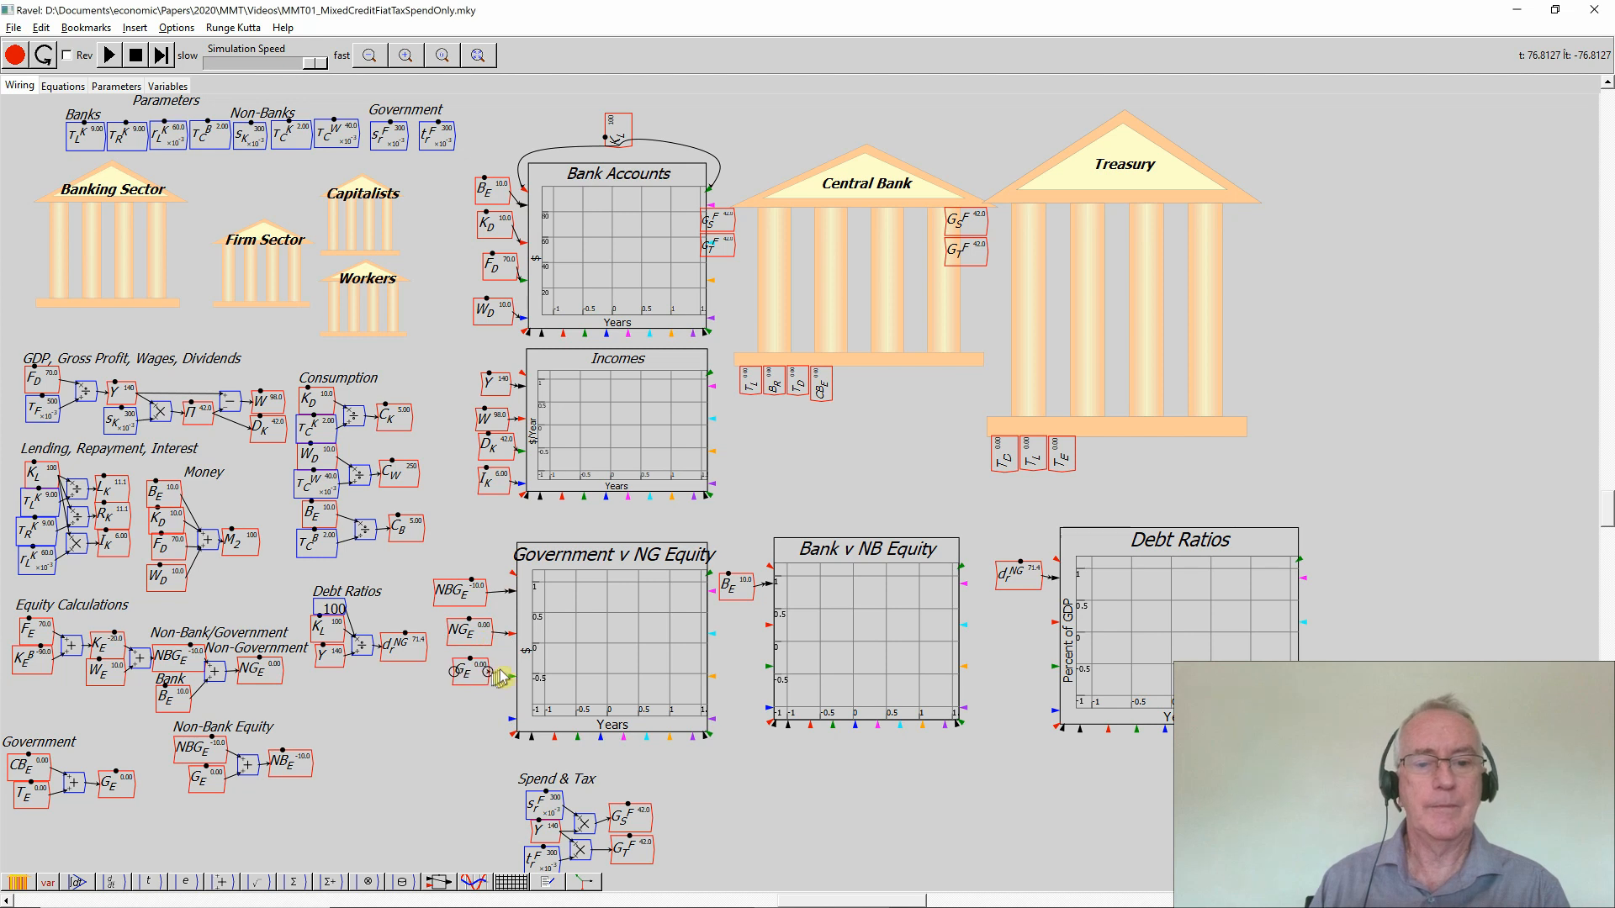
mouse_move(507, 681)
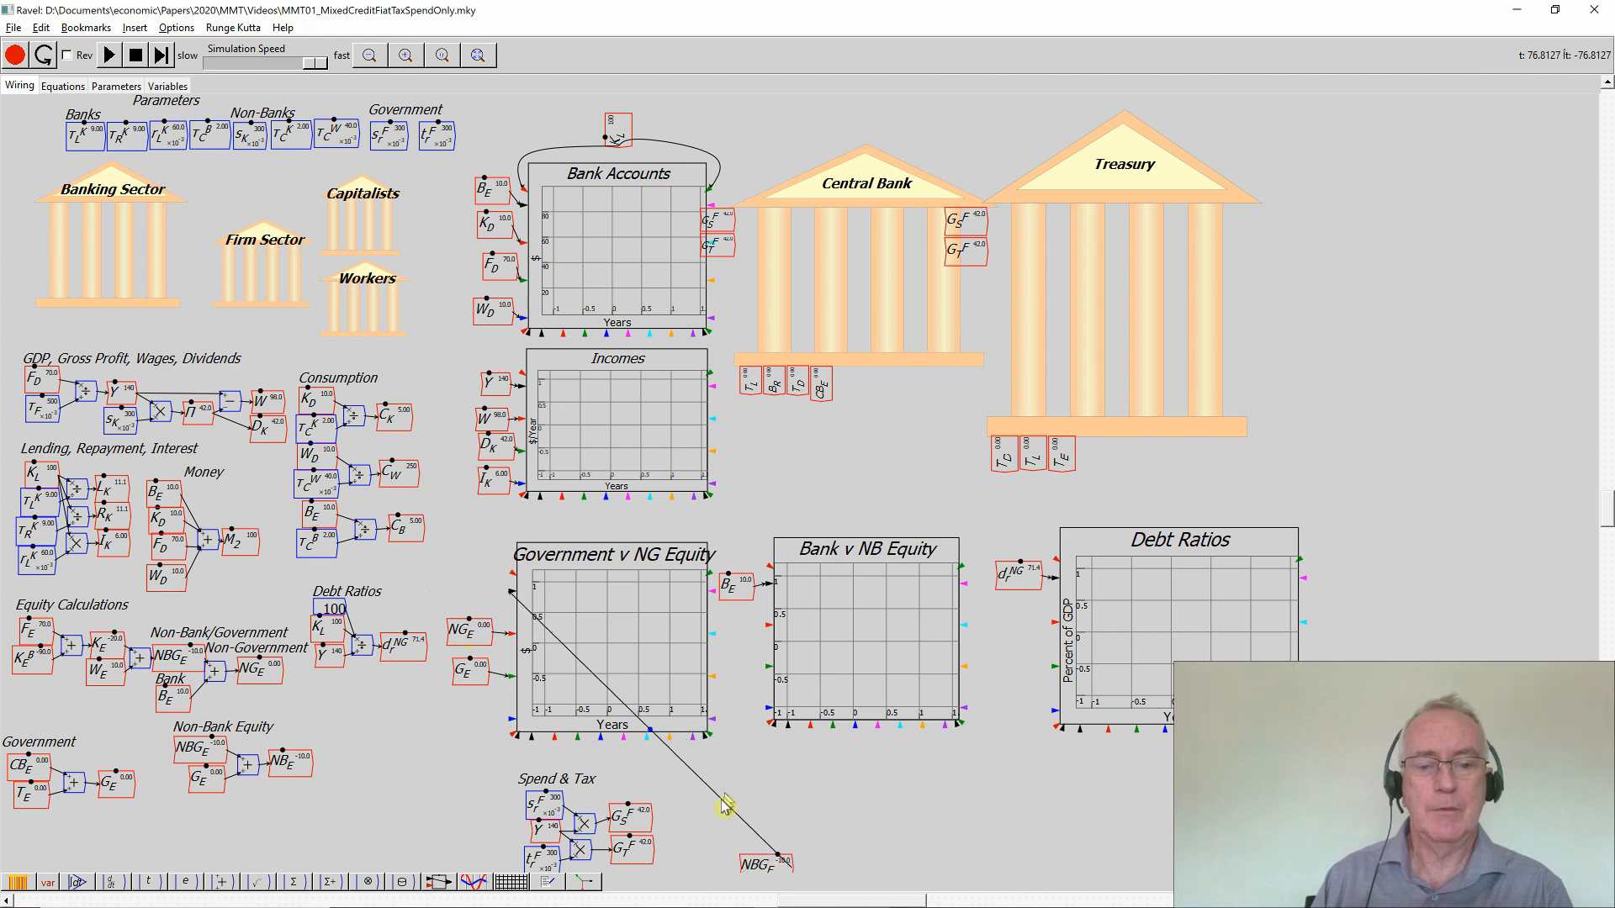
Unwire NBG_E from the Government v NG Equity chart and connect it to a new plot
right_click(727, 809)
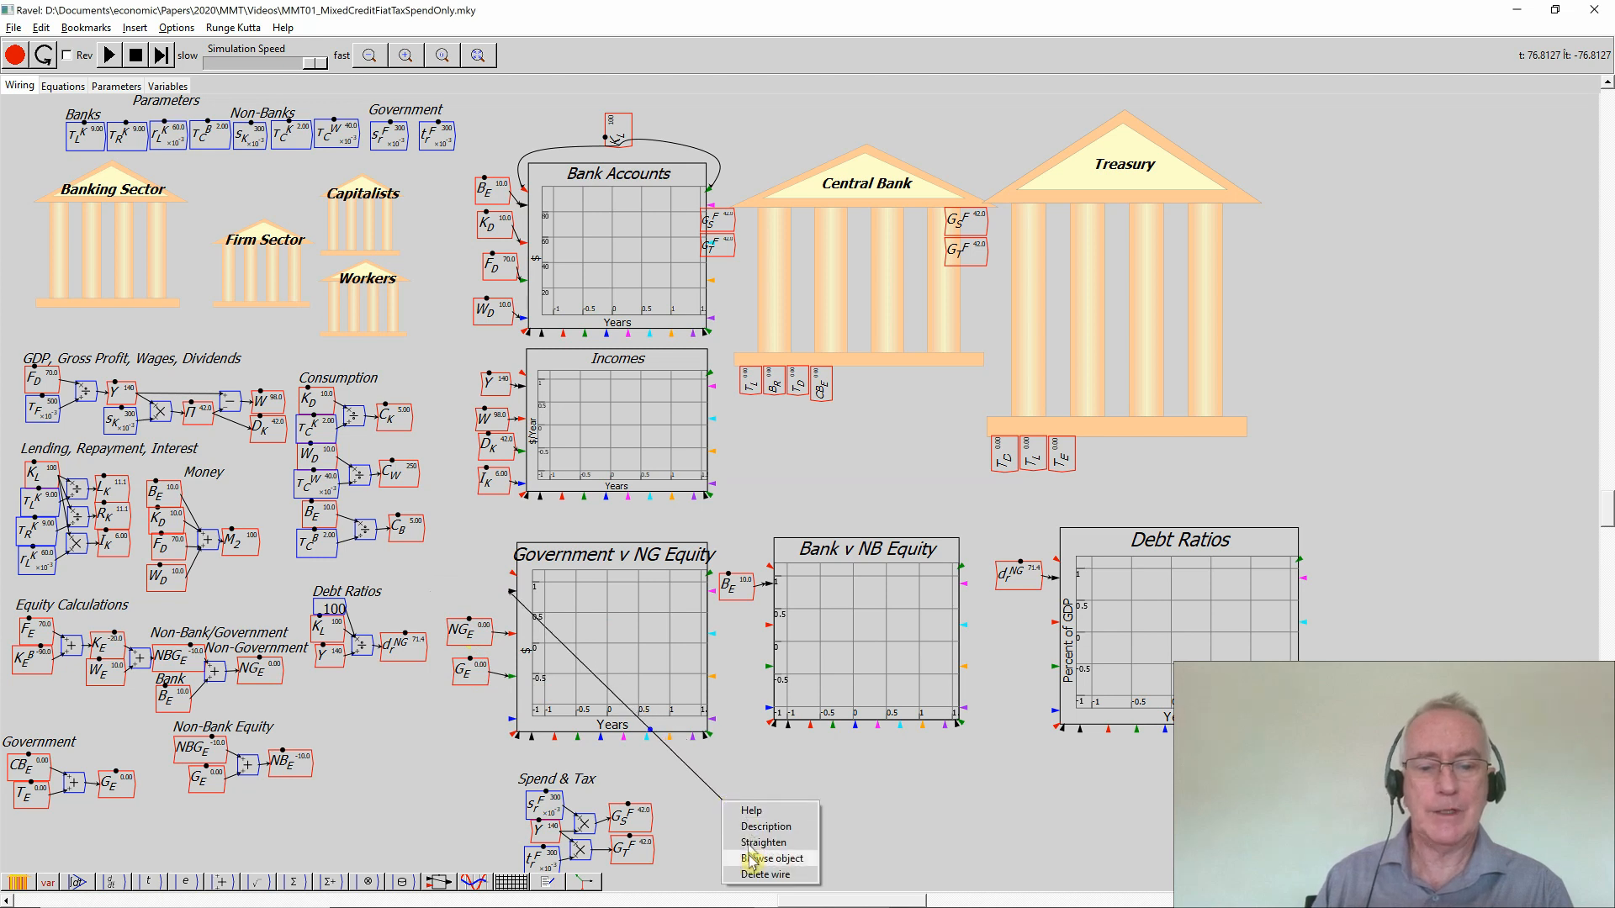
mouse_move(764, 843)
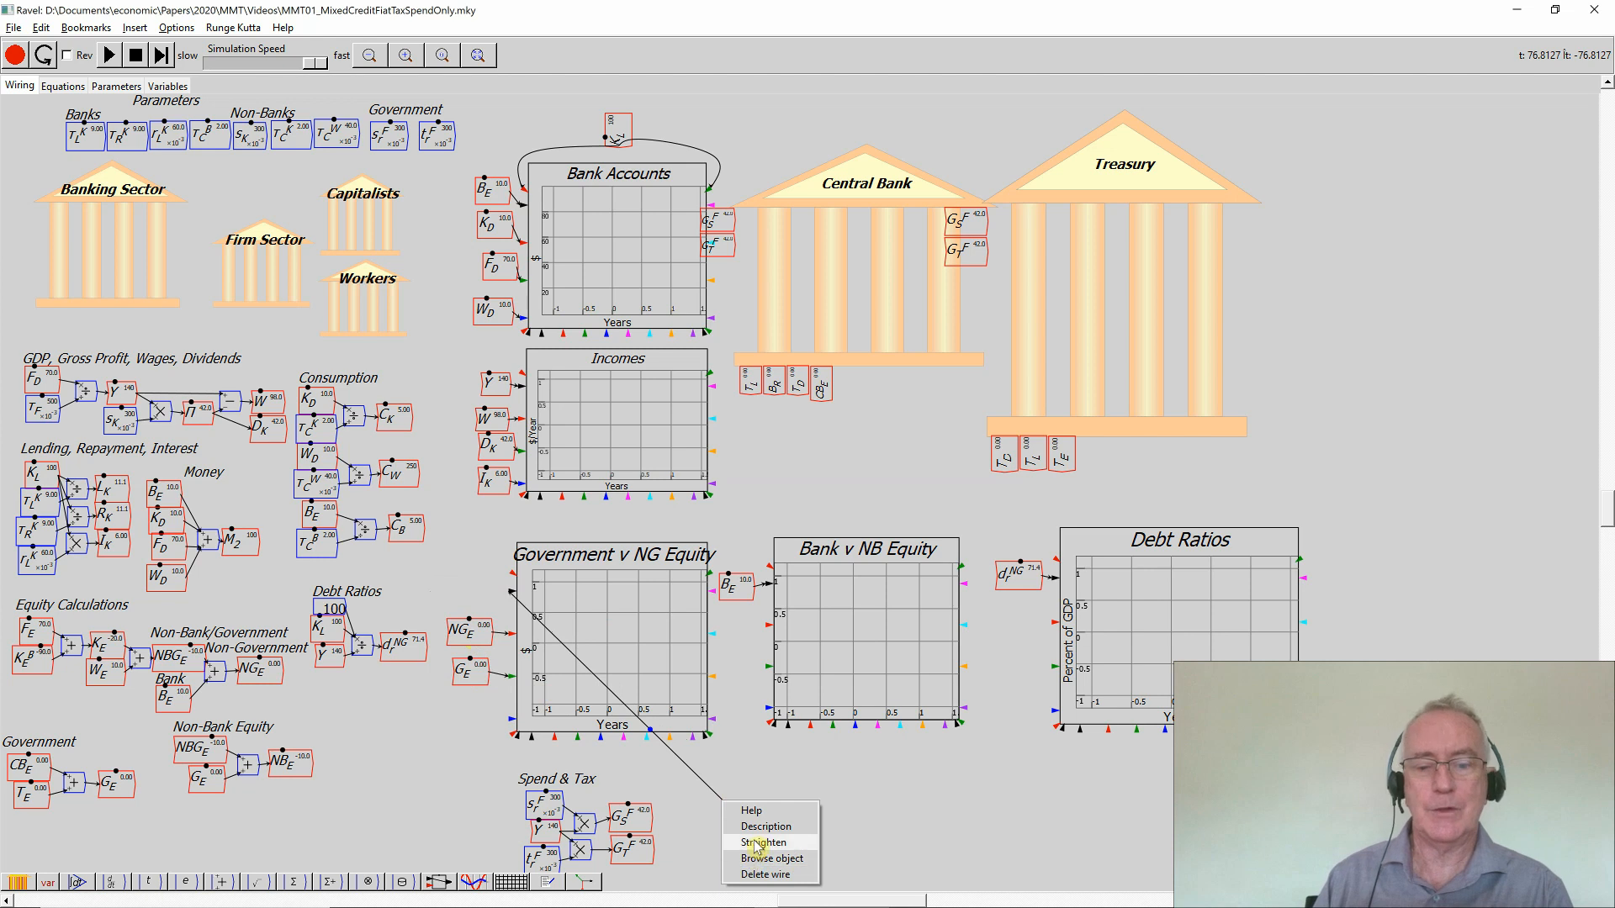
click(762, 843)
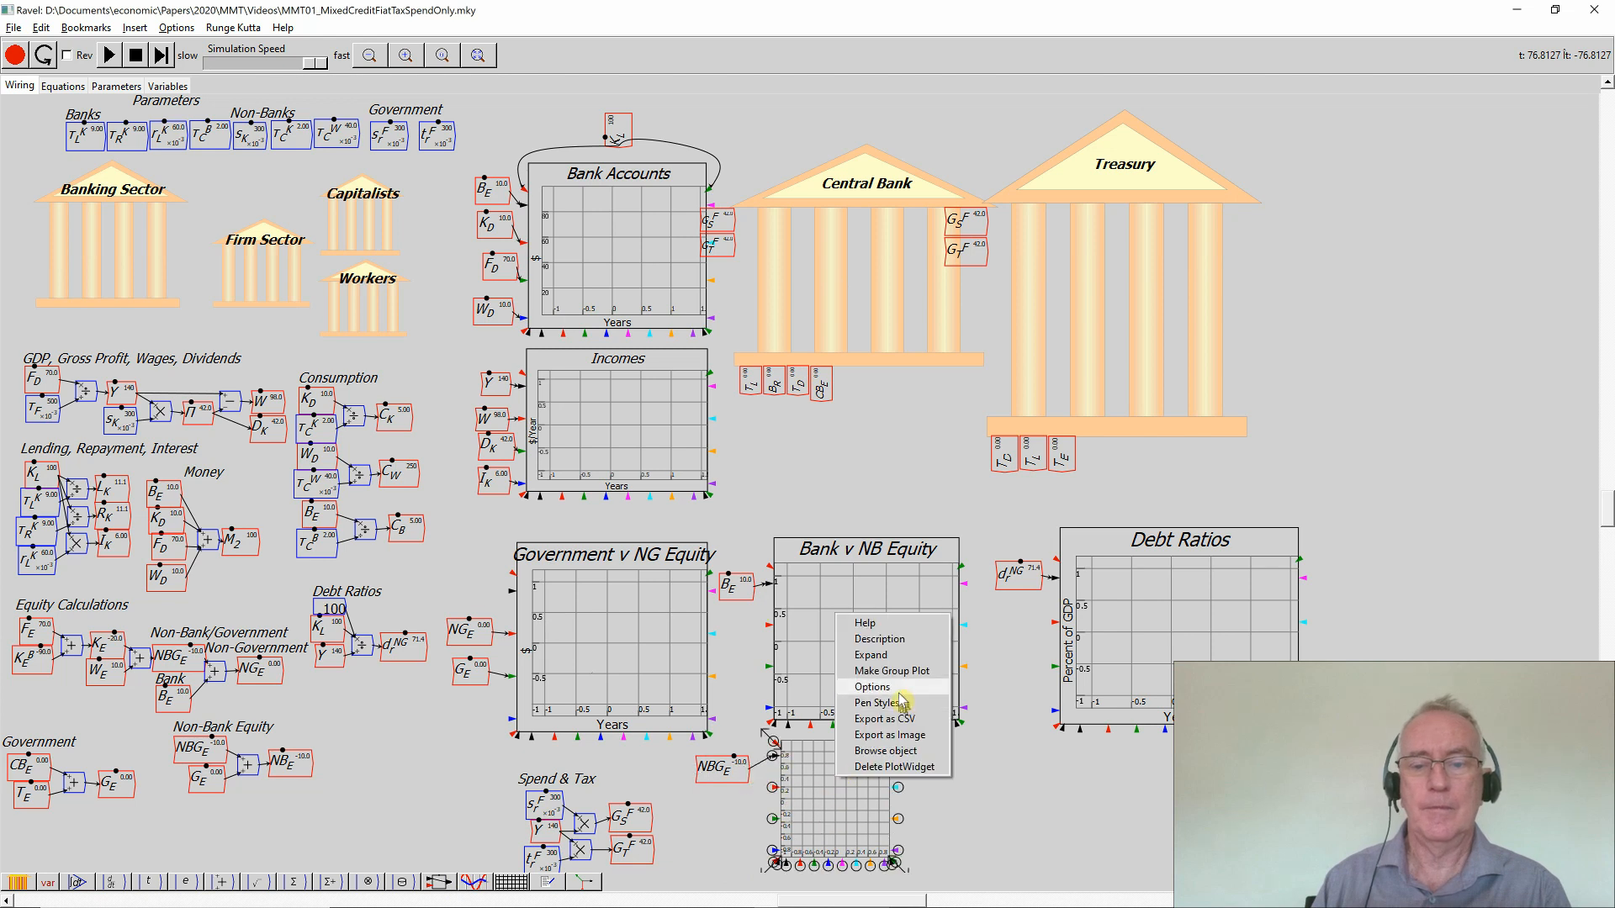
Set the new plot's title 'Private Sector', X label 'Years', Y label '$'
click(871, 686)
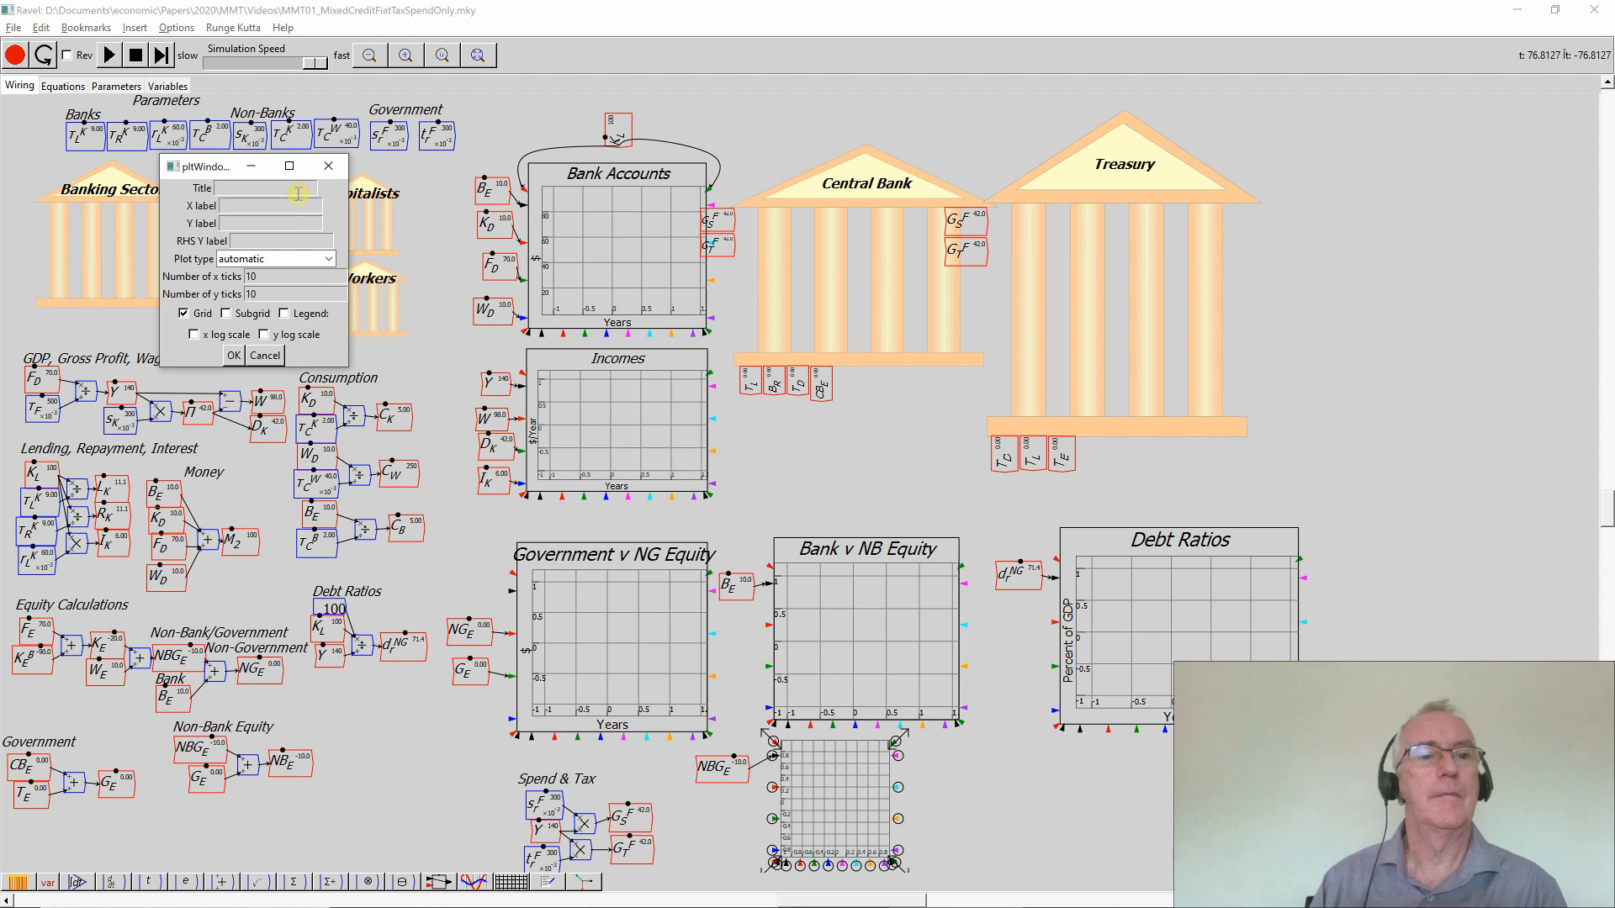
text(Private Sector)
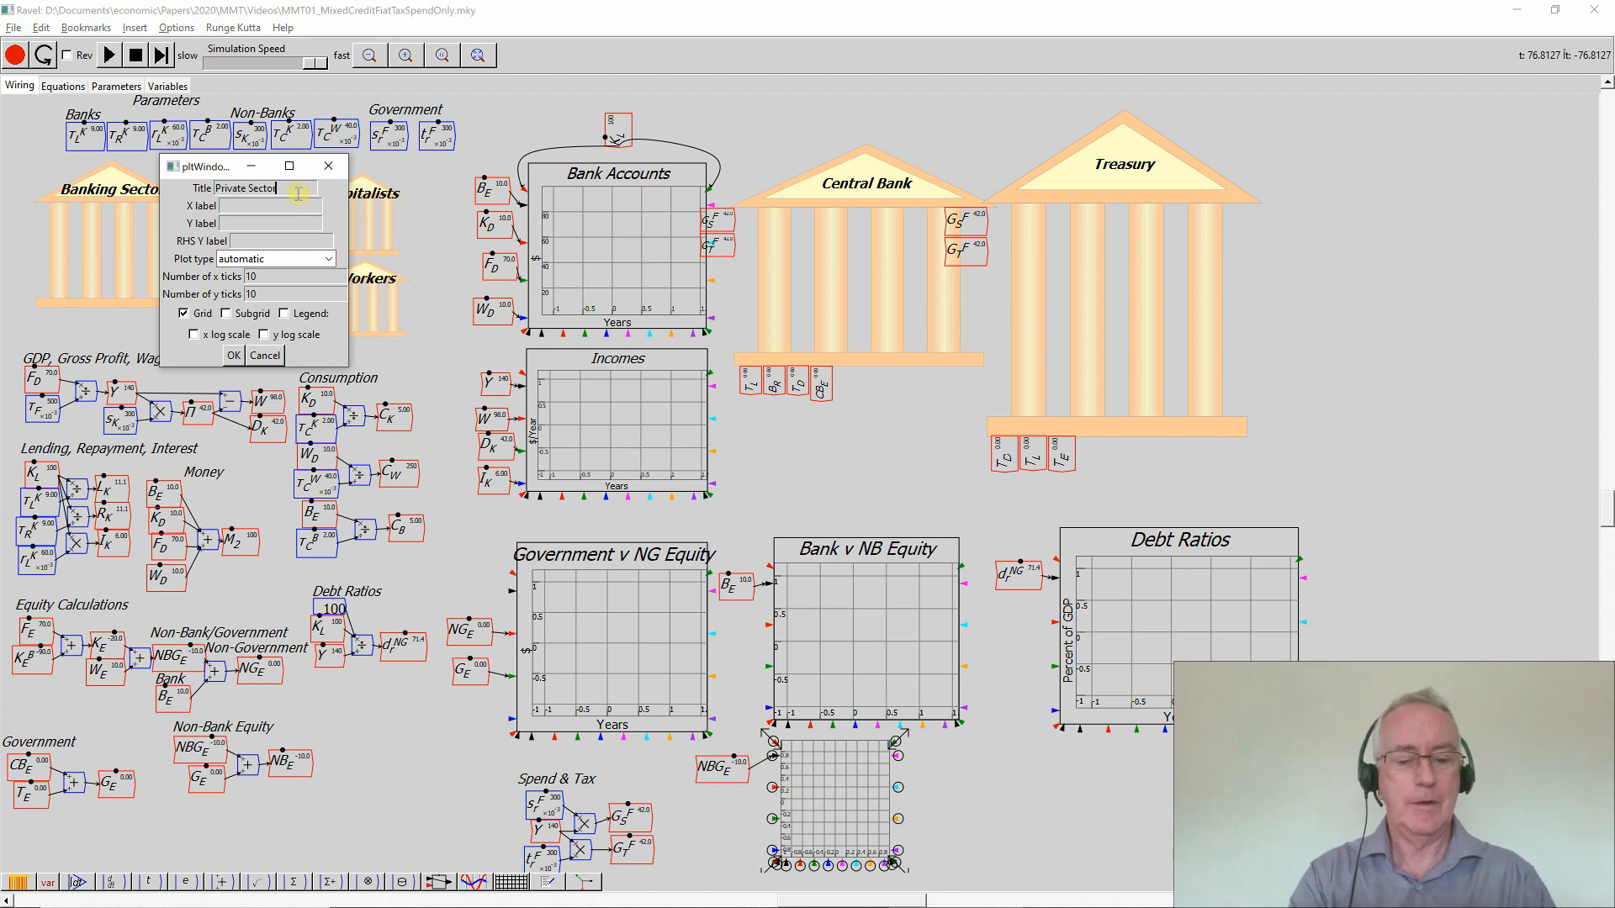
text(Years)
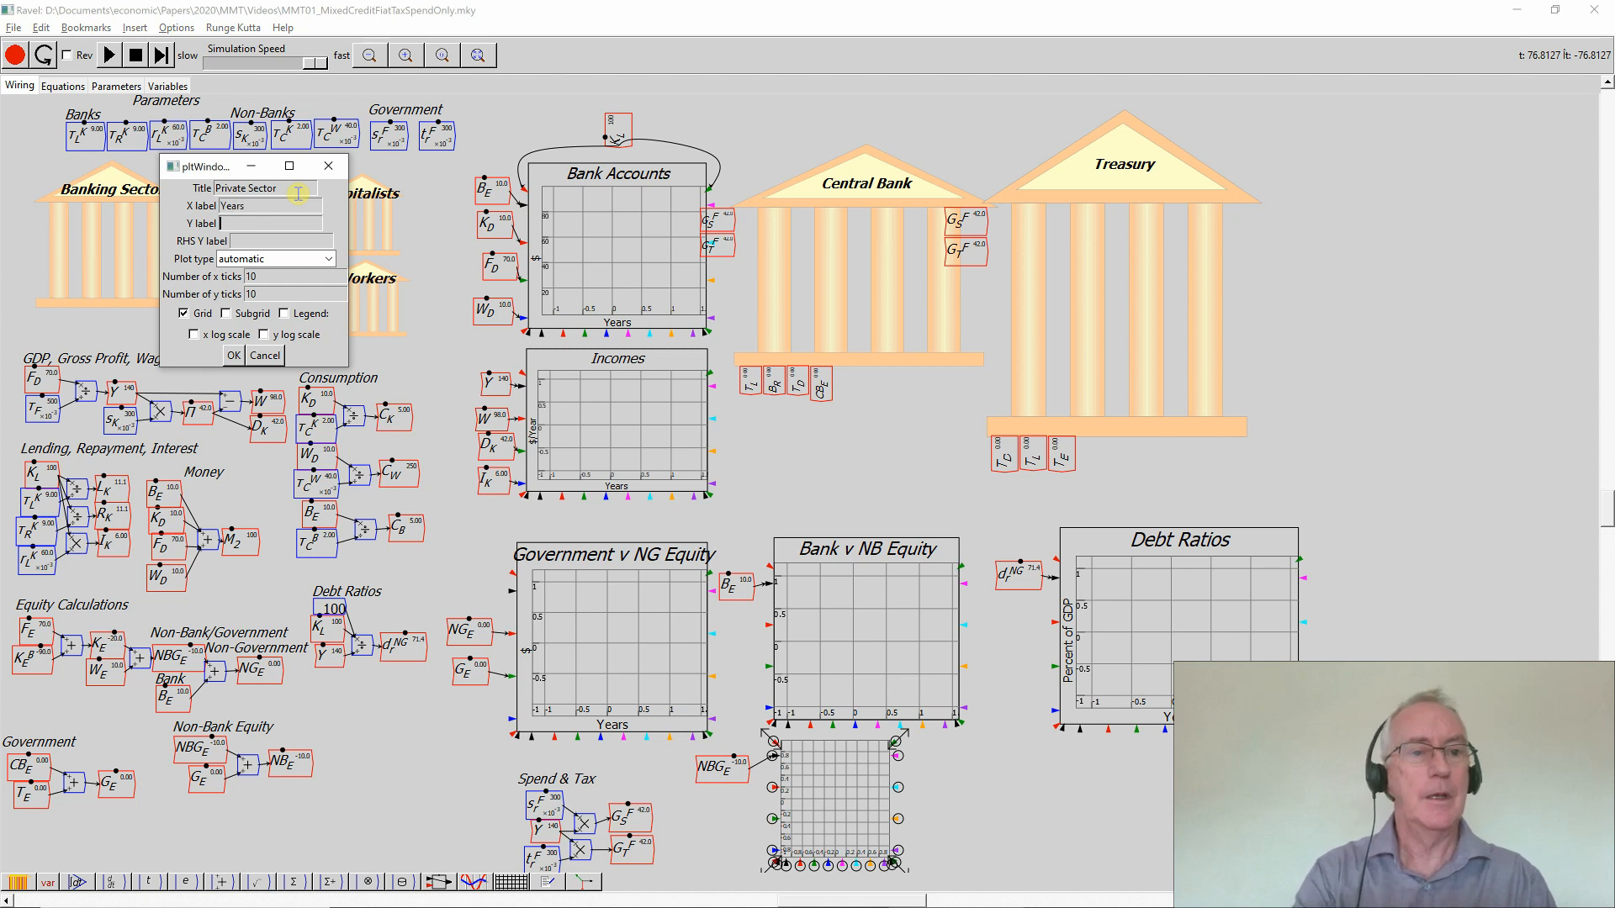
text($)
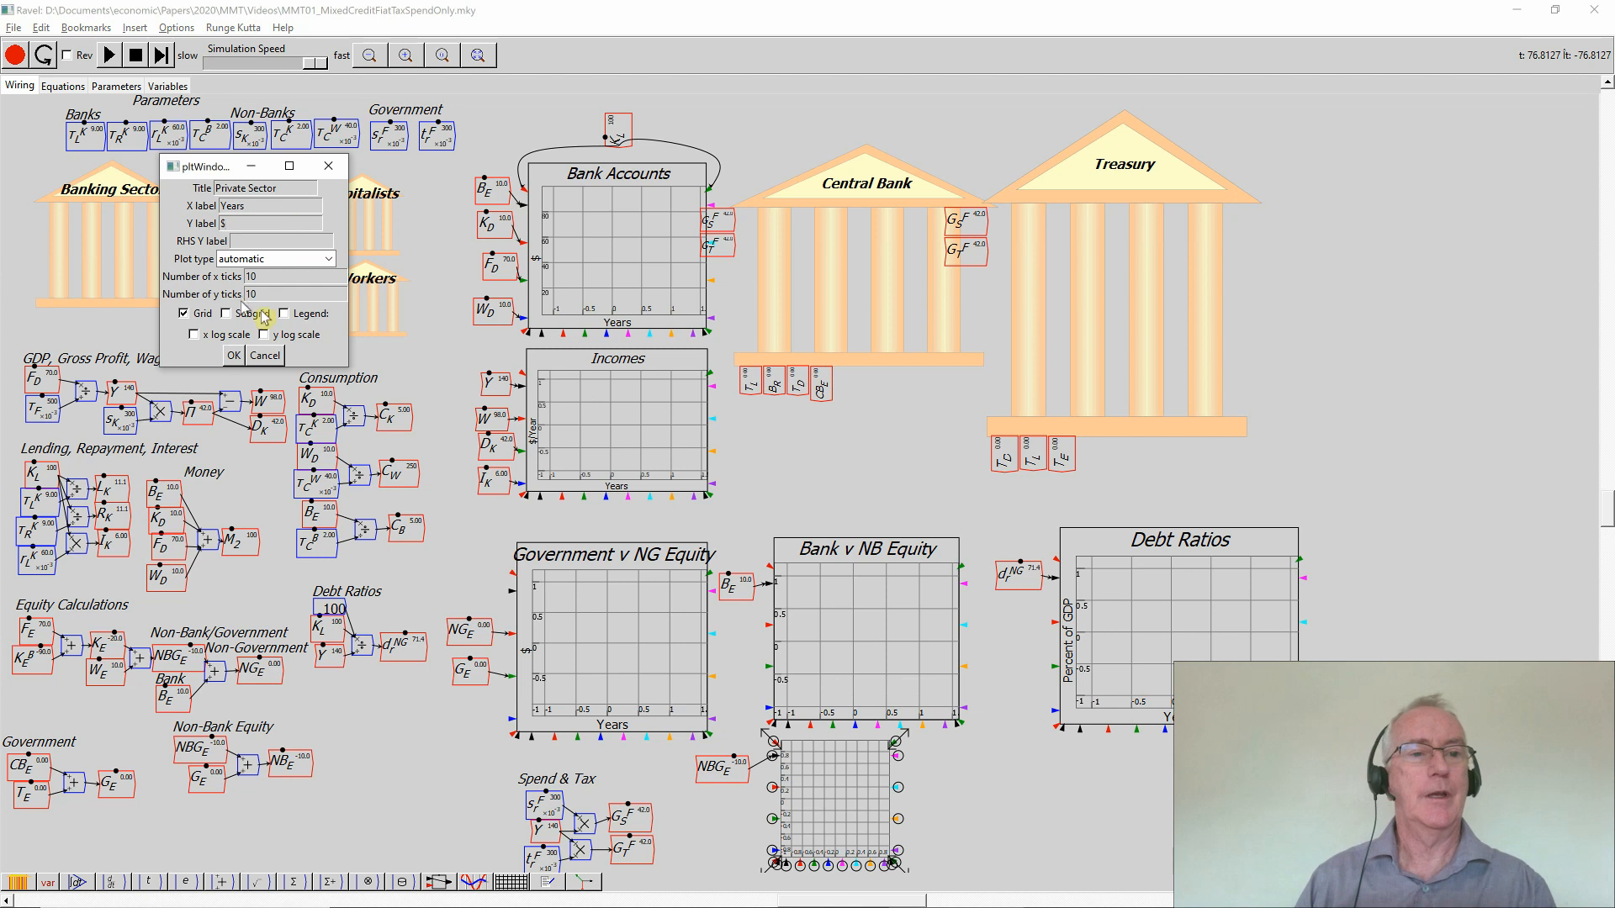
click(234, 355)
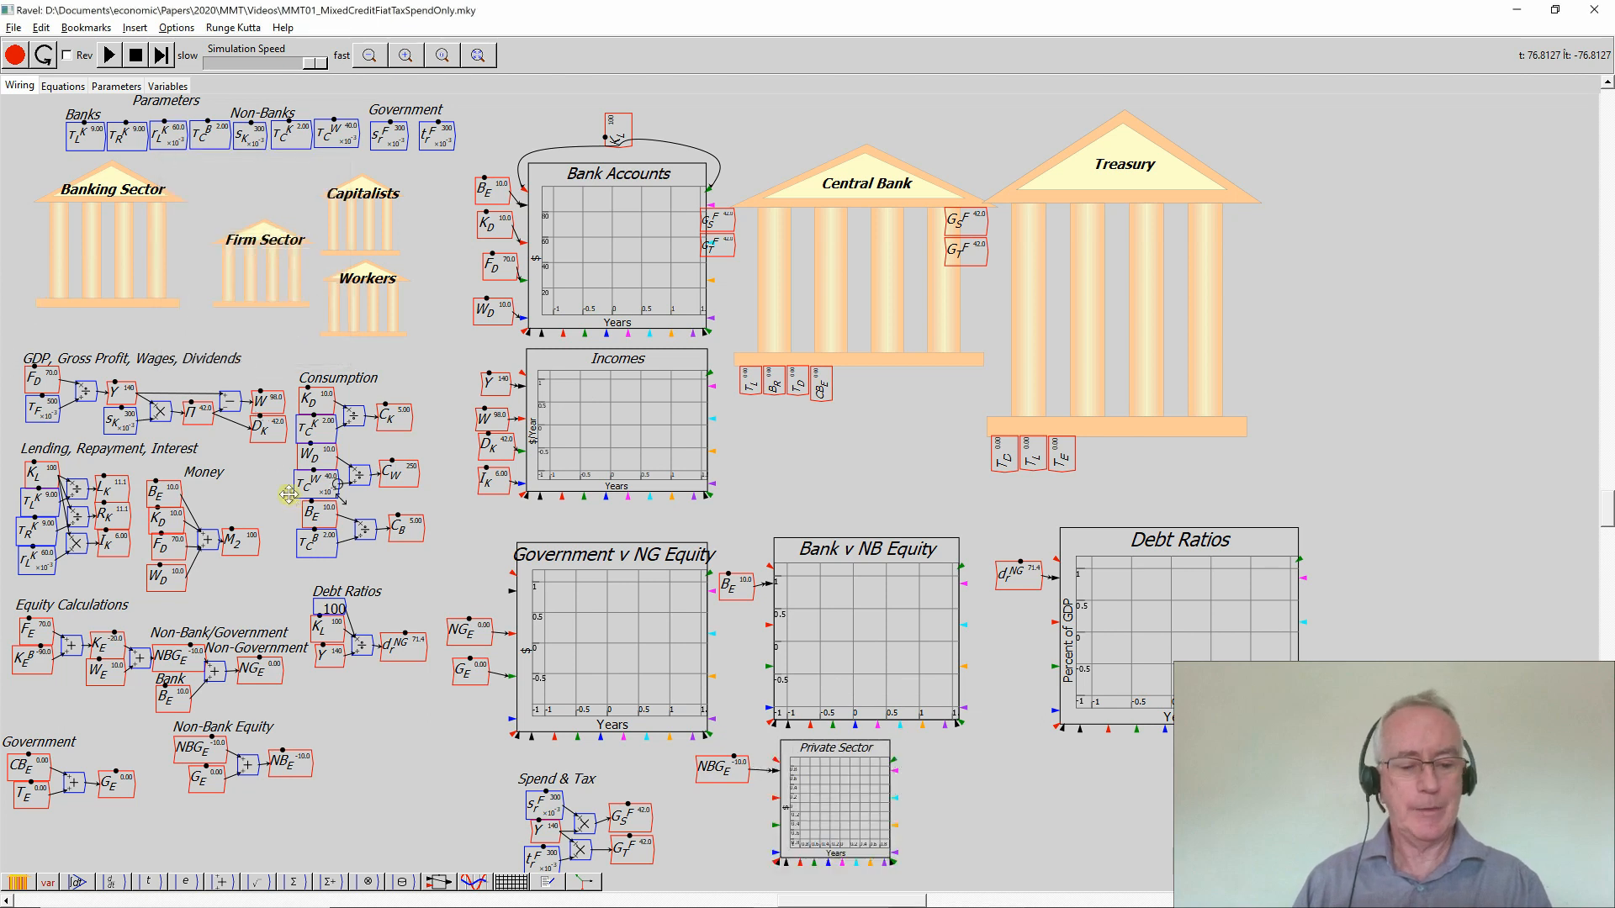